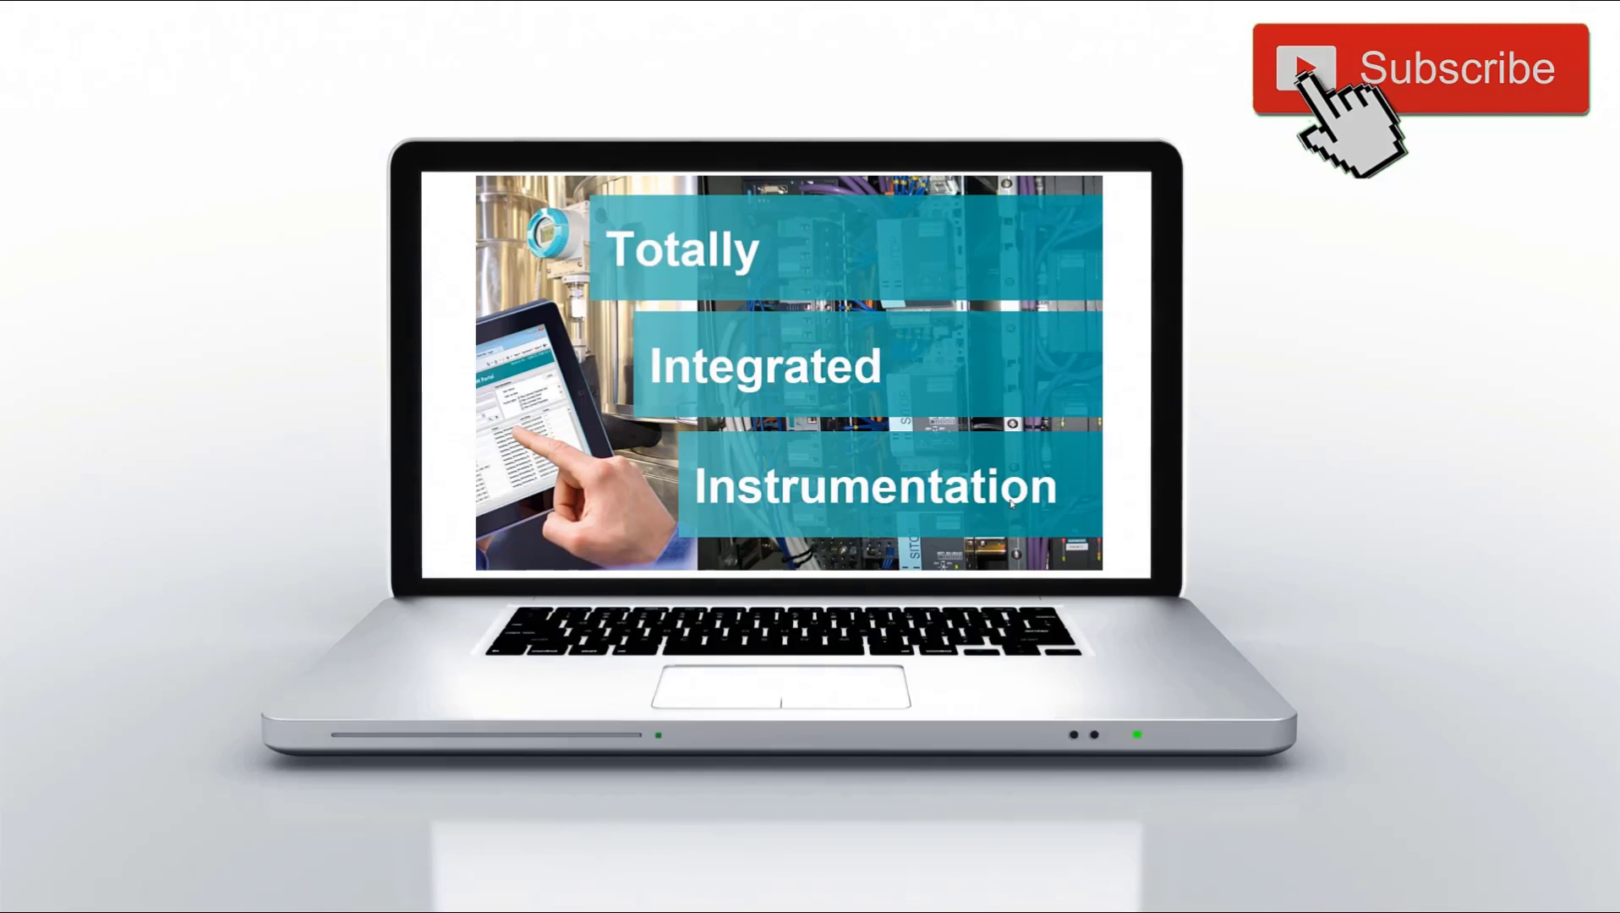
Advance the animation to show the SIMATIC PDM laptop and clear the first meter's red cross.
{"action": "left_click", "coordinate": [1415, 67]}
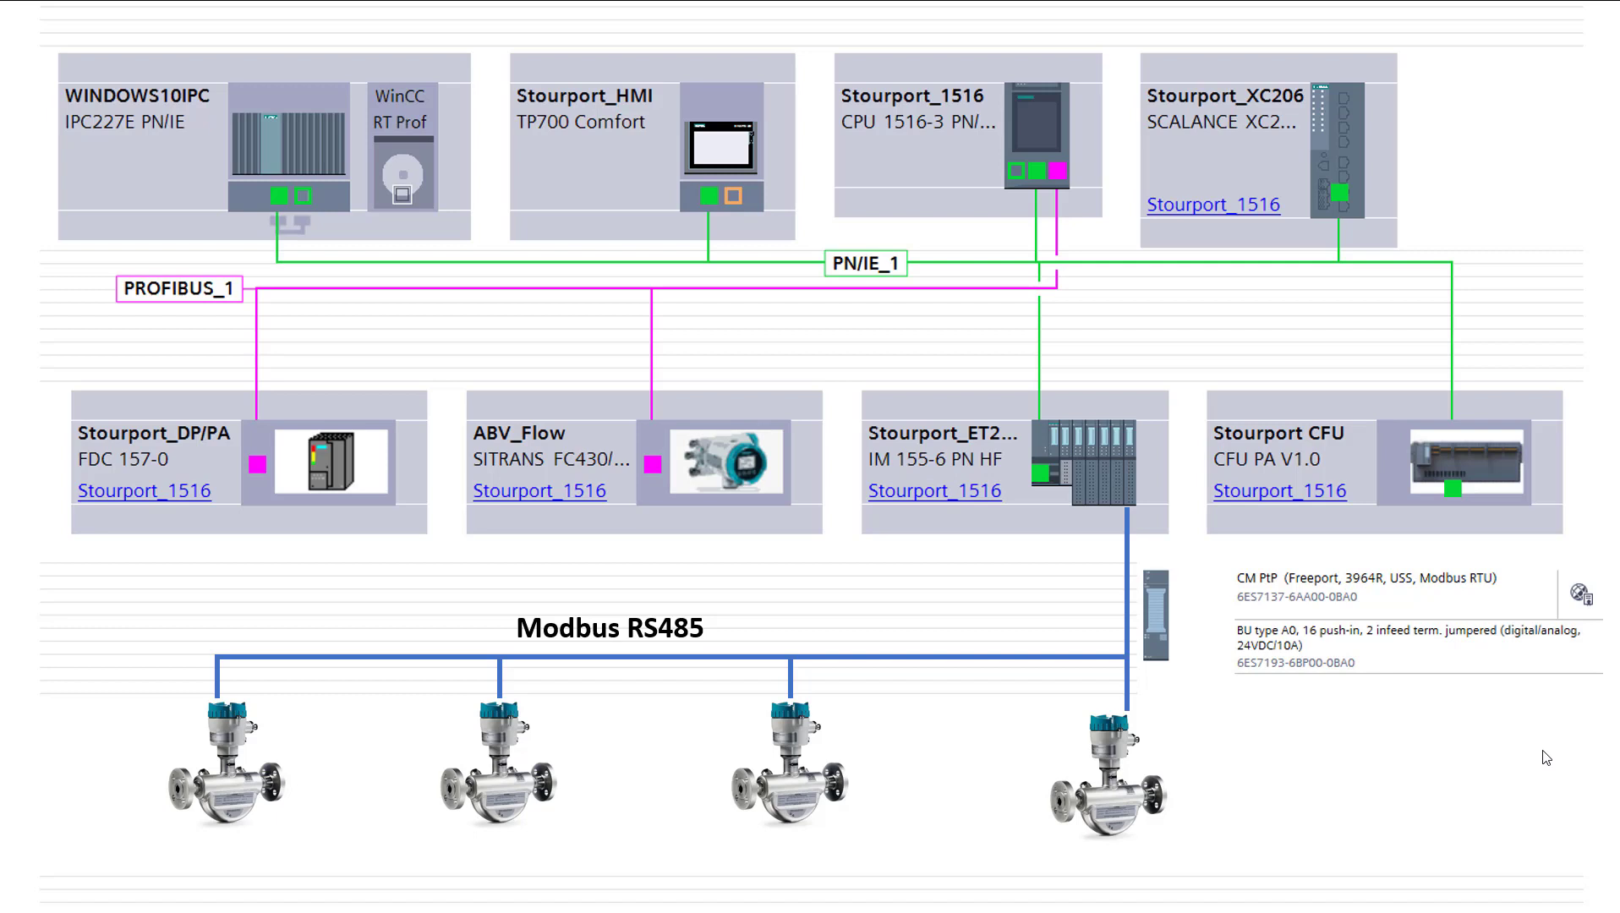
{"action": "mouse_move", "coordinate": [855, 702]}
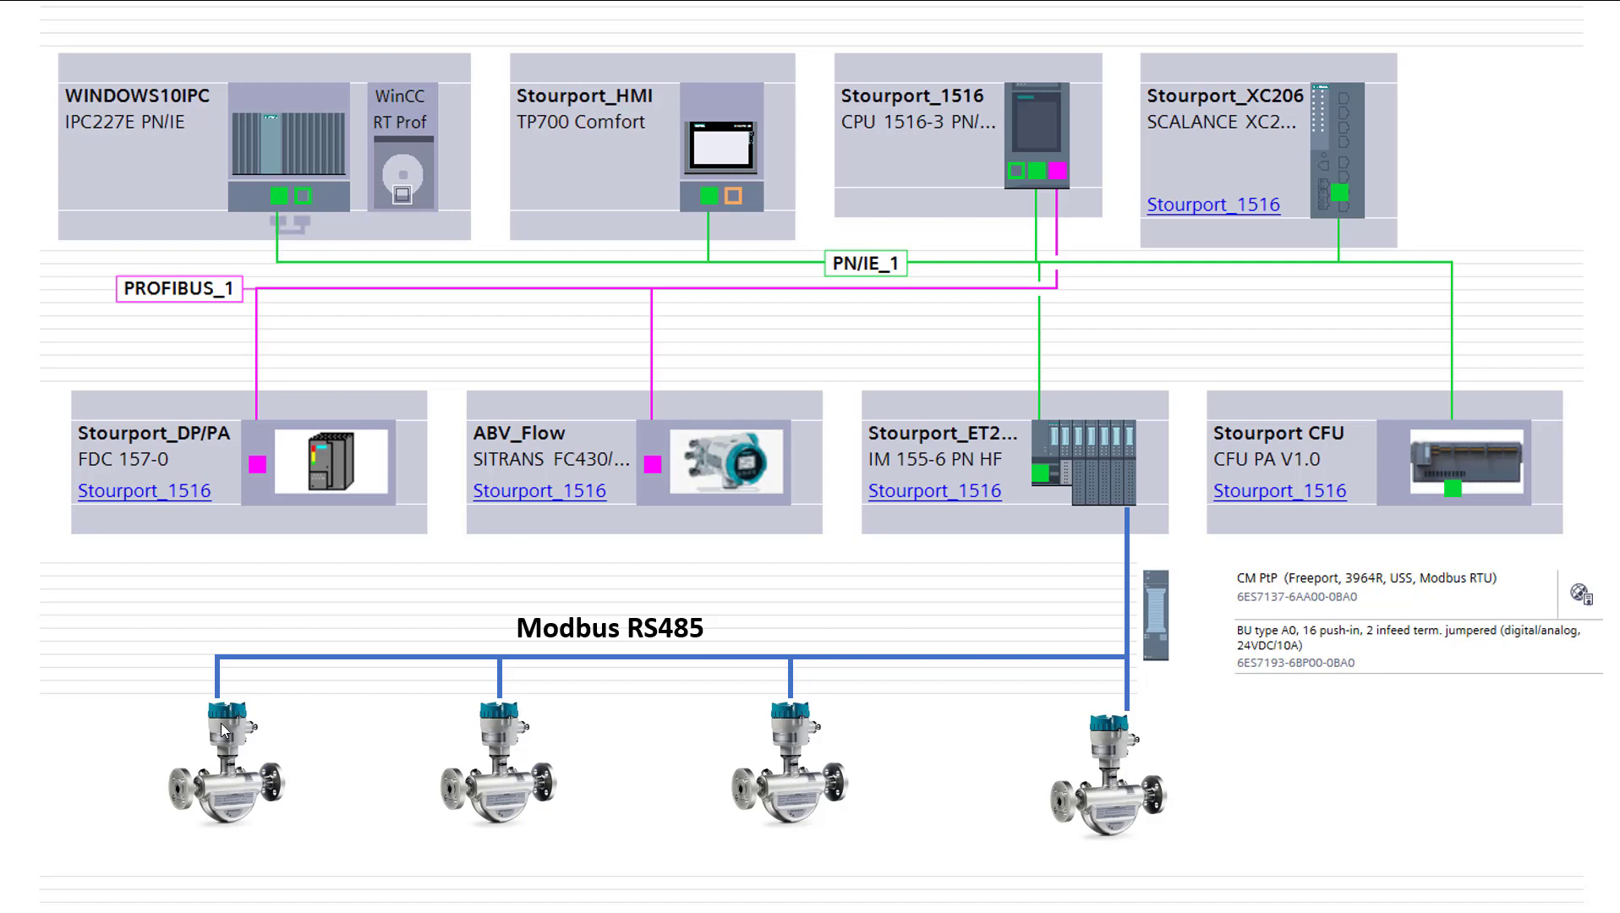
{"action": "mouse_move", "coordinate": [515, 729]}
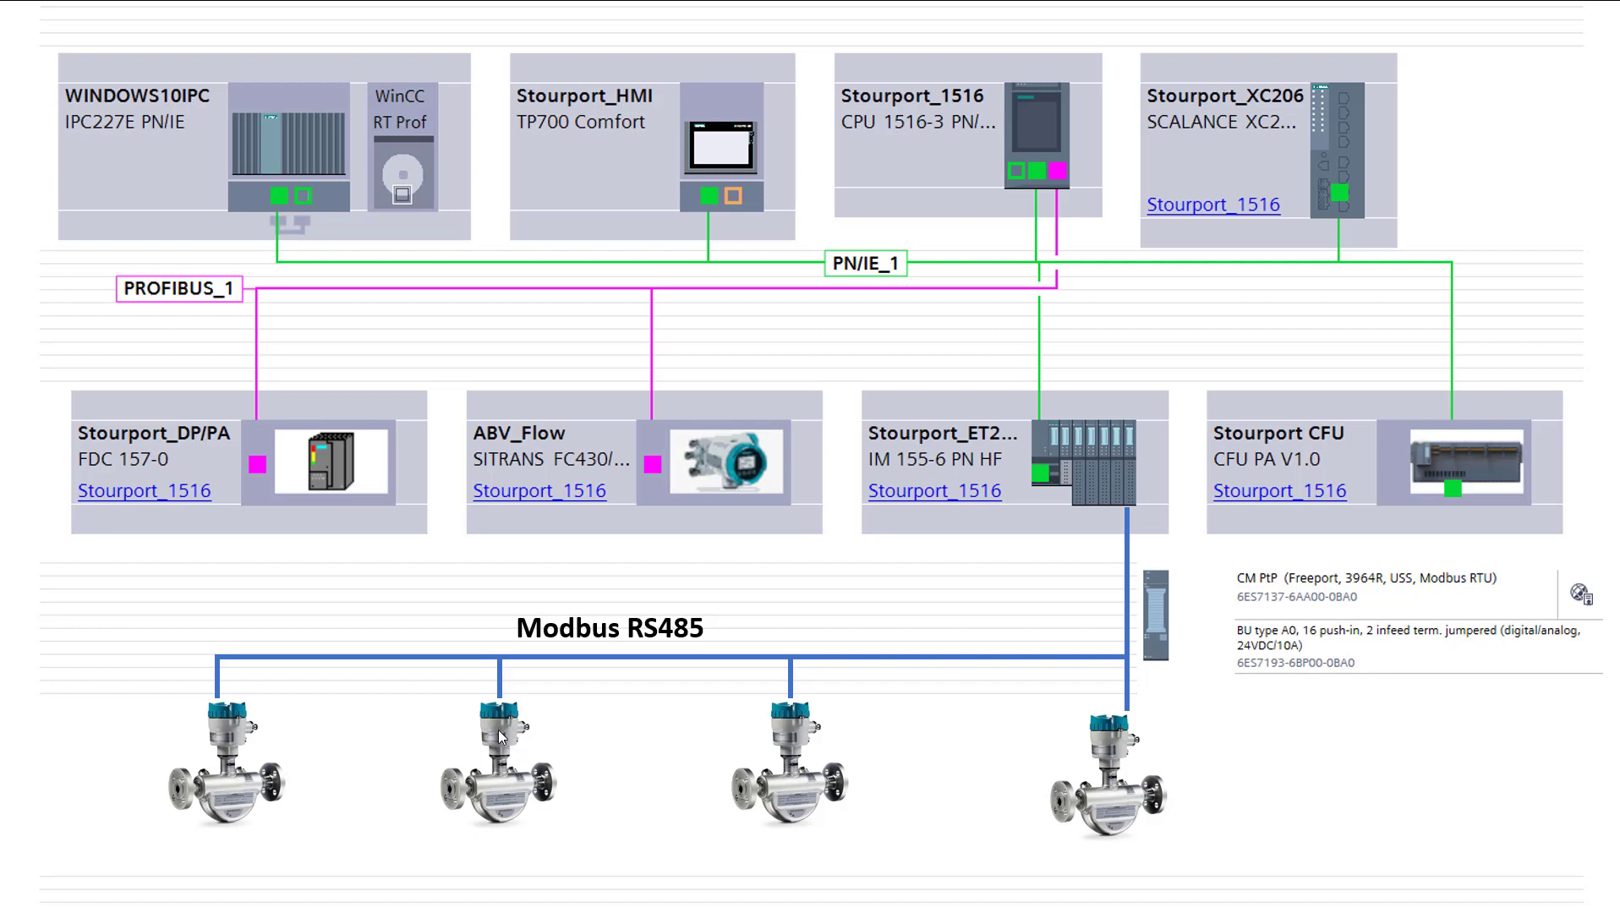
{"action": "mouse_move", "coordinate": [236, 708]}
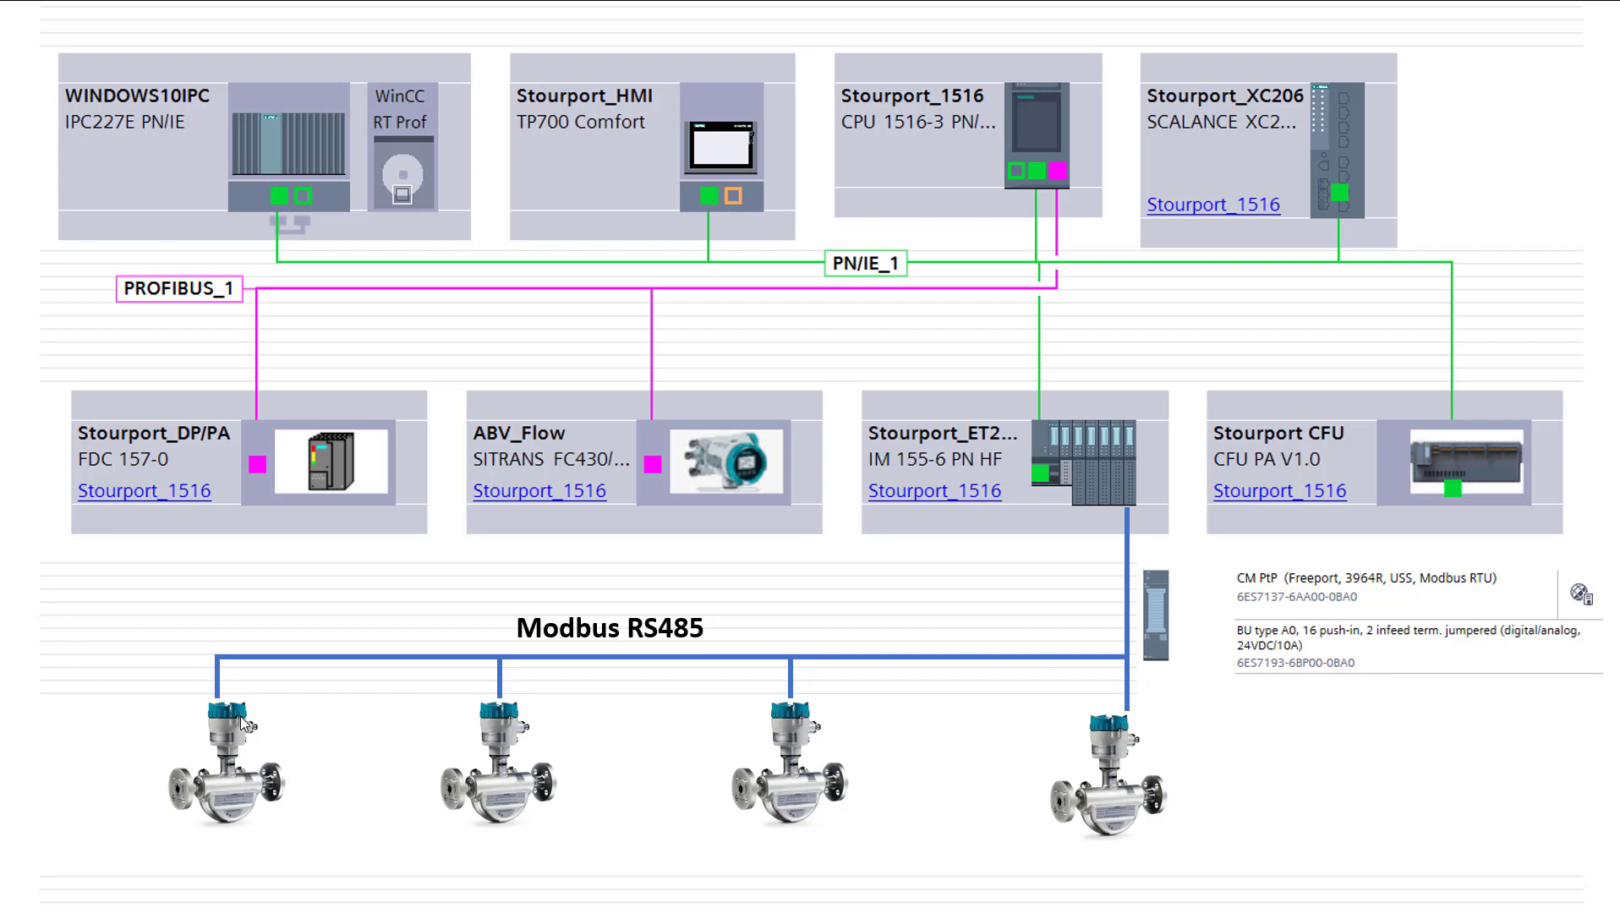
{"action": "mouse_move", "coordinate": [1114, 644]}
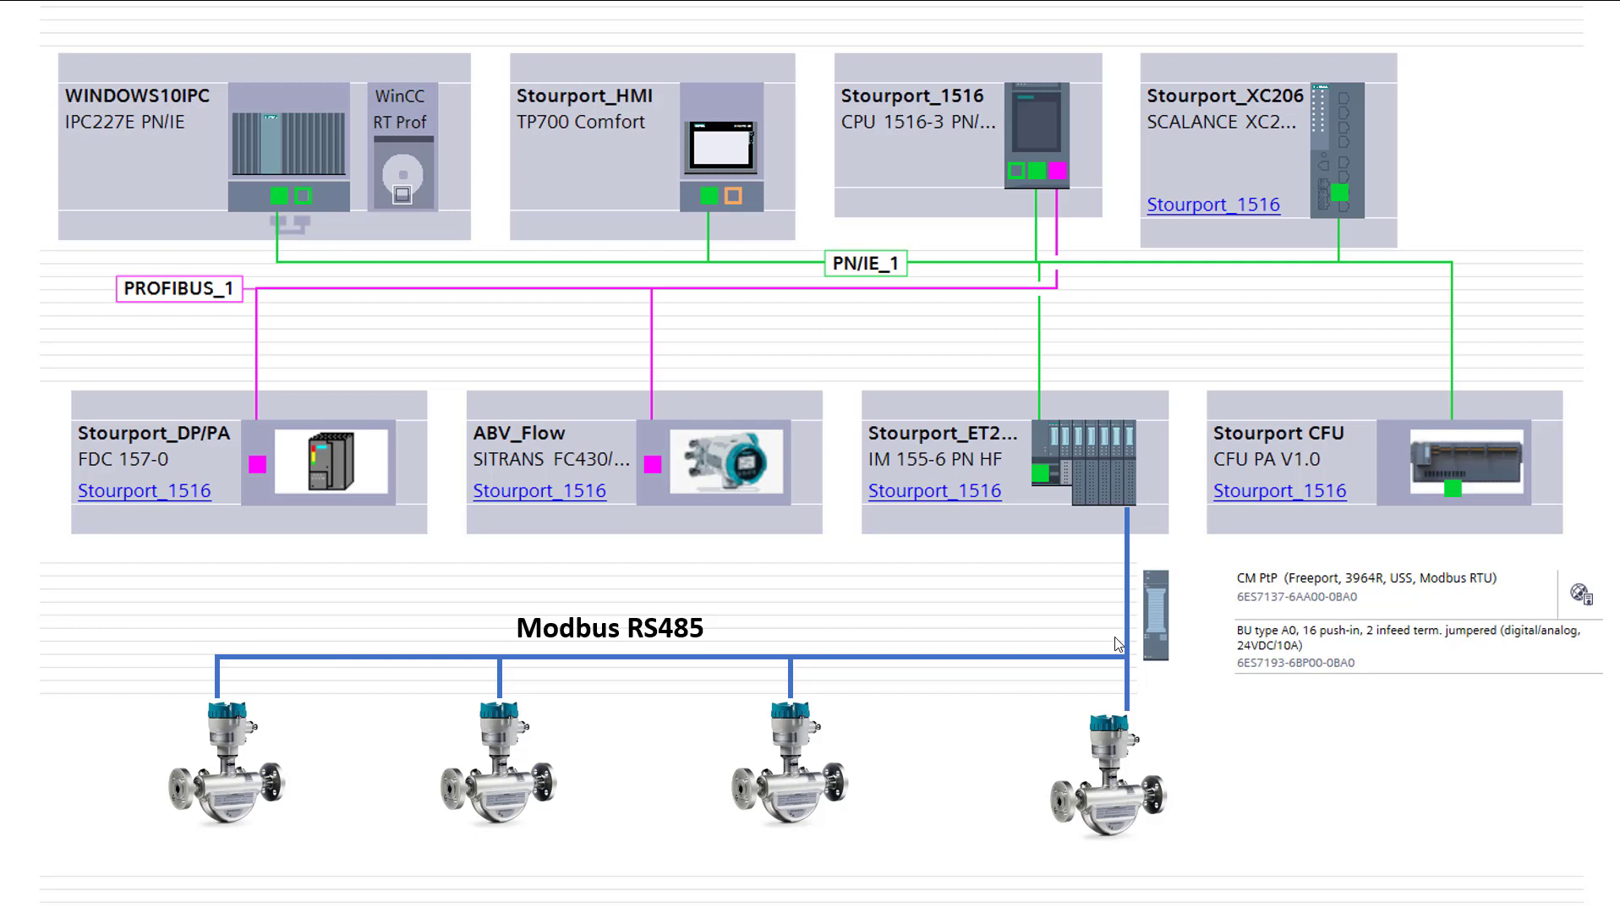
{"action": "mouse_move", "coordinate": [837, 669]}
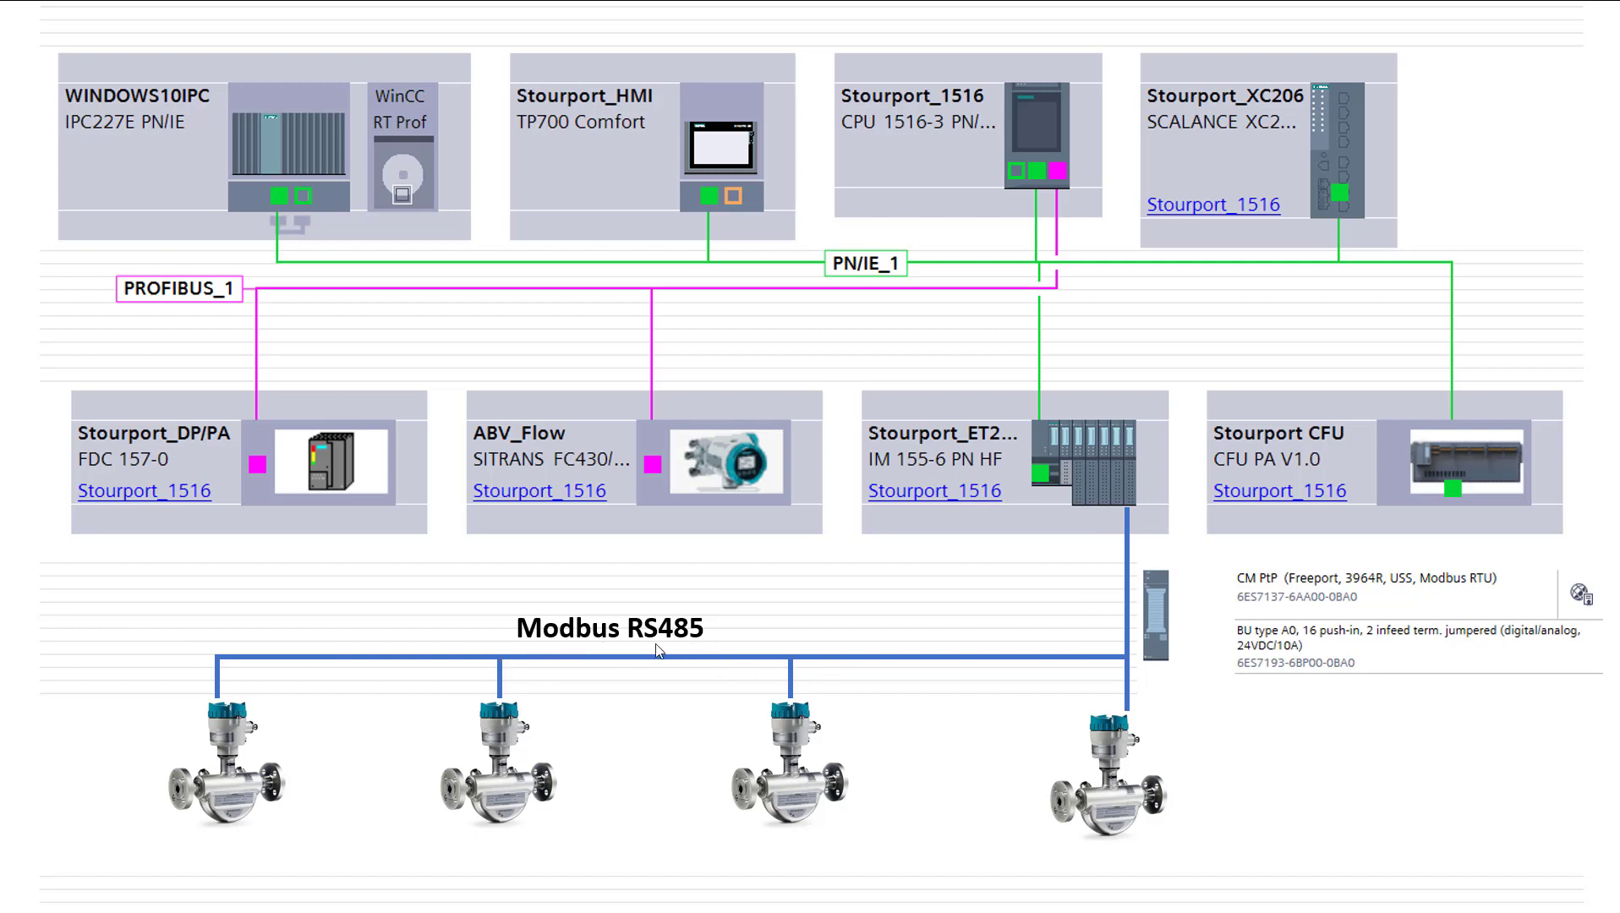
{"action": "mouse_move", "coordinate": [652, 693]}
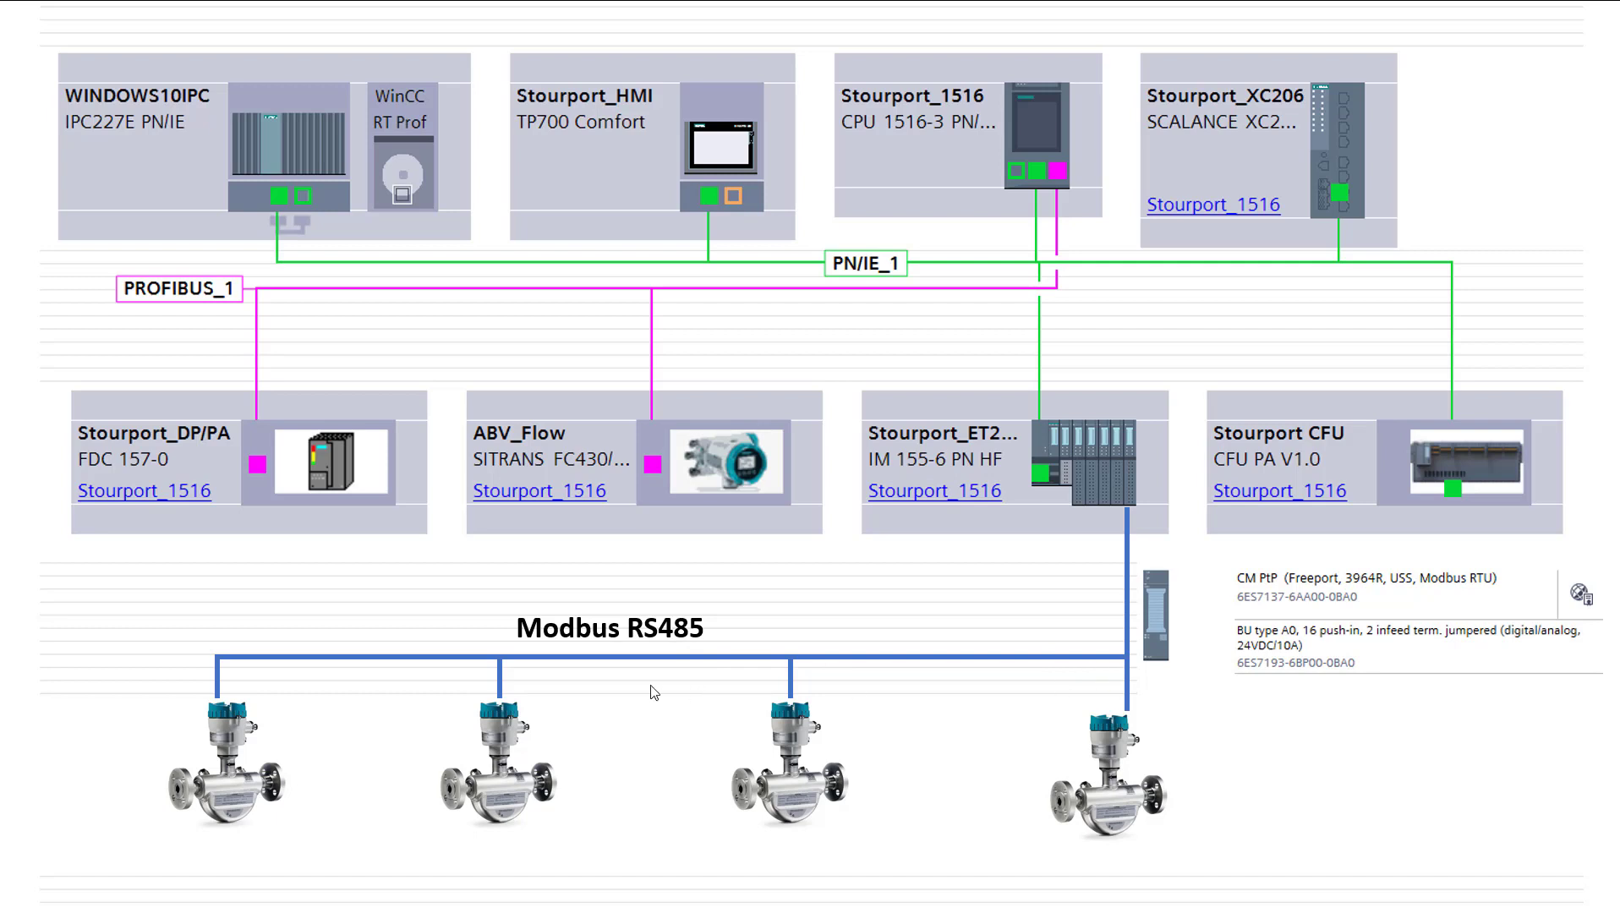
{"action": "mouse_move", "coordinate": [423, 653]}
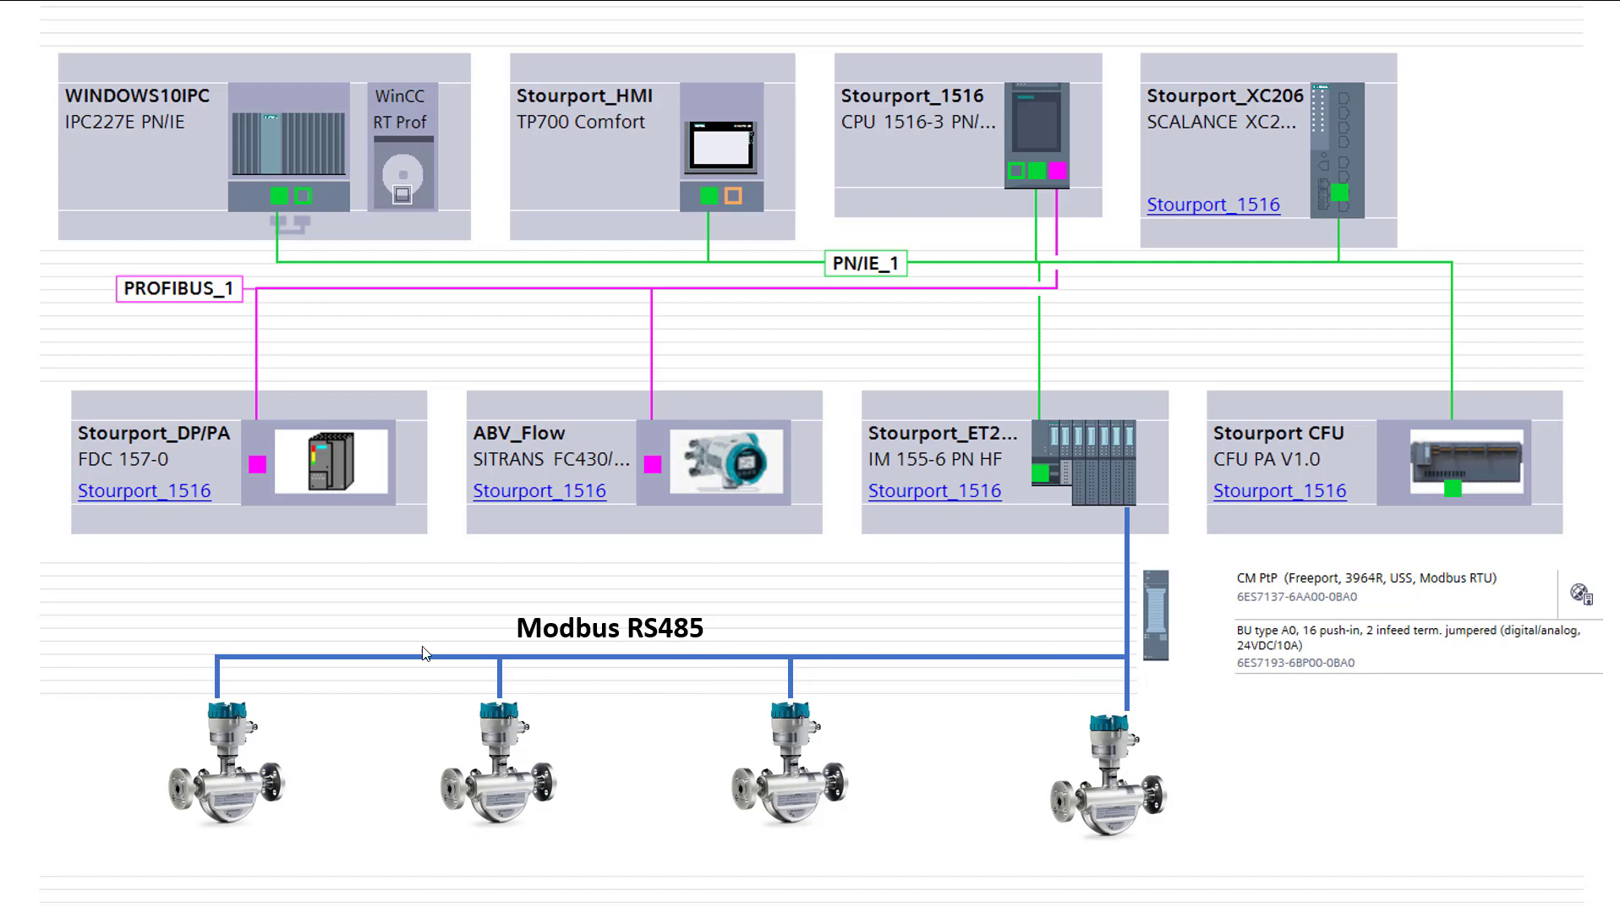
{"action": "mouse_move", "coordinate": [1103, 672]}
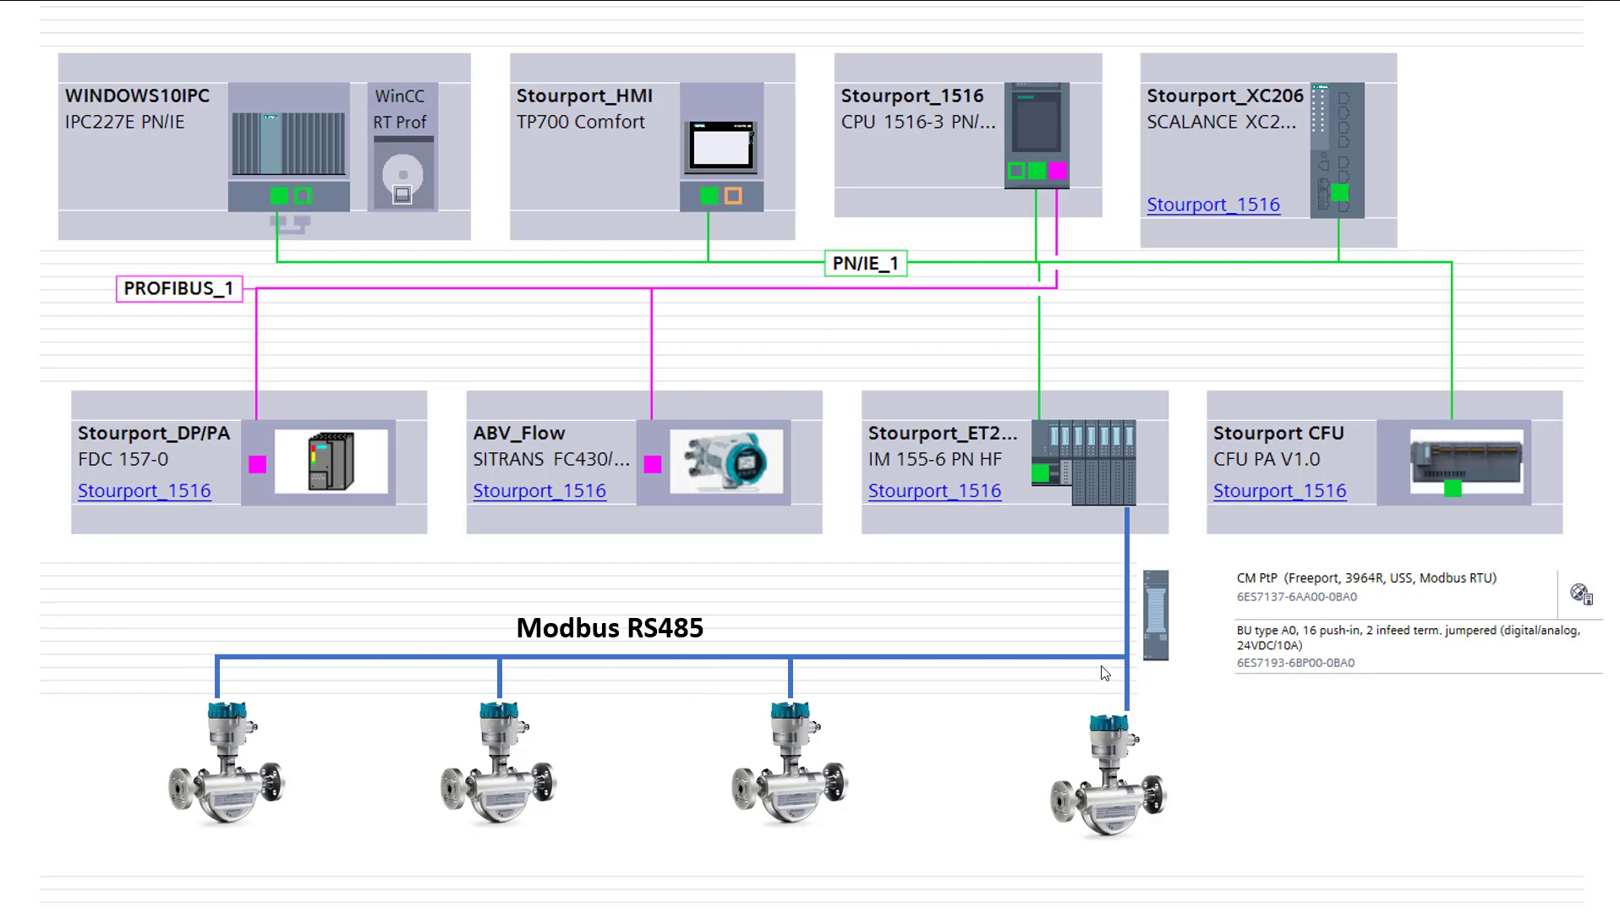
{"action": "mouse_move", "coordinate": [777, 684]}
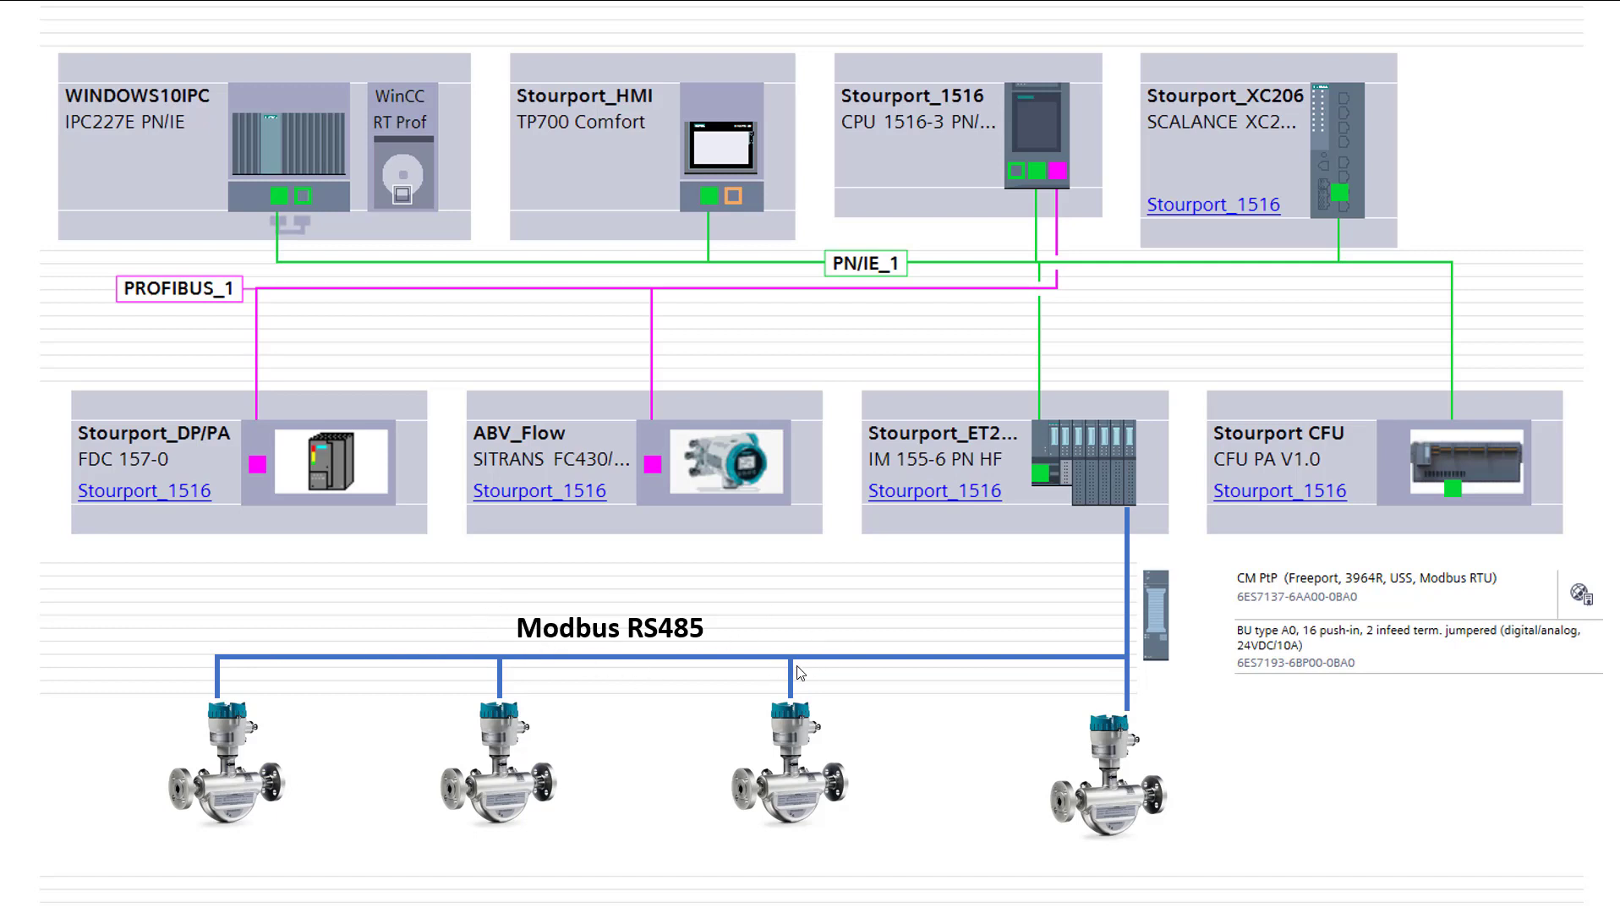
{"action": "mouse_move", "coordinate": [703, 635]}
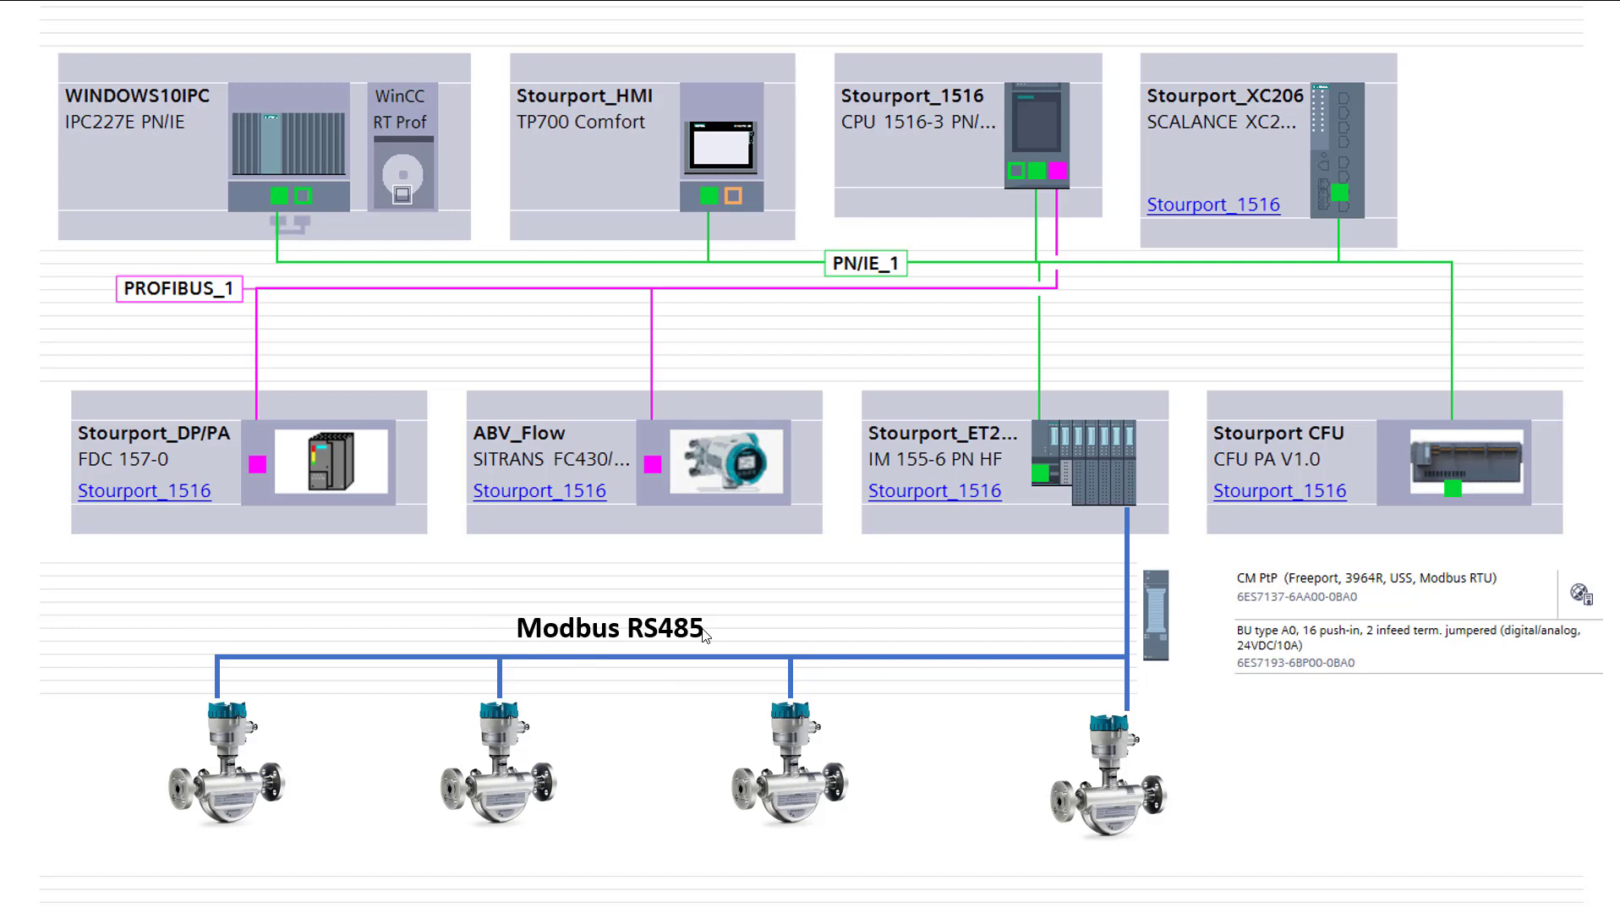
{"action": "mouse_move", "coordinate": [1019, 688]}
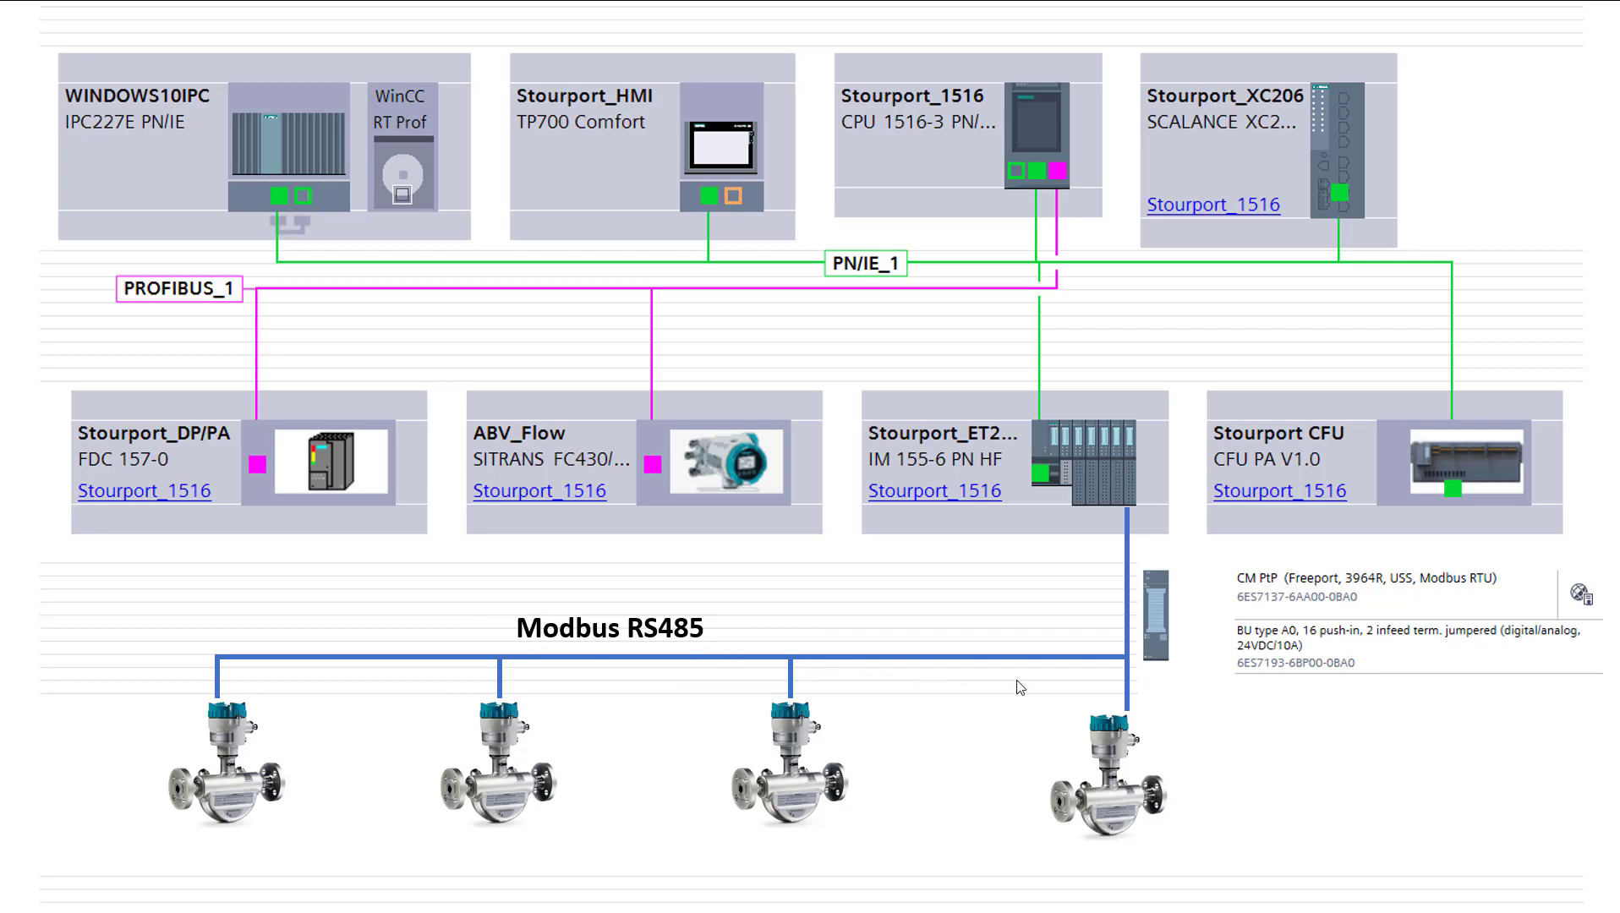
{"action": "mouse_move", "coordinate": [168, 667]}
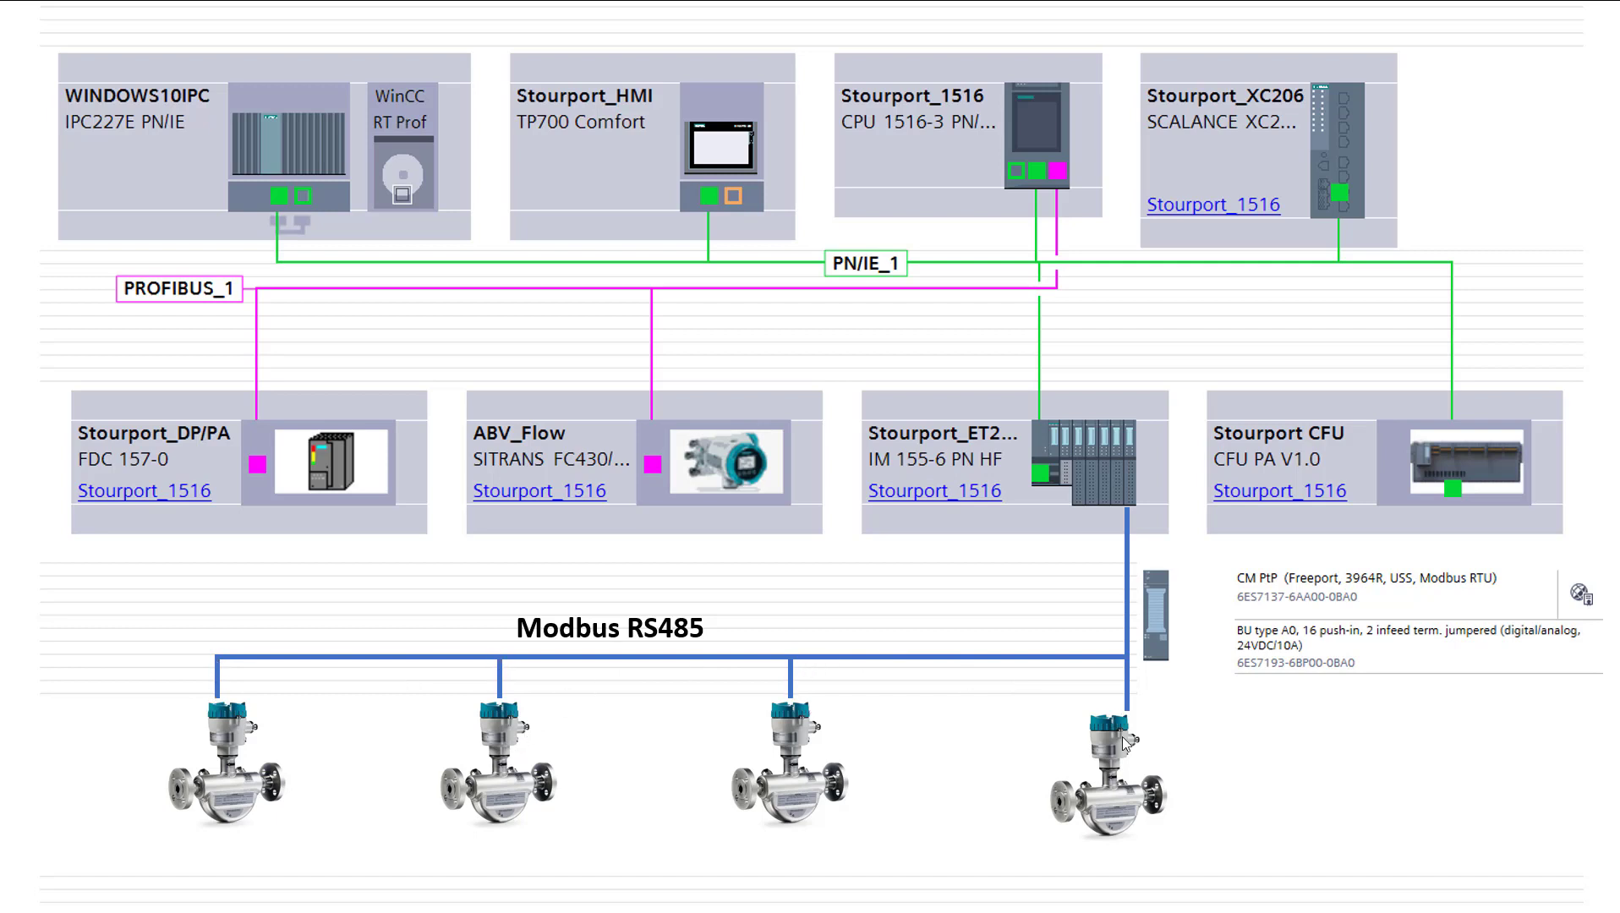
{"action": "mouse_move", "coordinate": [968, 664]}
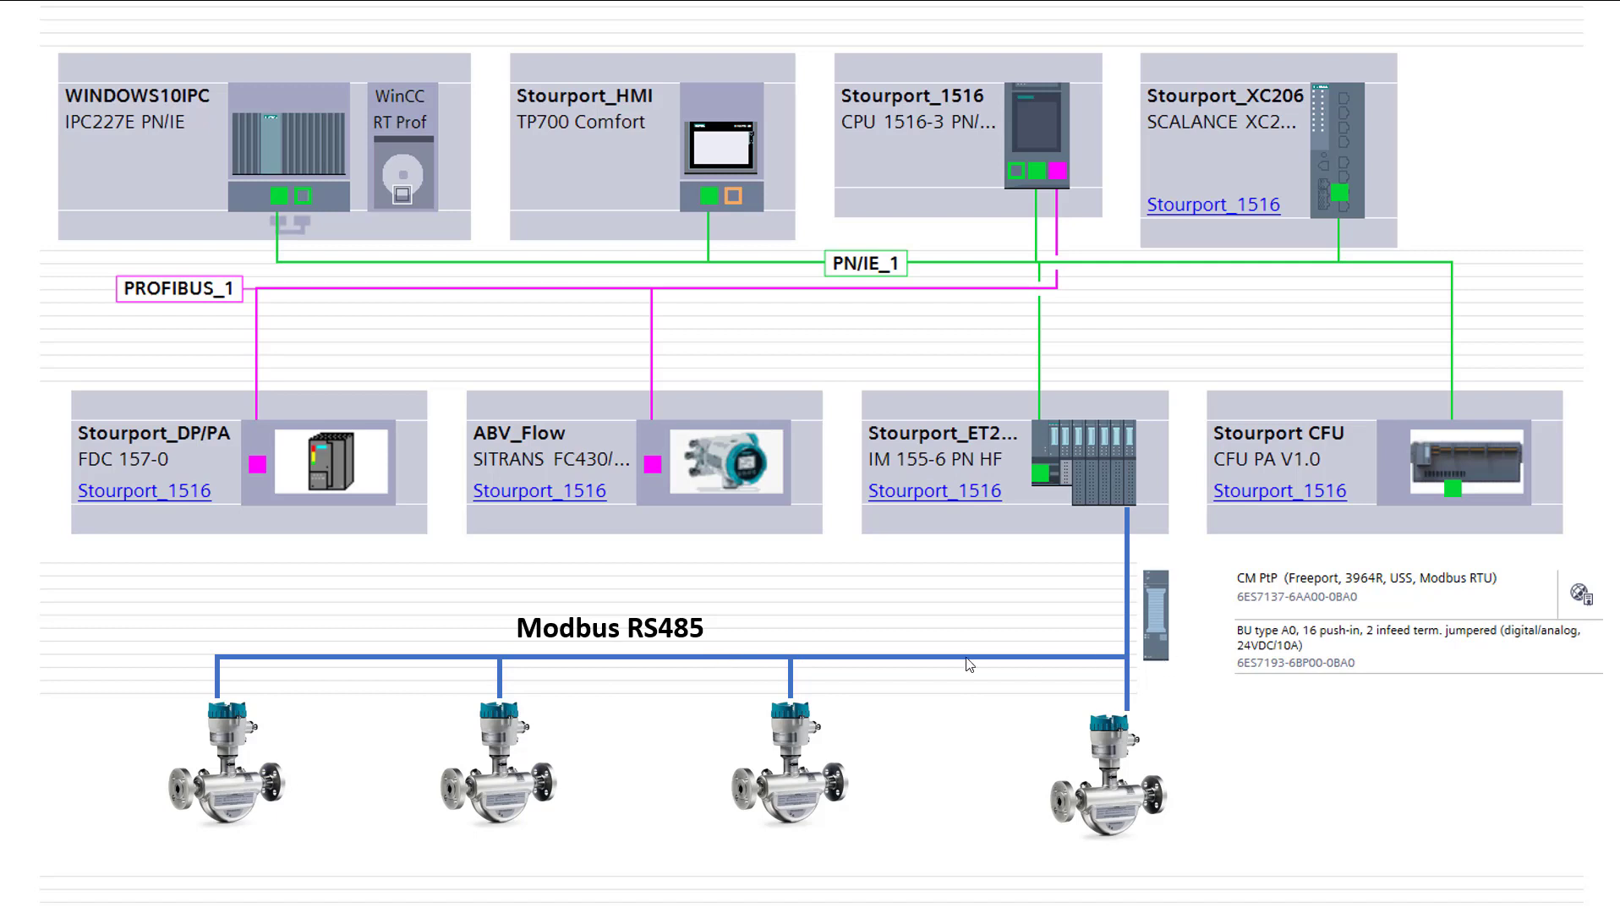
{"action": "mouse_move", "coordinate": [78, 661]}
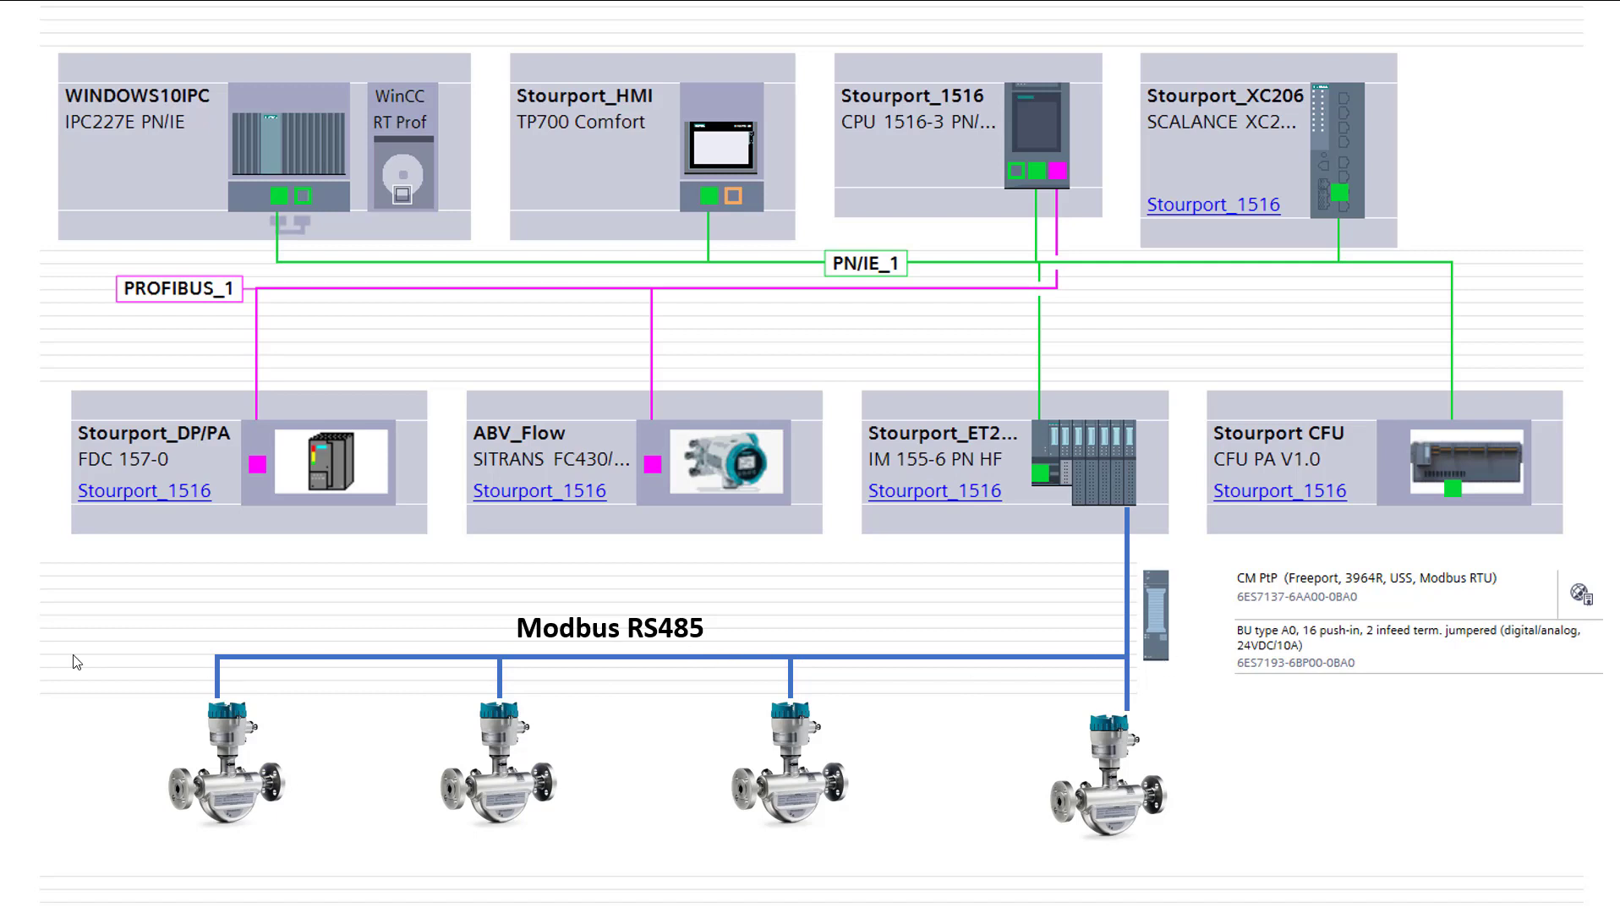
{"action": "mouse_move", "coordinate": [1098, 662]}
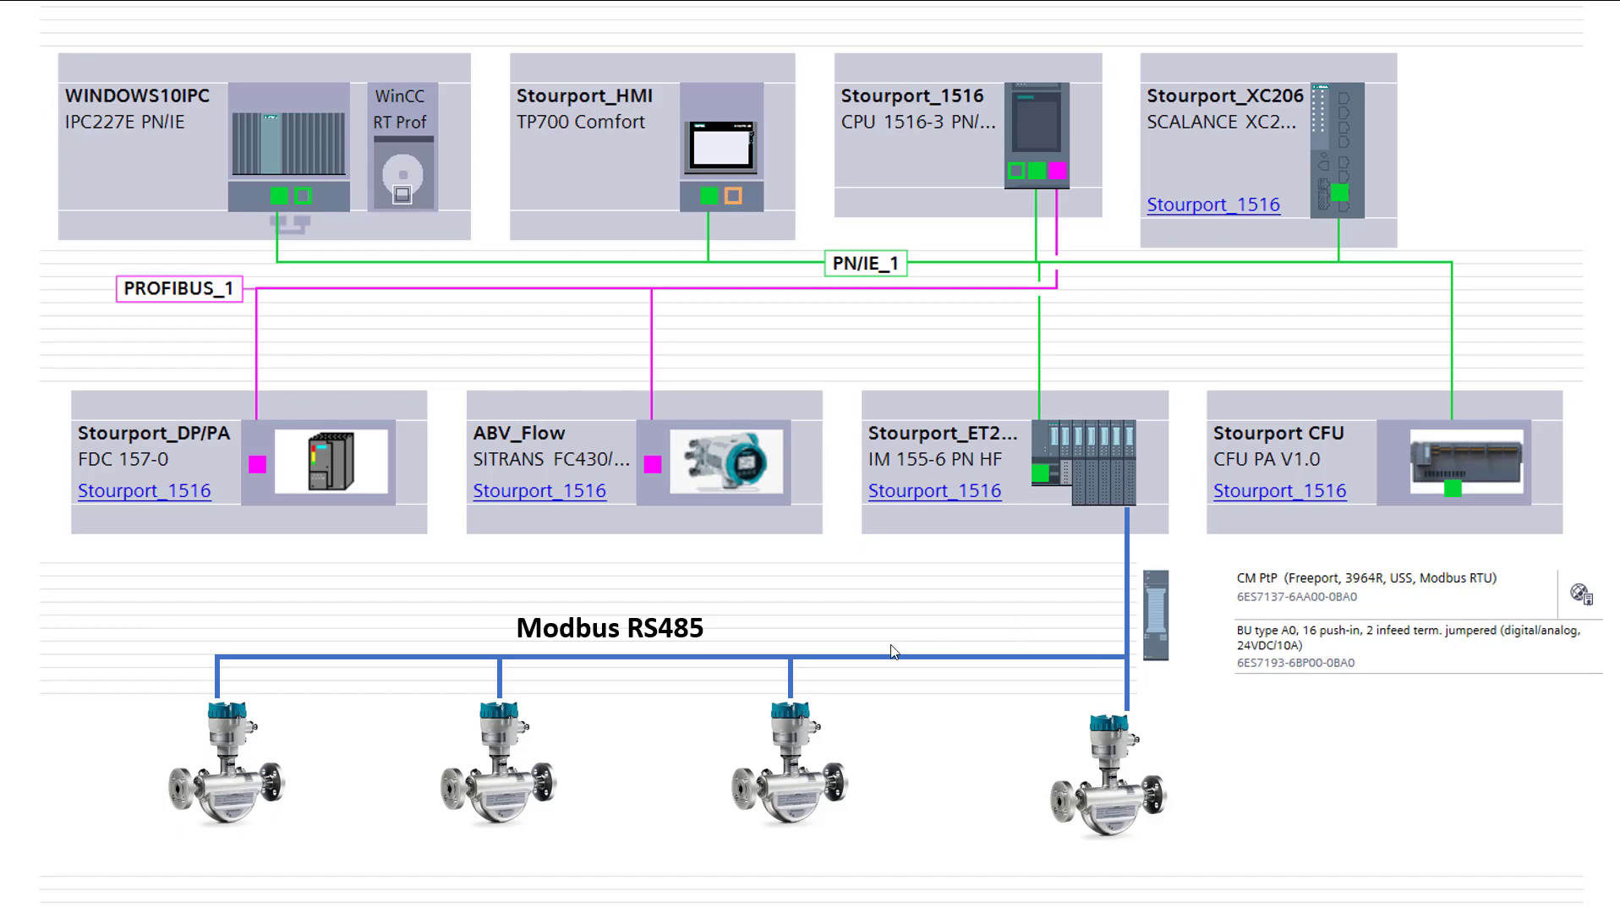
{"action": "mouse_move", "coordinate": [797, 711]}
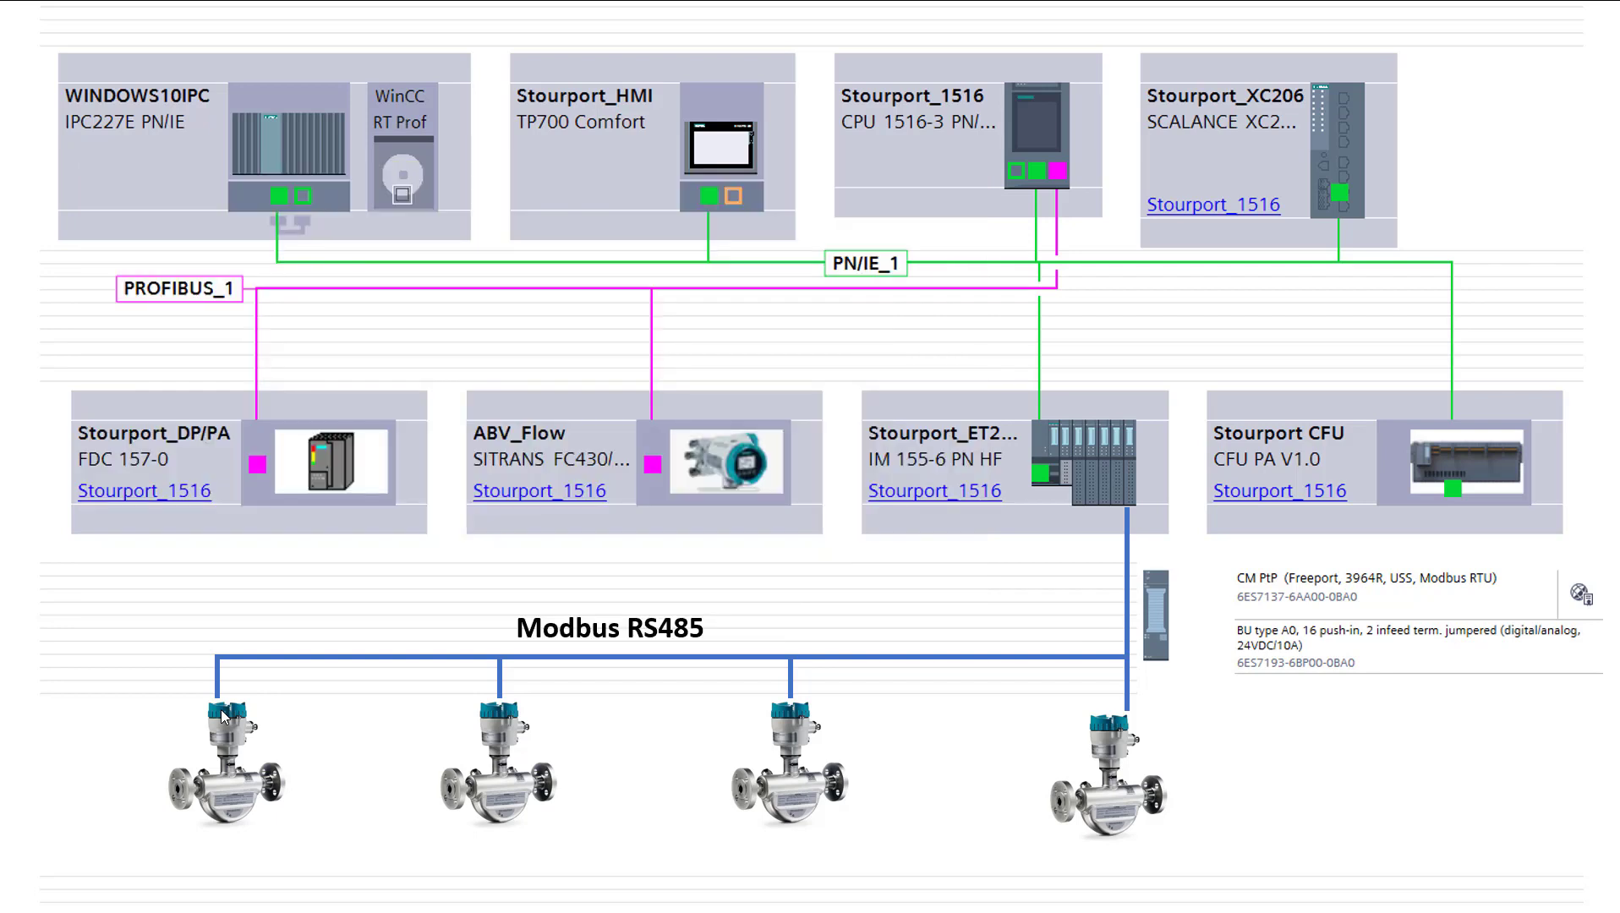
{"action": "mouse_move", "coordinate": [1186, 711]}
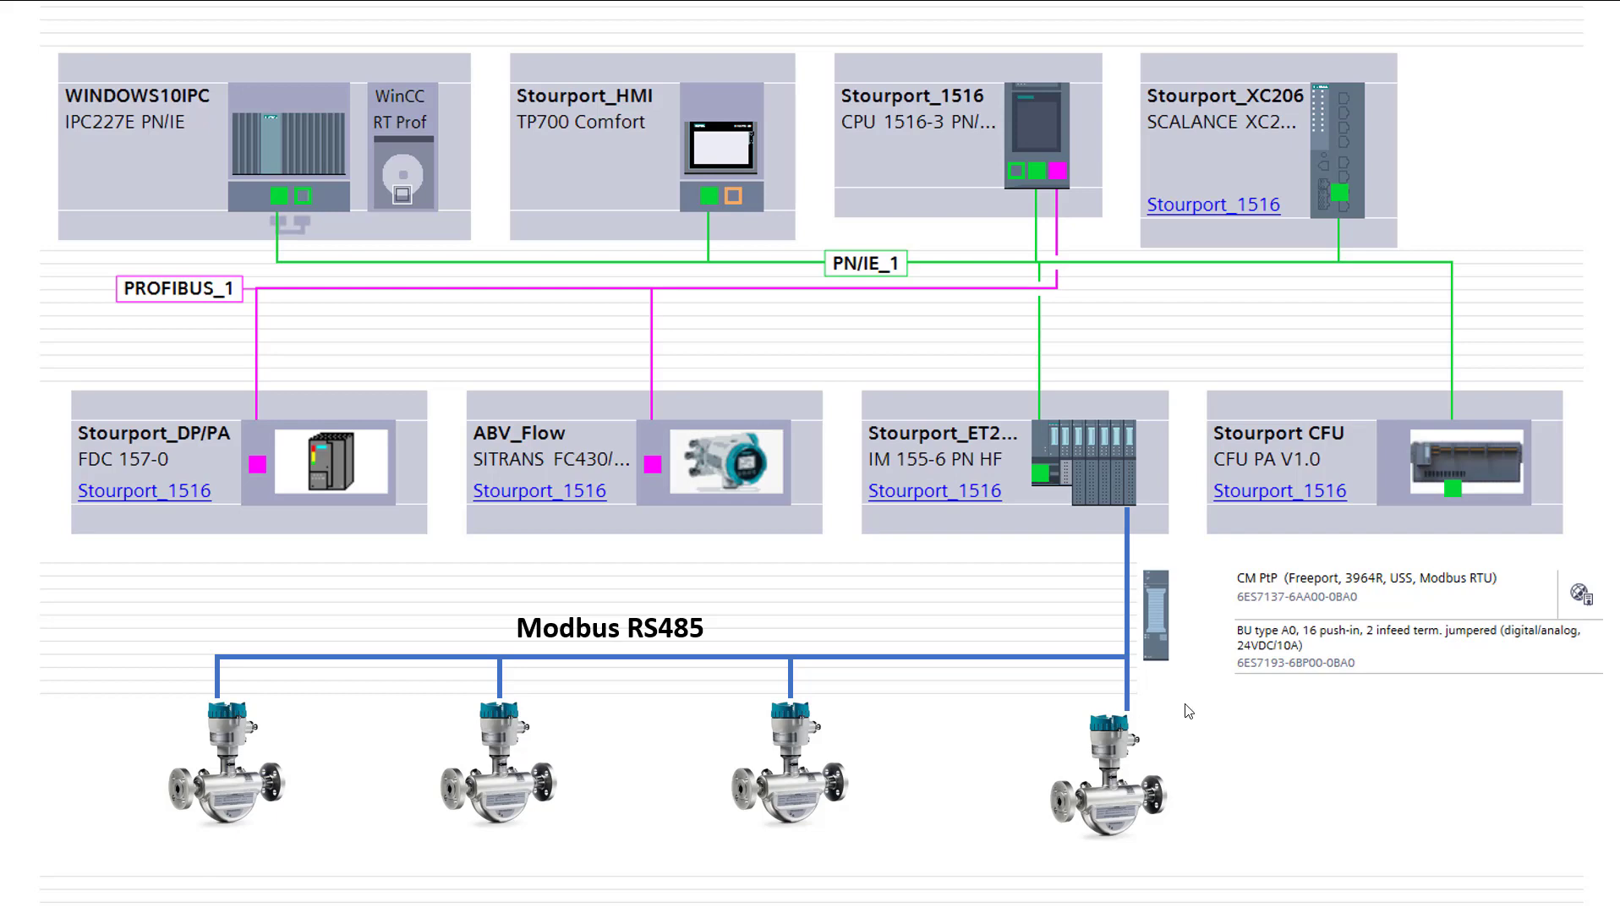
{"action": "mouse_move", "coordinate": [1262, 747]}
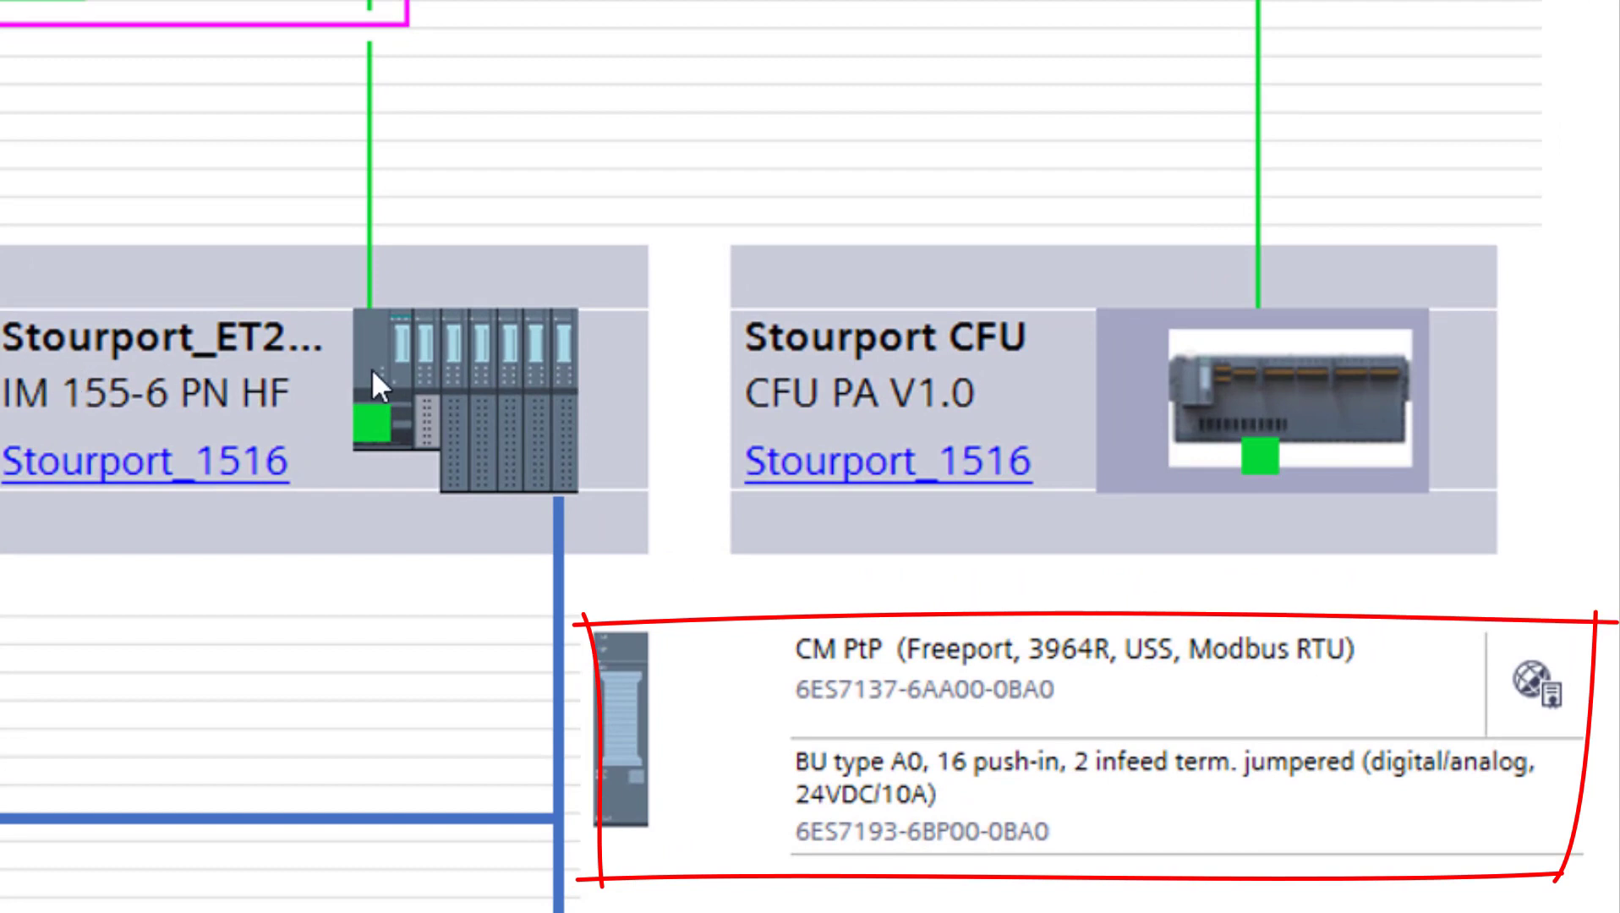
{"action": "mouse_move", "coordinate": [540, 504]}
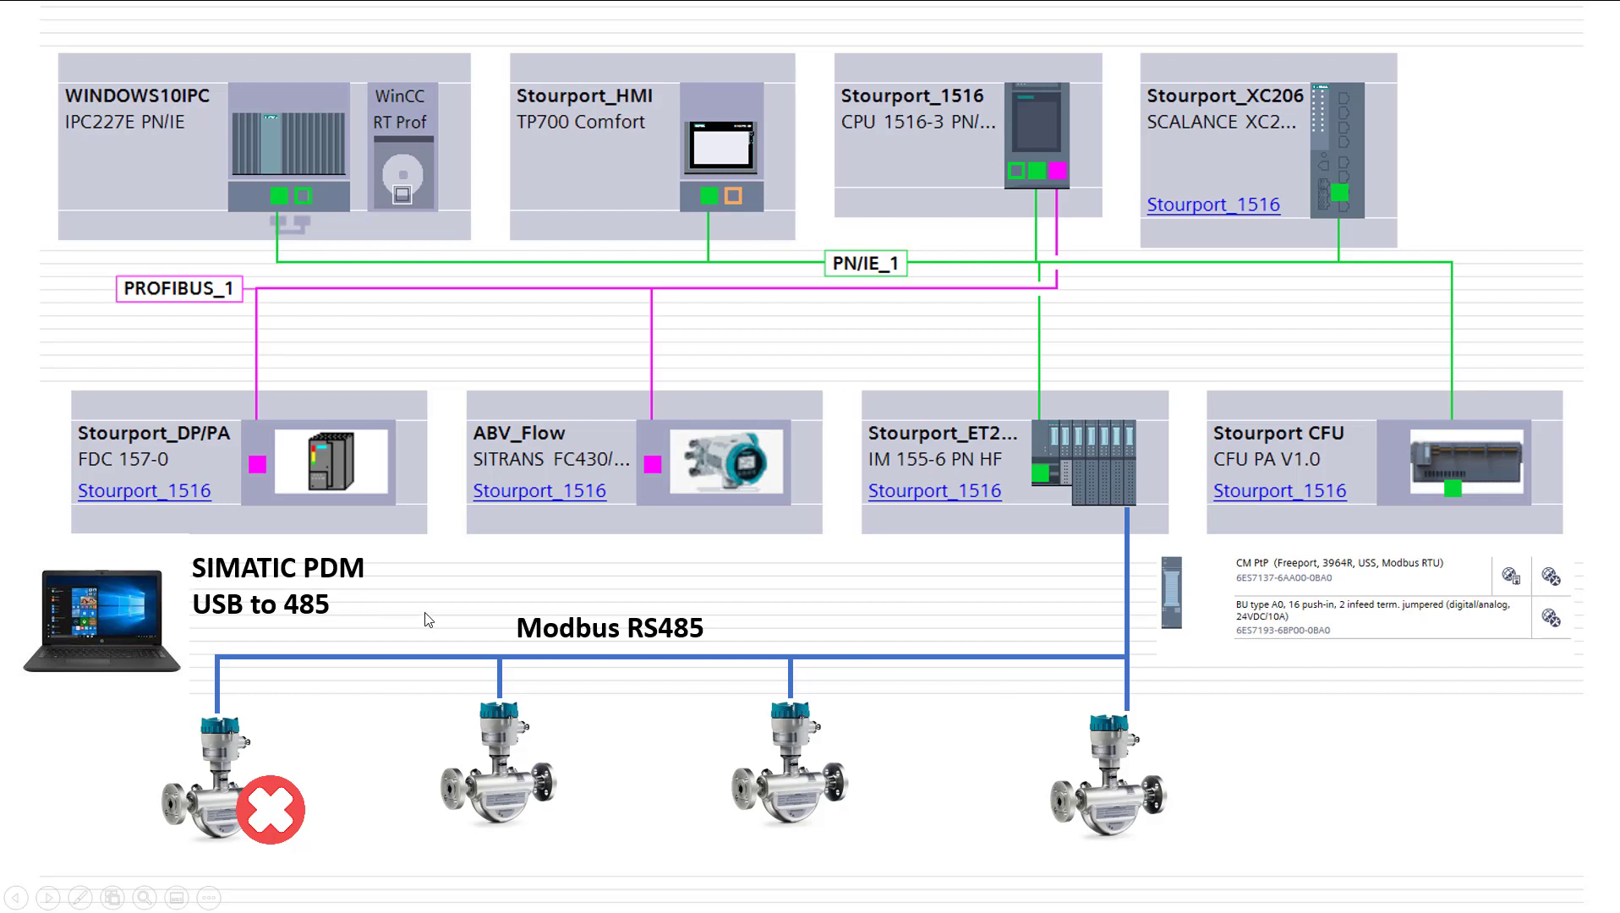
{"action": "mouse_move", "coordinate": [195, 616]}
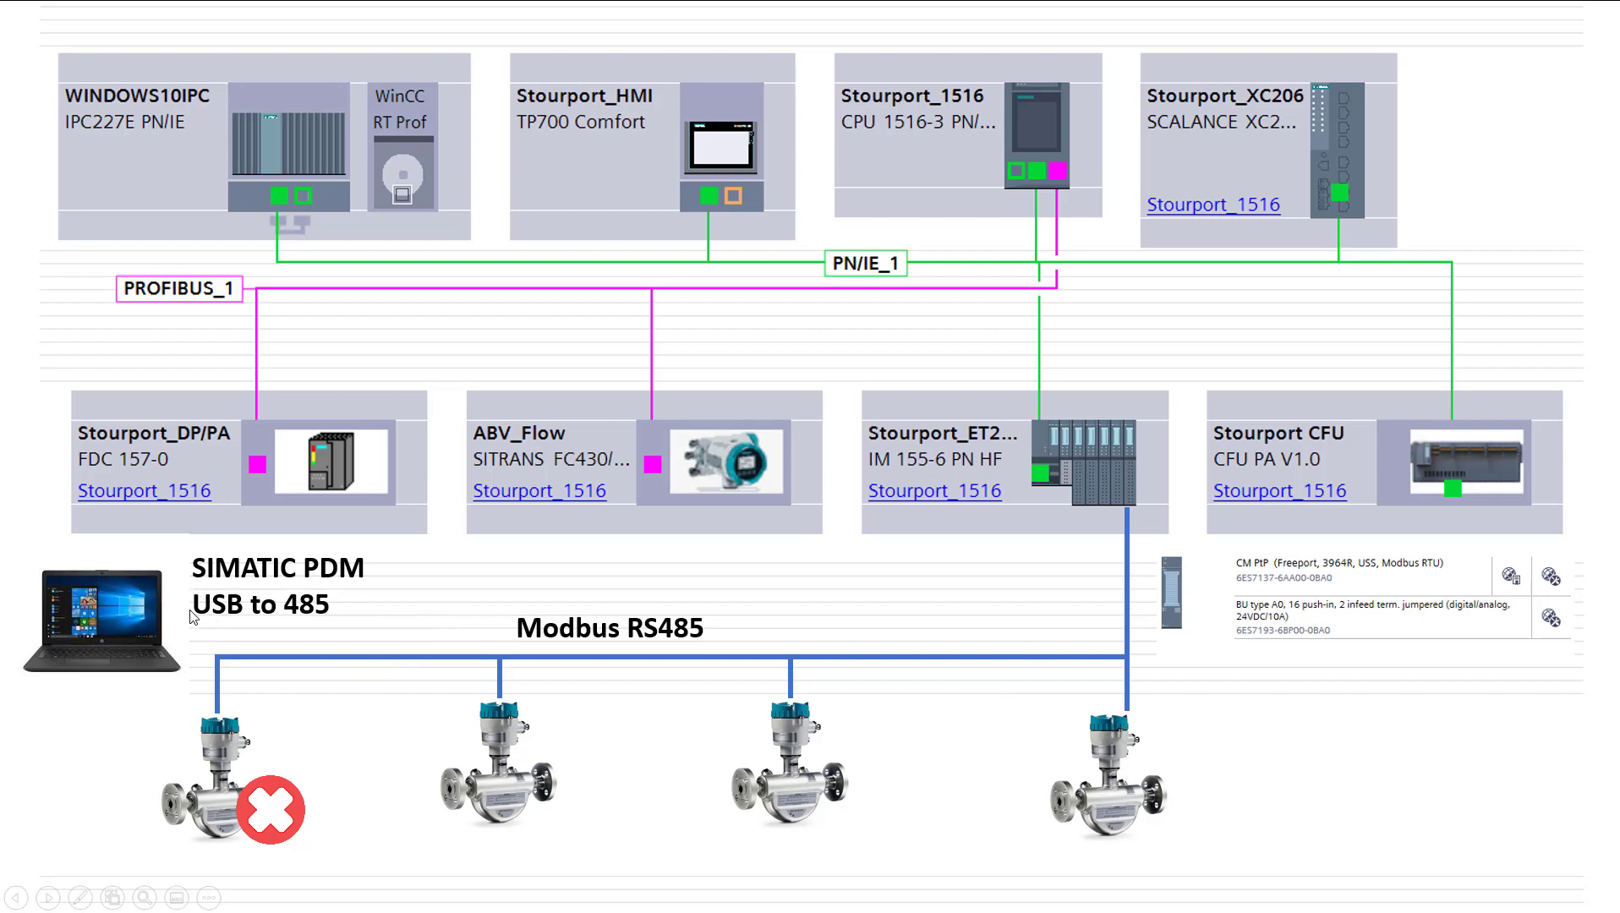
{"action": "mouse_move", "coordinate": [518, 642]}
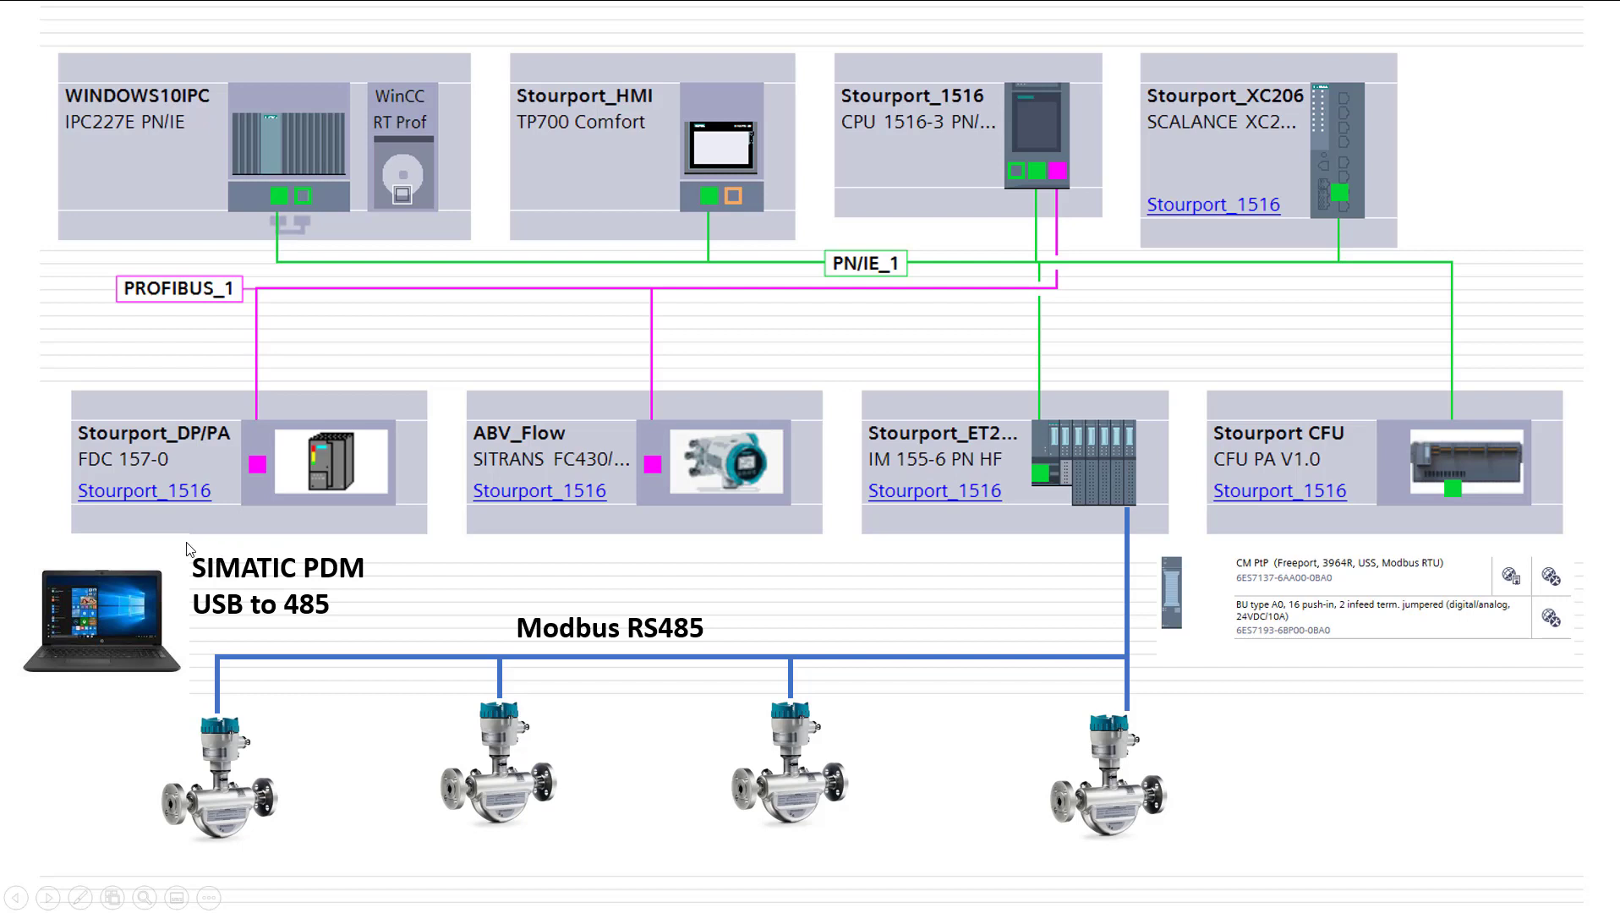
{"action": "mouse_move", "coordinate": [329, 625]}
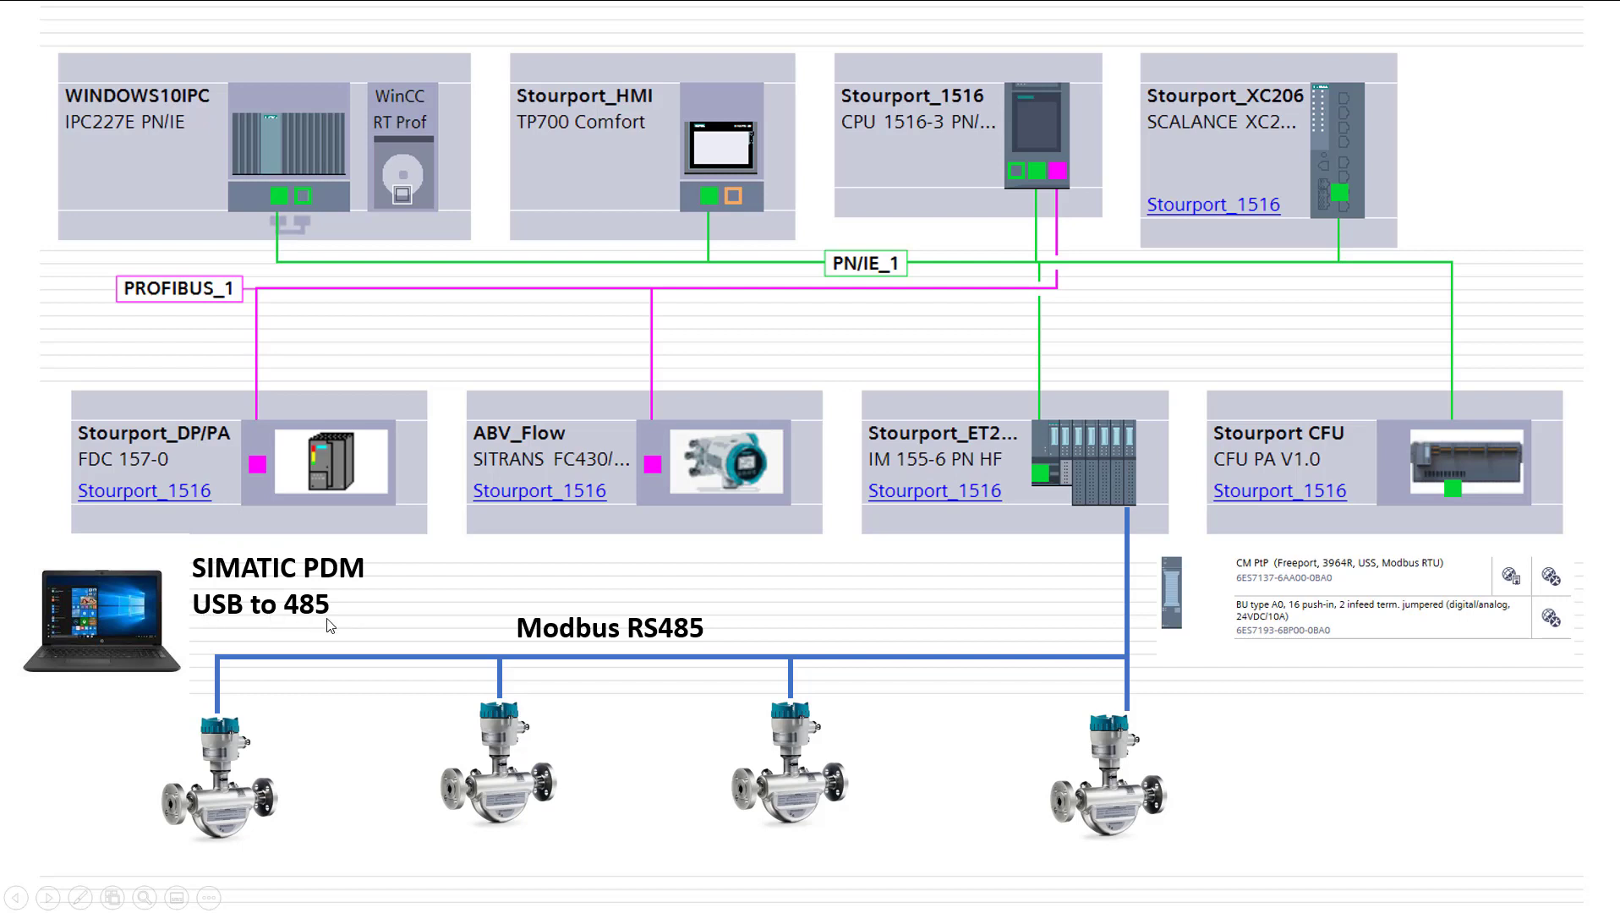
{"action": "mouse_move", "coordinate": [334, 615]}
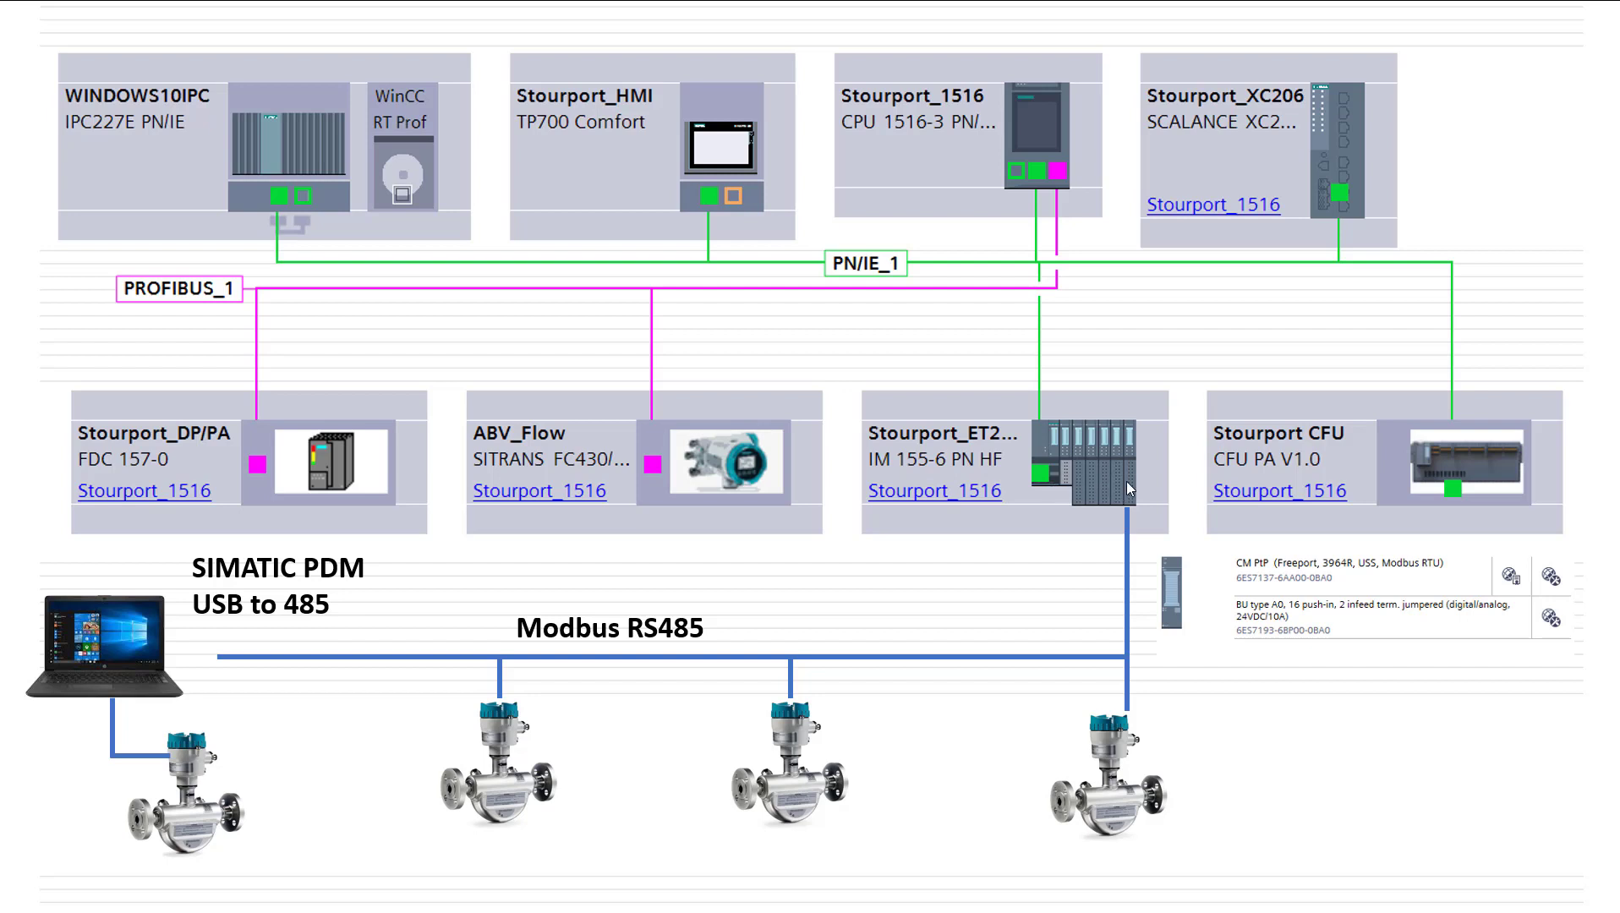
{"action": "mouse_move", "coordinate": [1048, 344]}
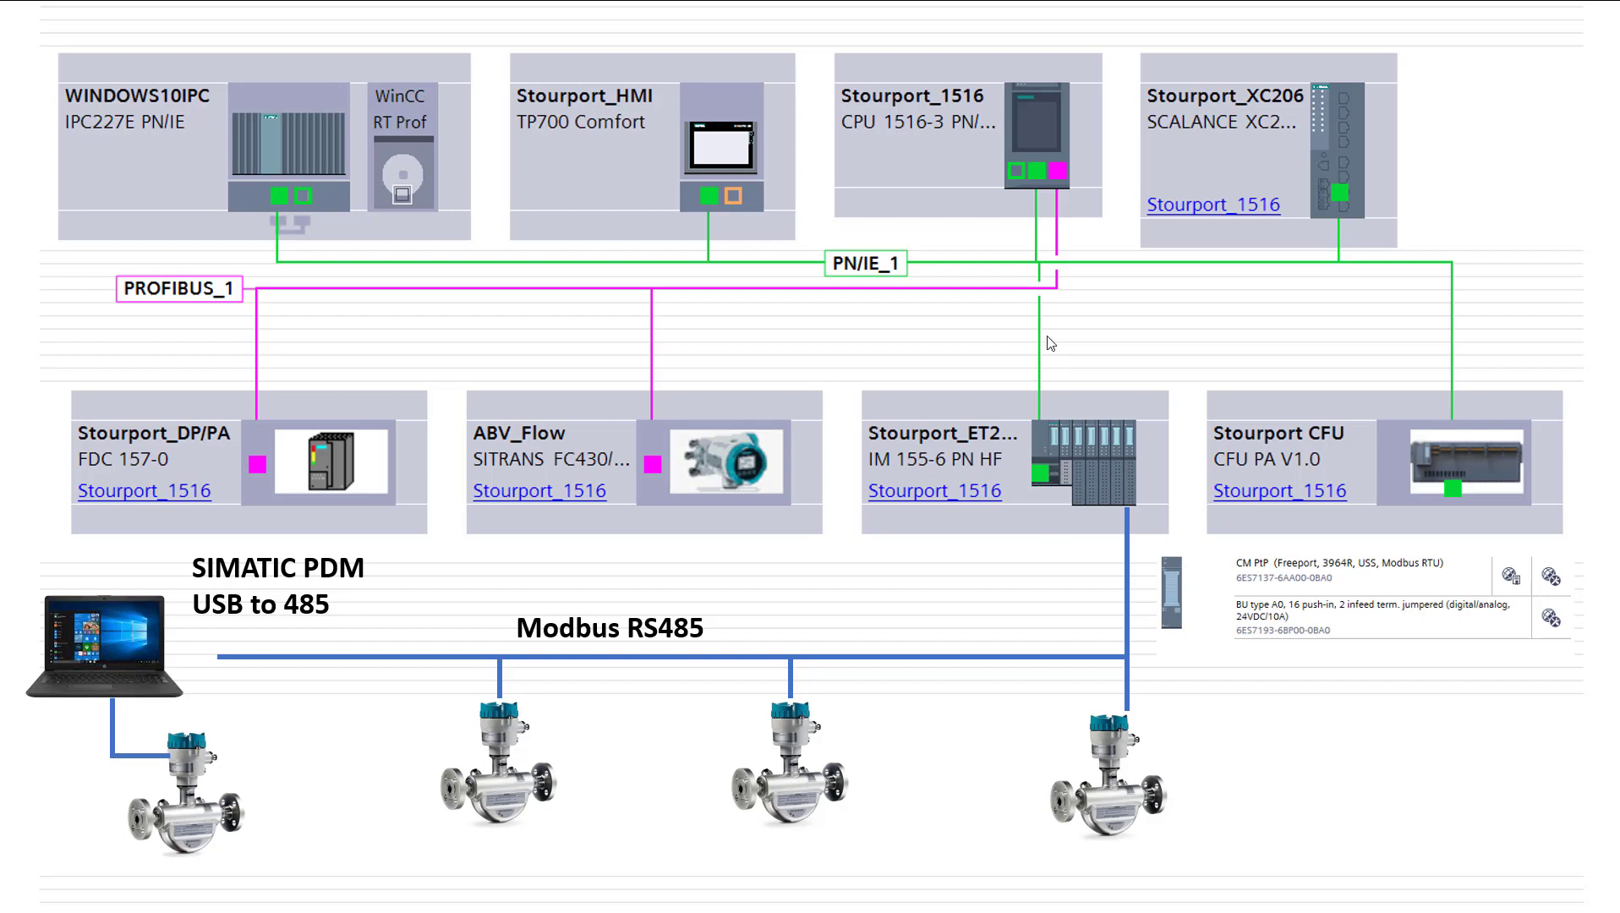
{"action": "mouse_move", "coordinate": [1028, 118]}
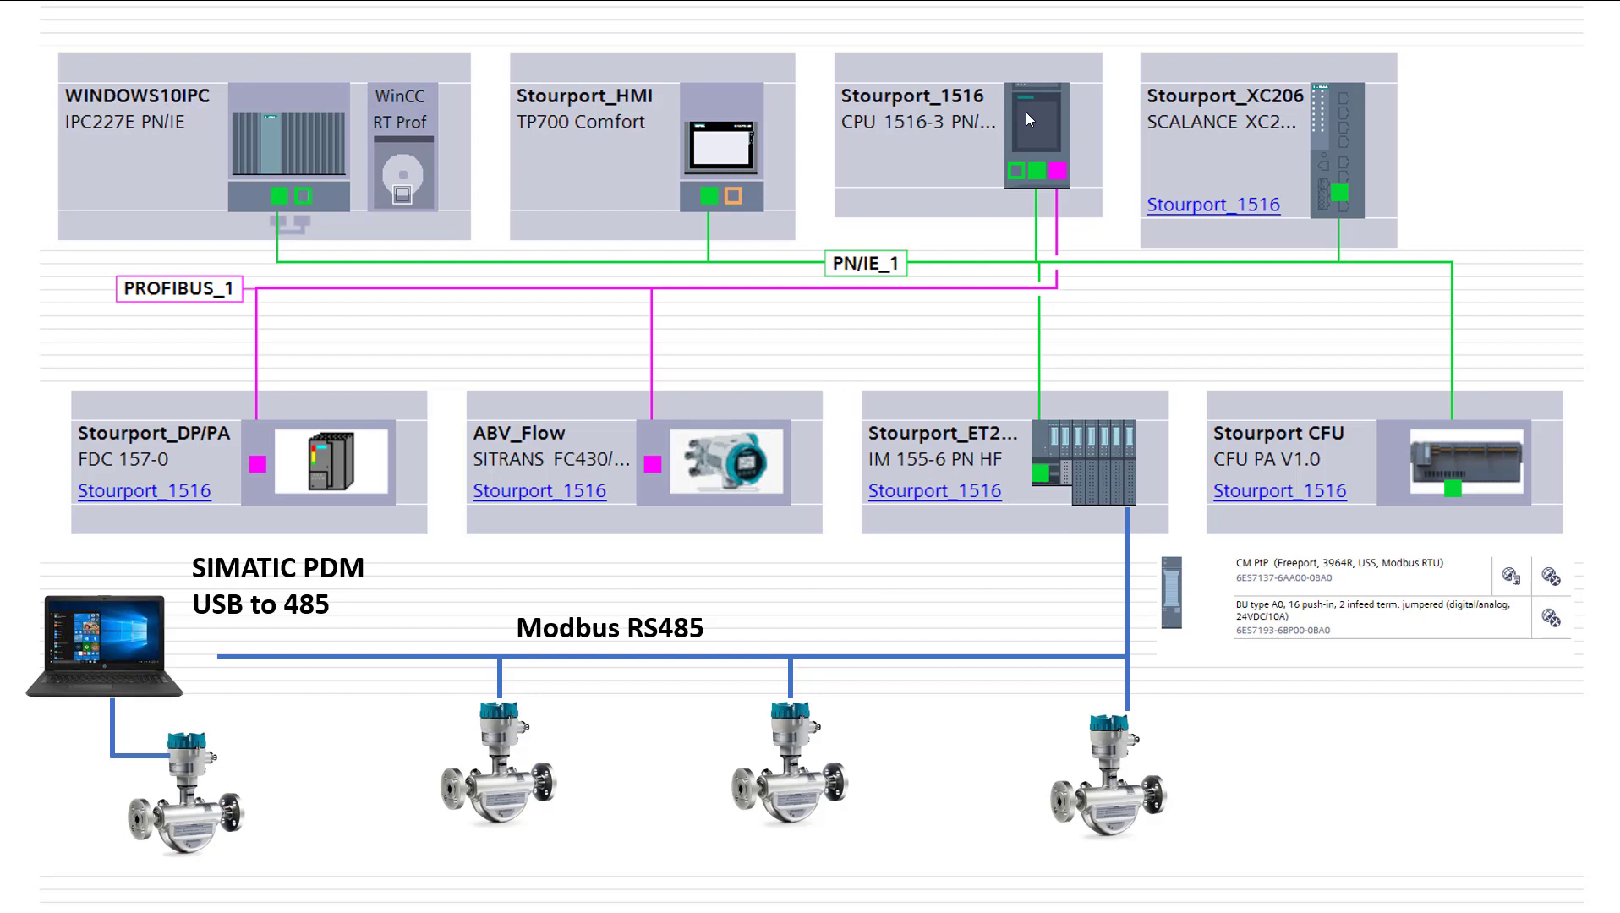
{"action": "mouse_move", "coordinate": [1000, 372]}
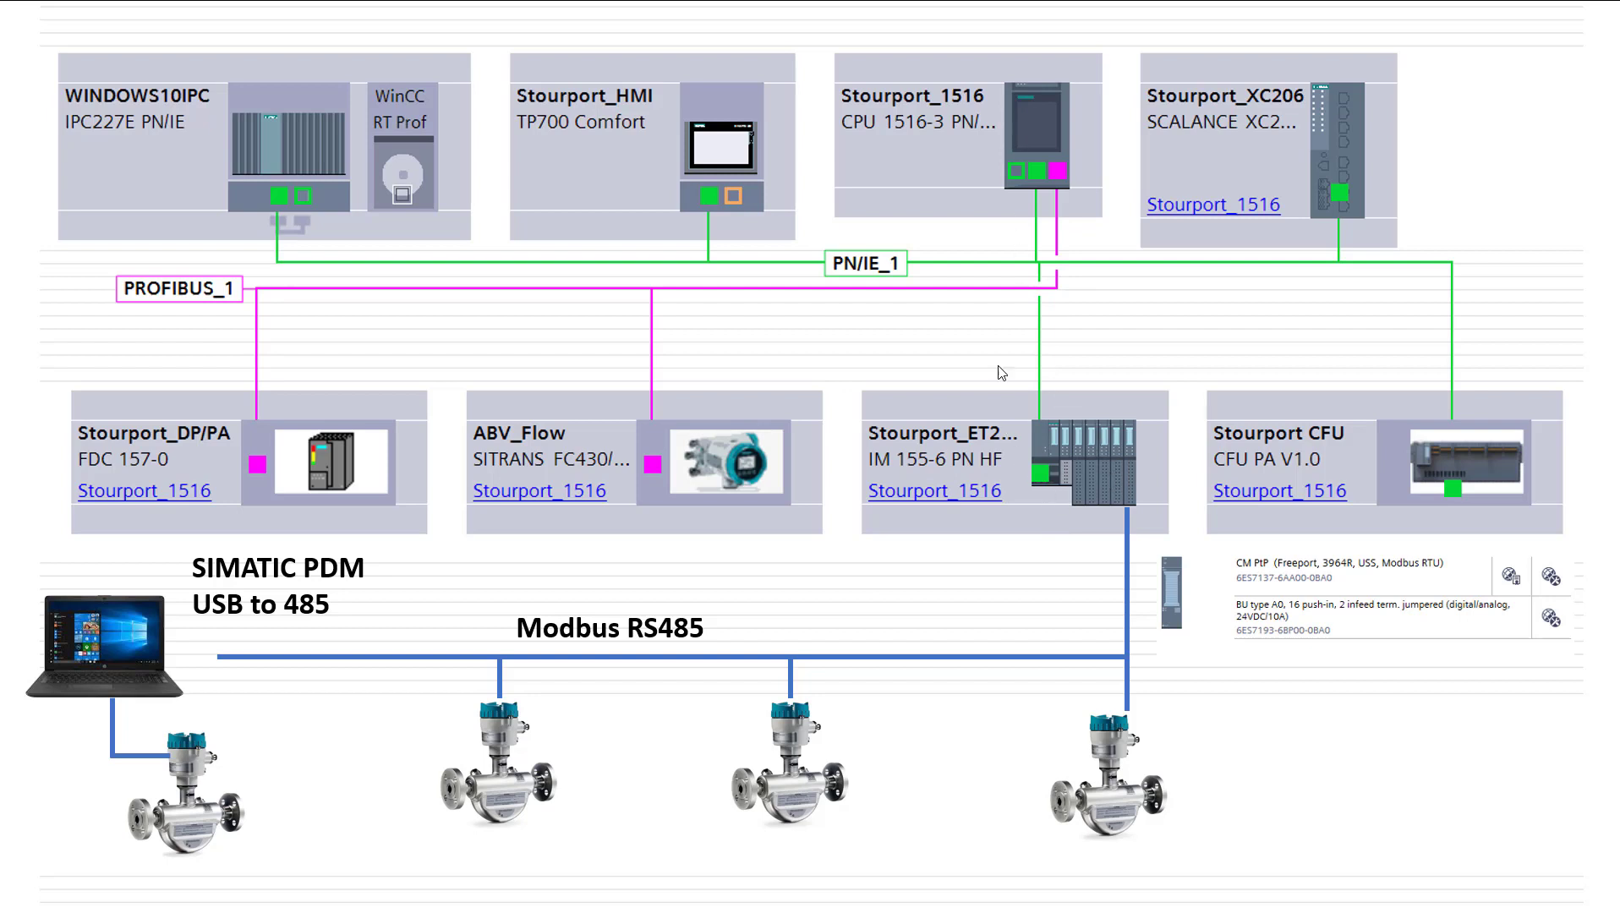
{"action": "mouse_move", "coordinate": [1062, 493]}
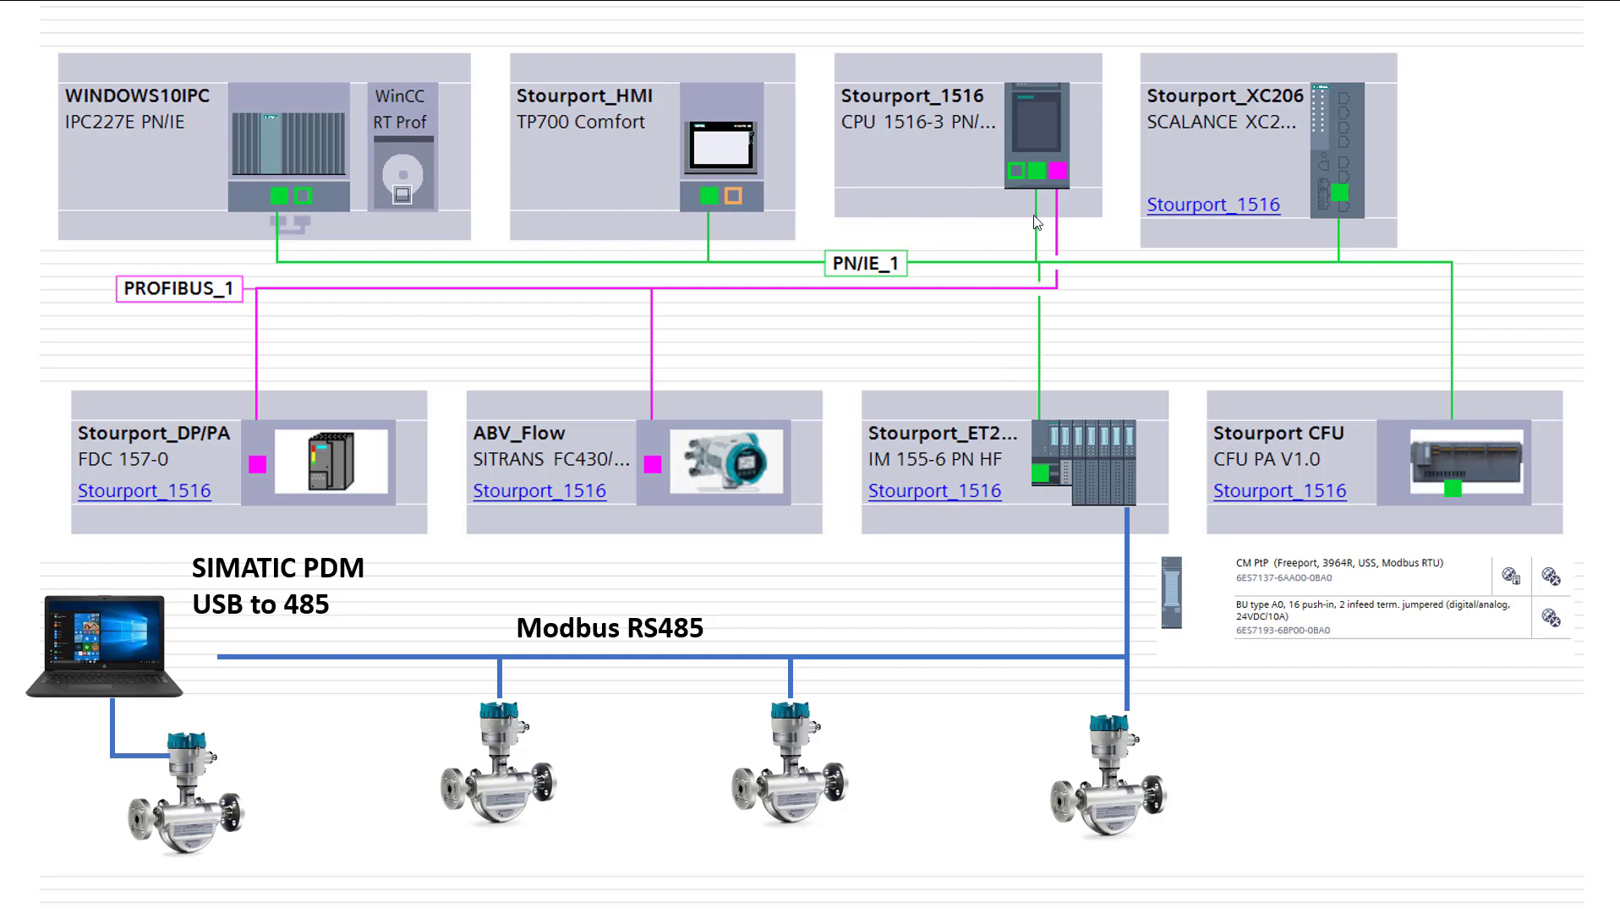
{"action": "mouse_move", "coordinate": [1116, 507]}
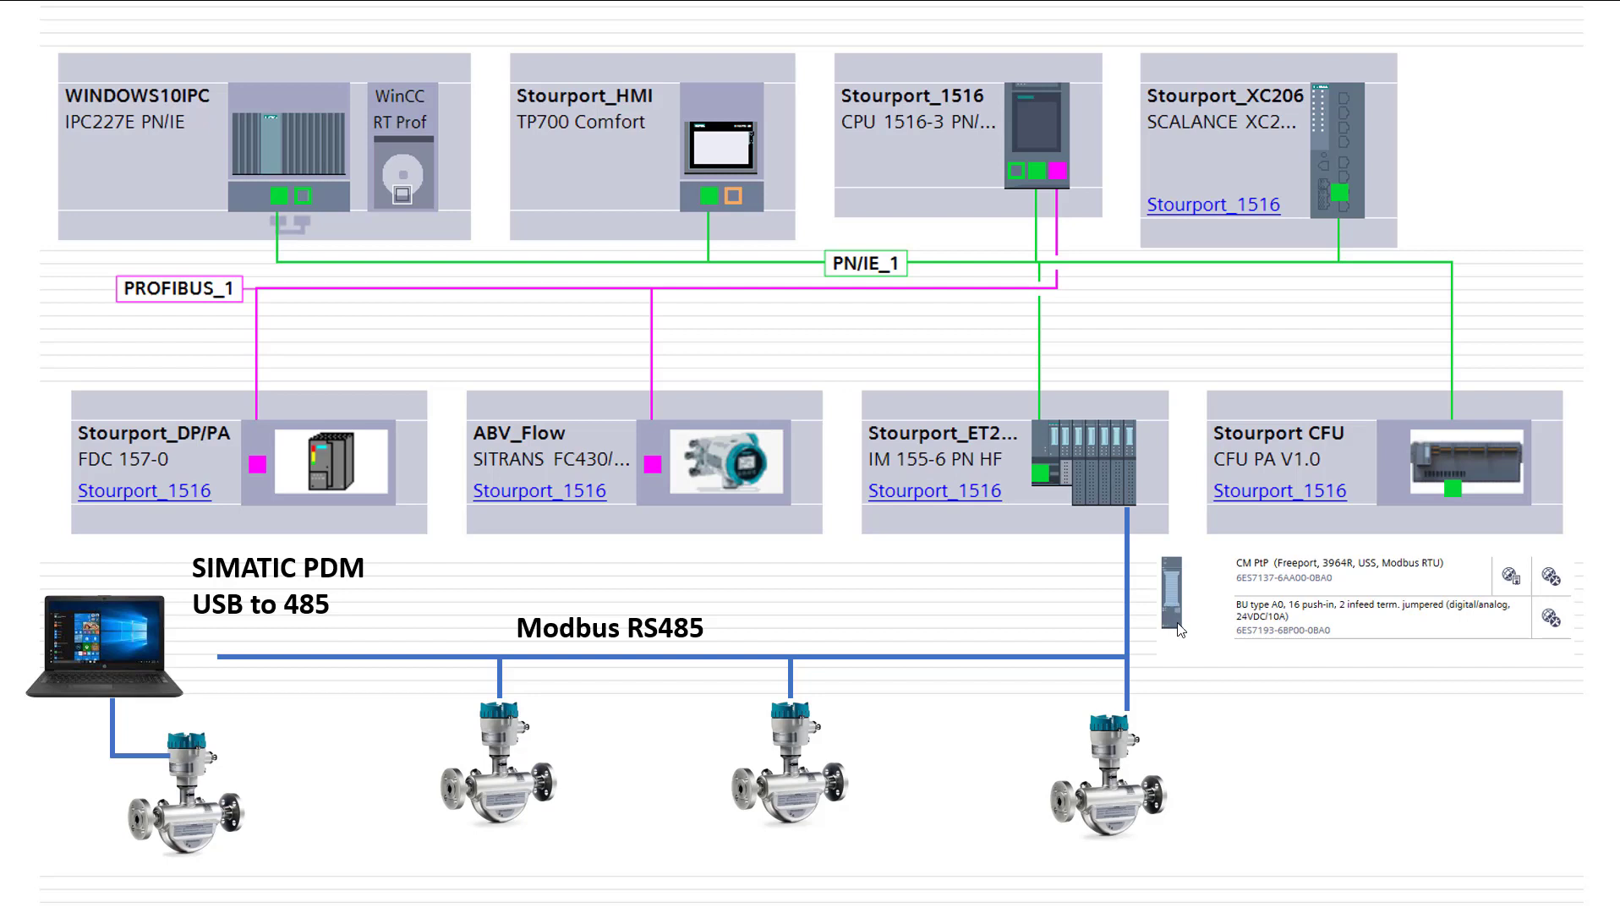
{"action": "mouse_move", "coordinate": [1165, 640]}
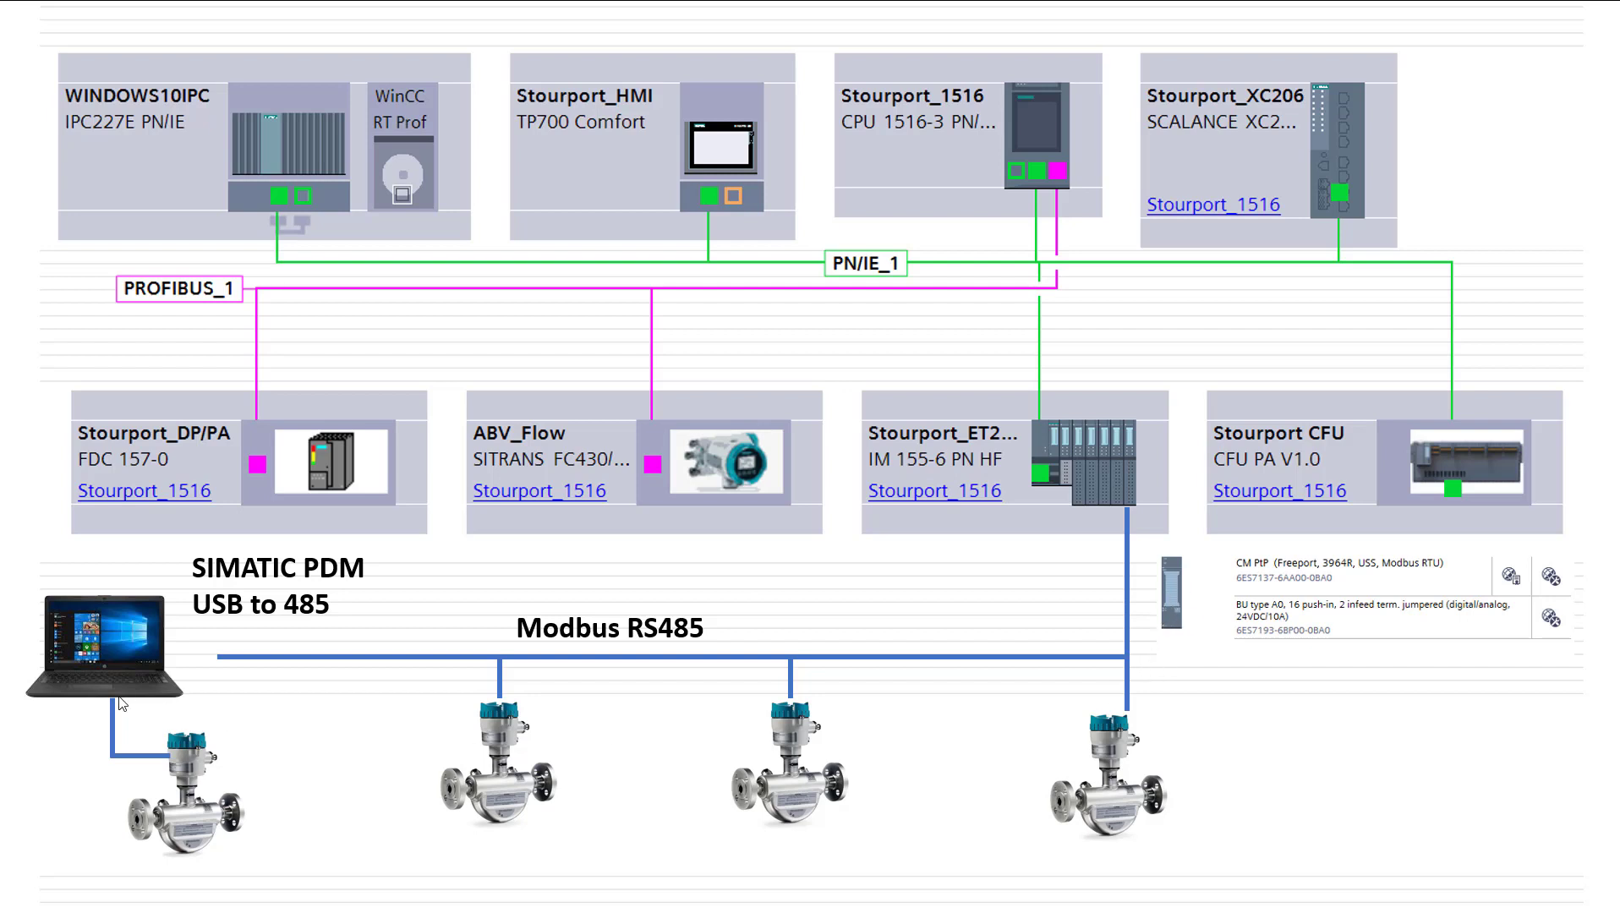
{"action": "mouse_move", "coordinate": [266, 740]}
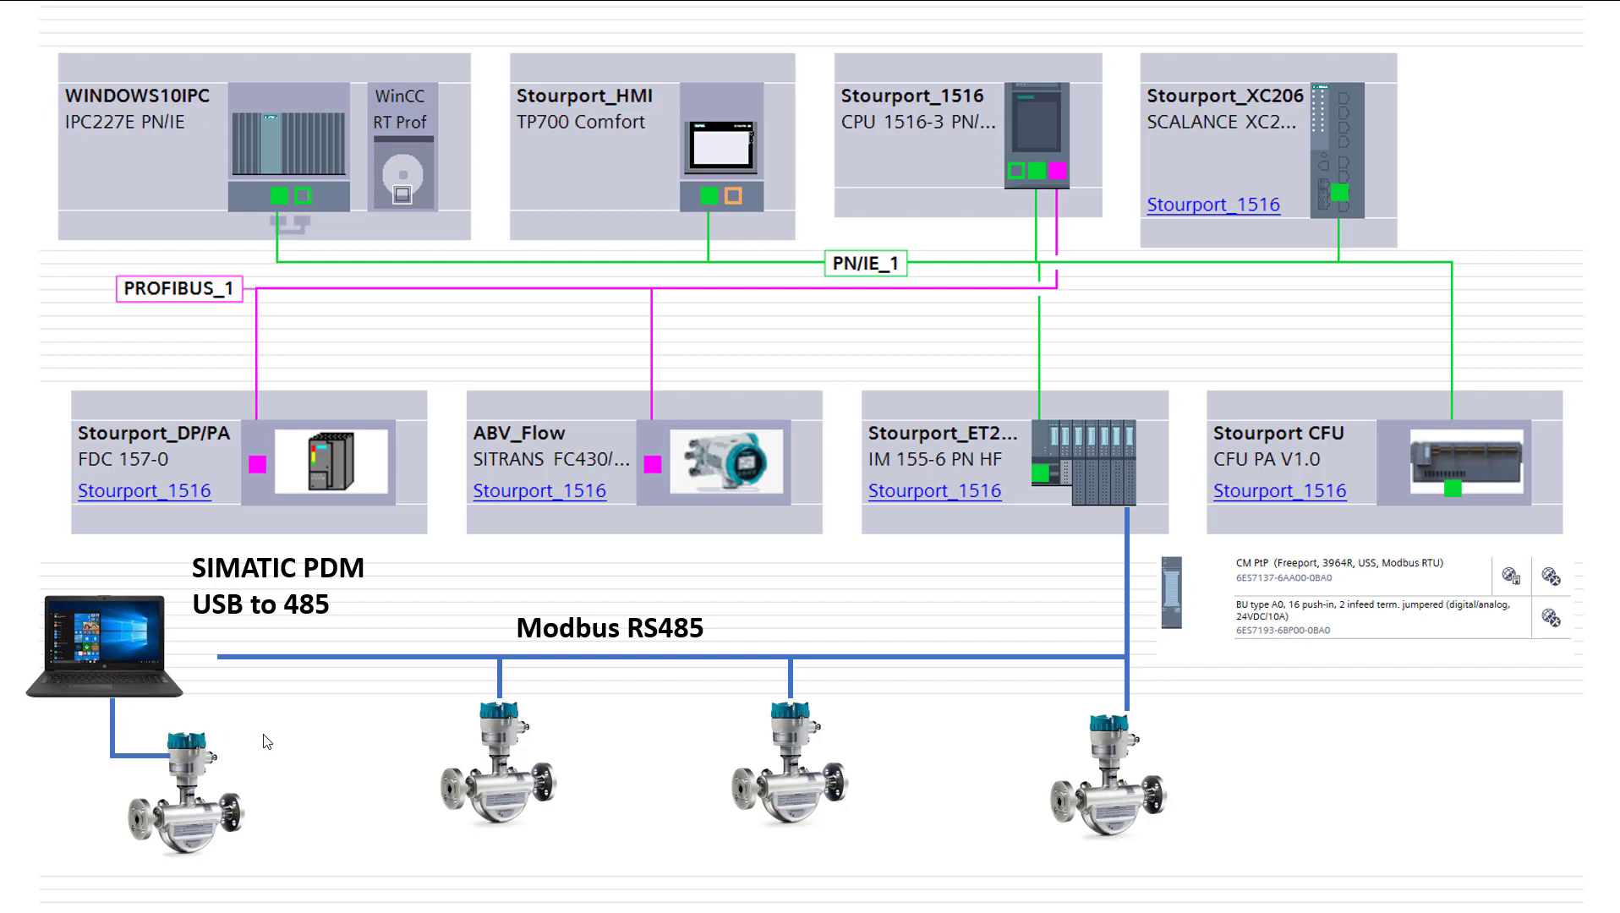
{"action": "mouse_move", "coordinate": [1105, 709]}
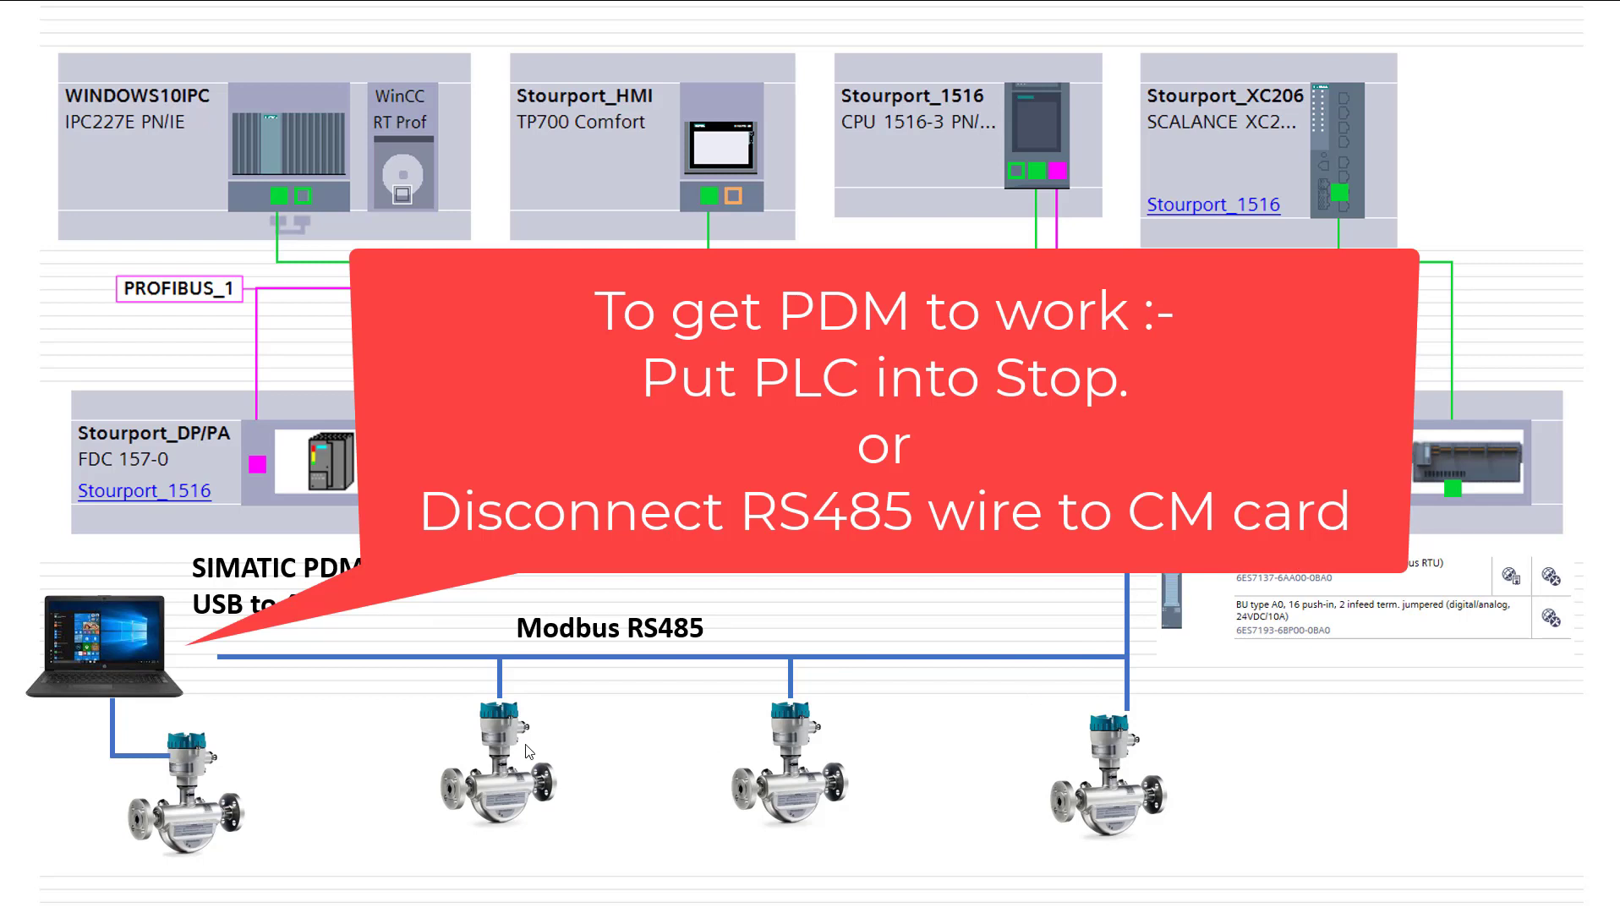
{"action": "mouse_move", "coordinate": [168, 642]}
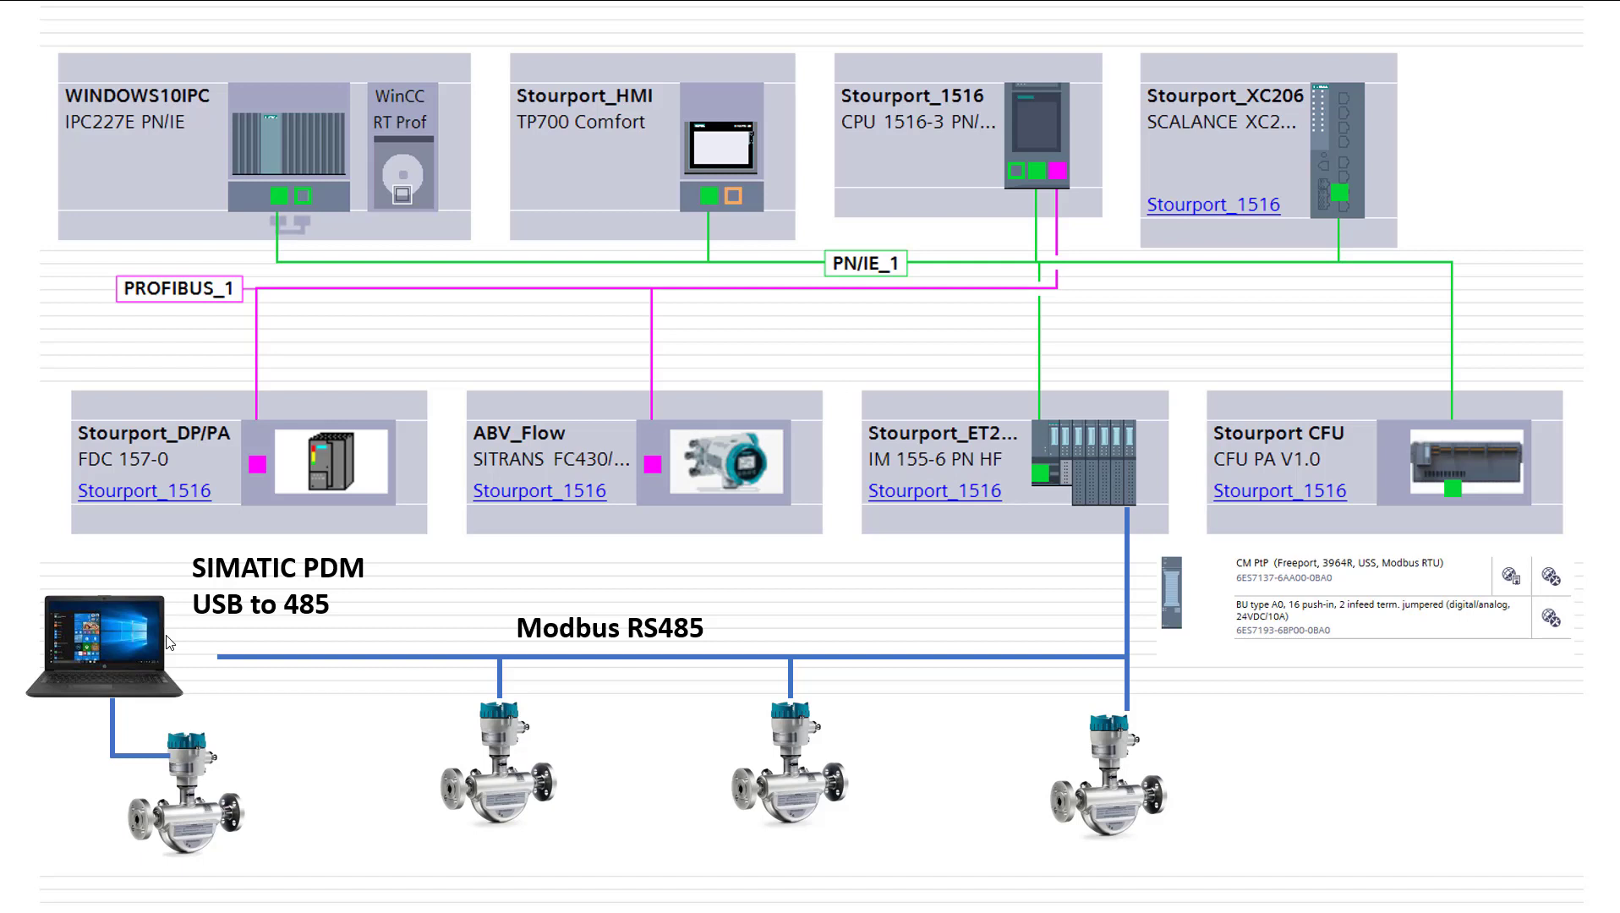
{"action": "mouse_move", "coordinate": [93, 140]}
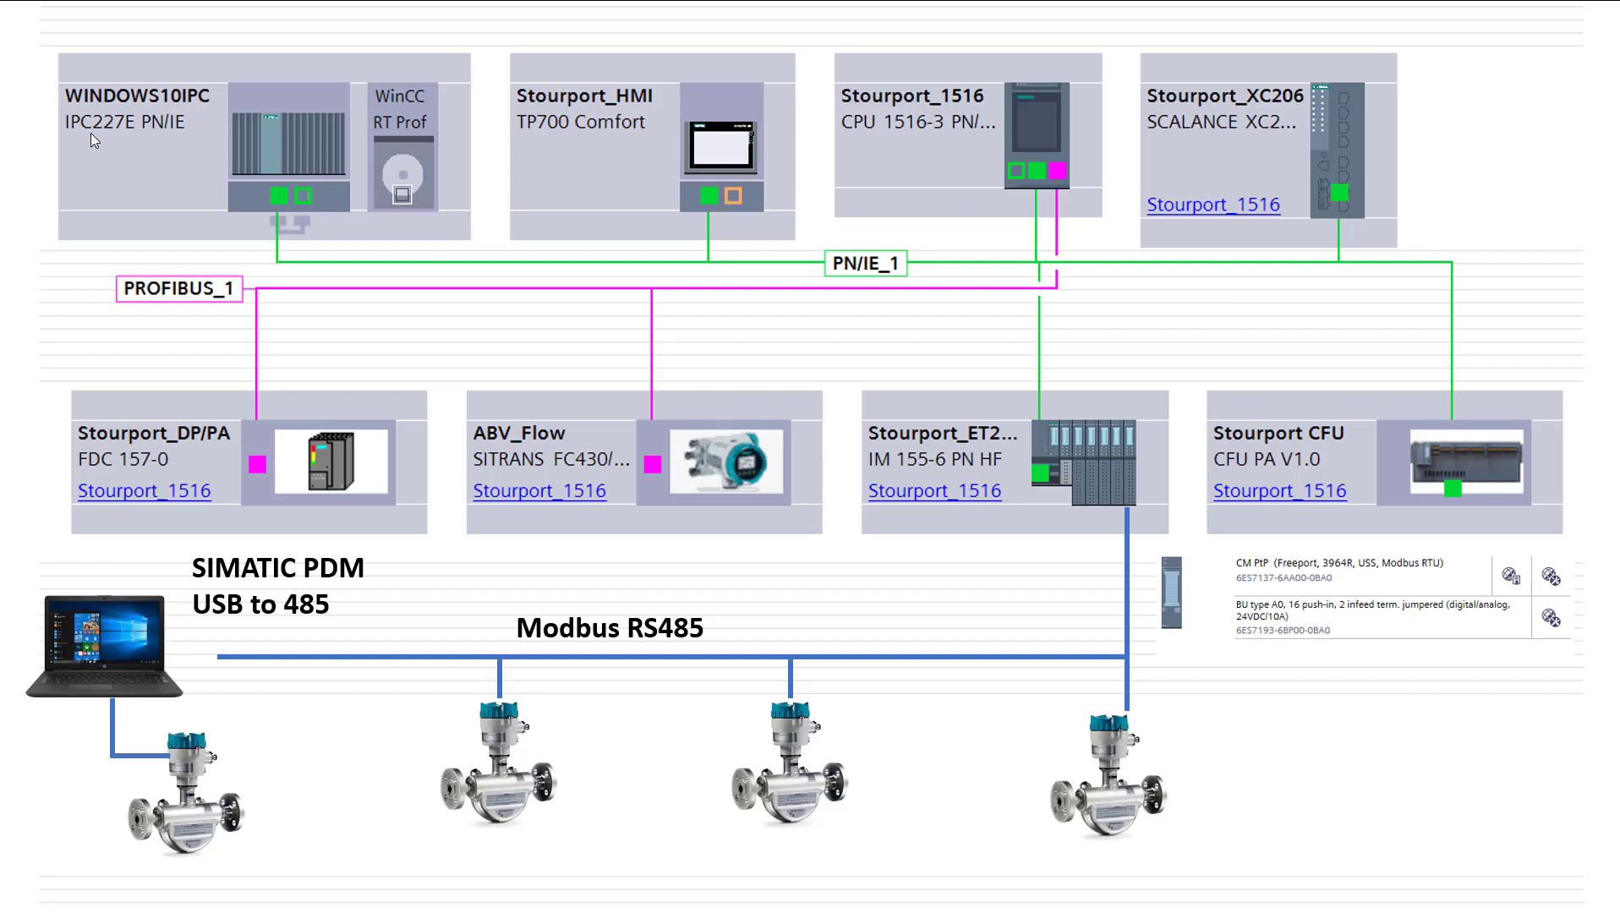
{"action": "mouse_move", "coordinate": [248, 75]}
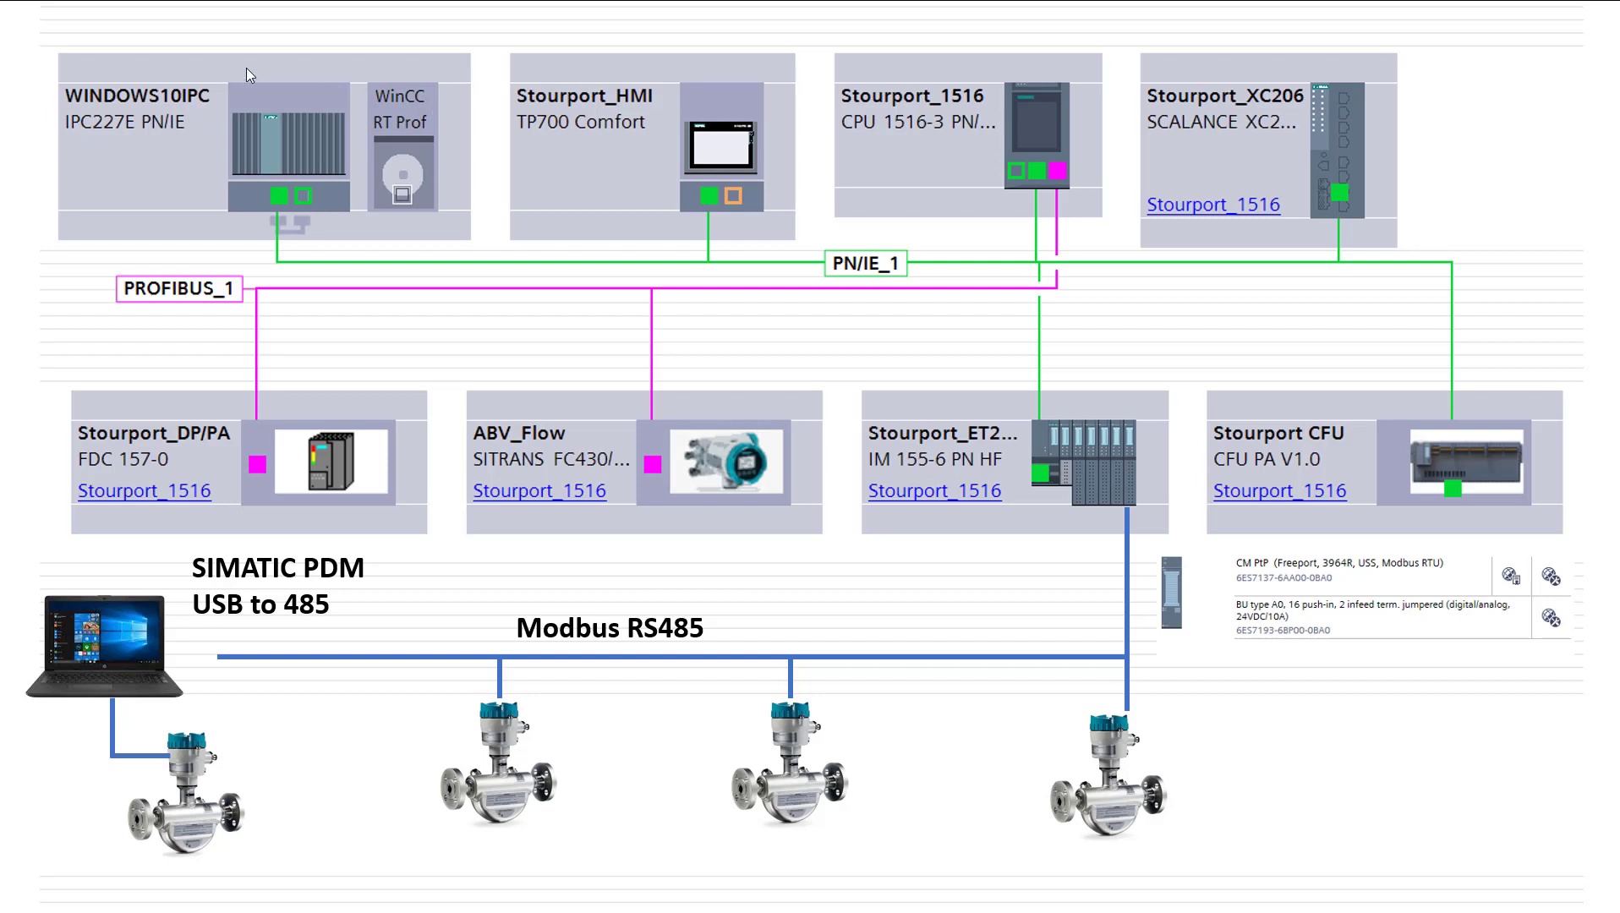
{"action": "mouse_move", "coordinate": [233, 187]}
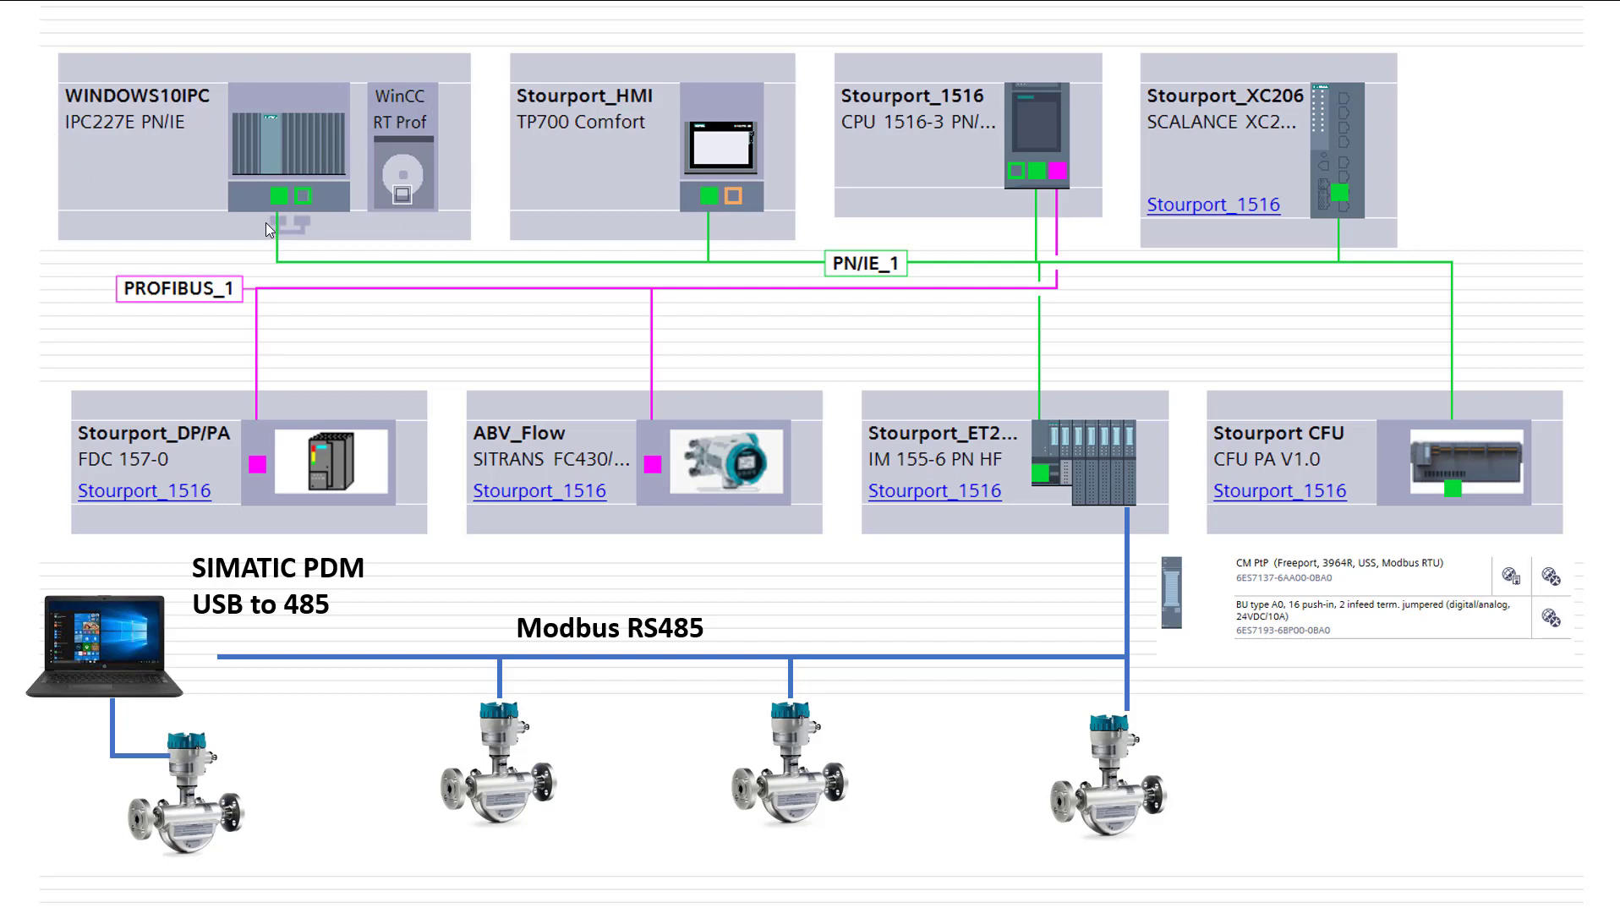
{"action": "mouse_move", "coordinate": [1050, 630]}
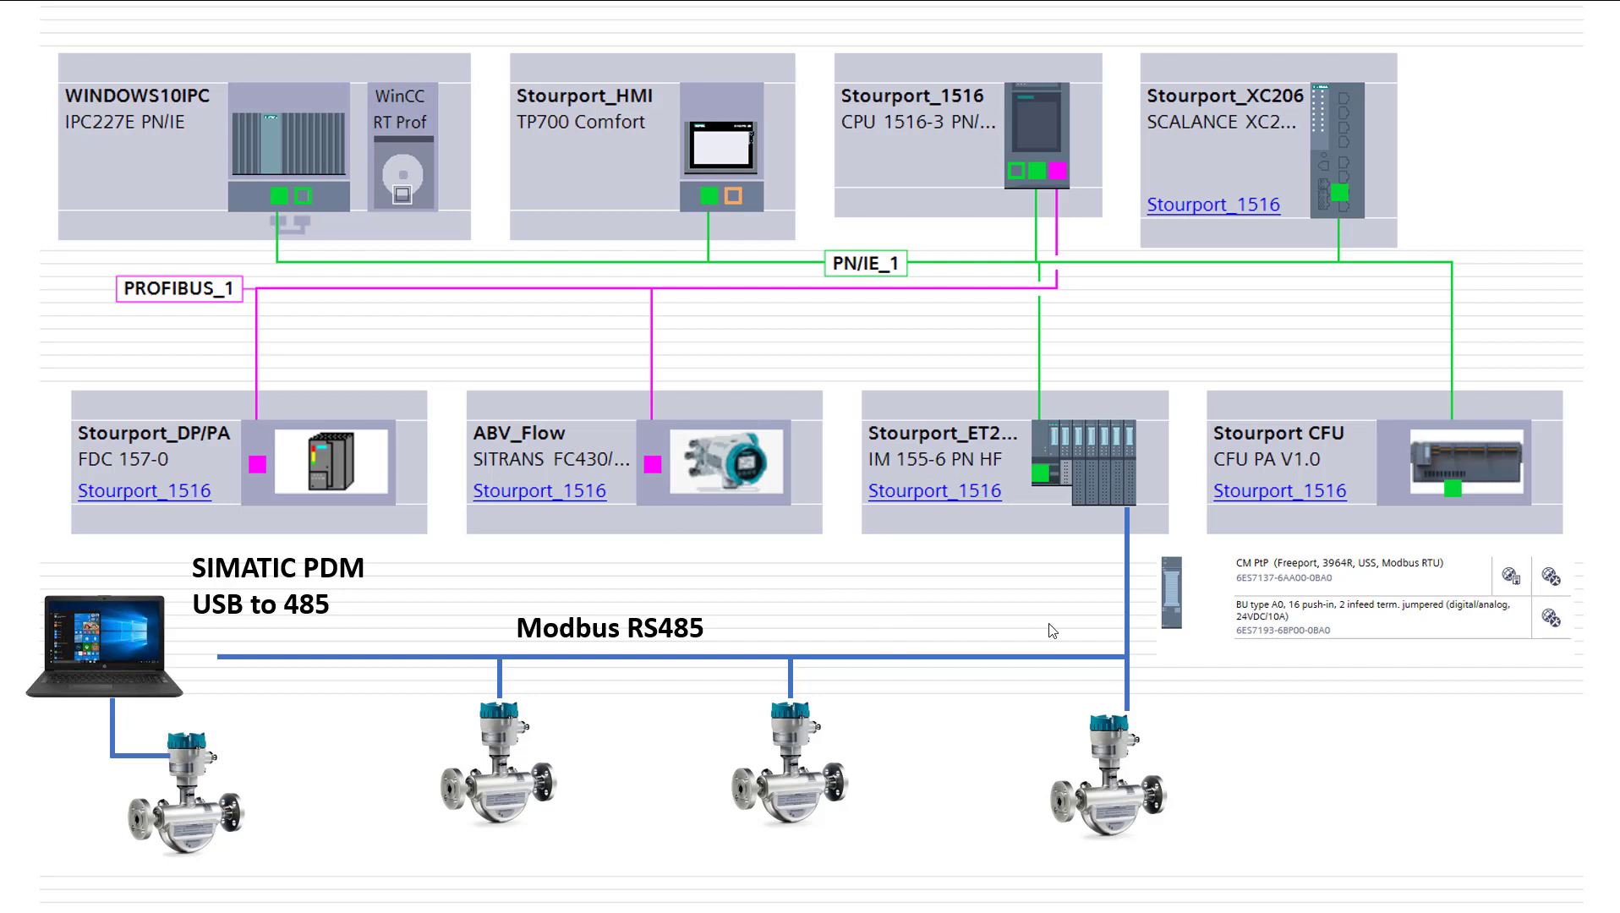
{"action": "mouse_move", "coordinate": [1132, 439]}
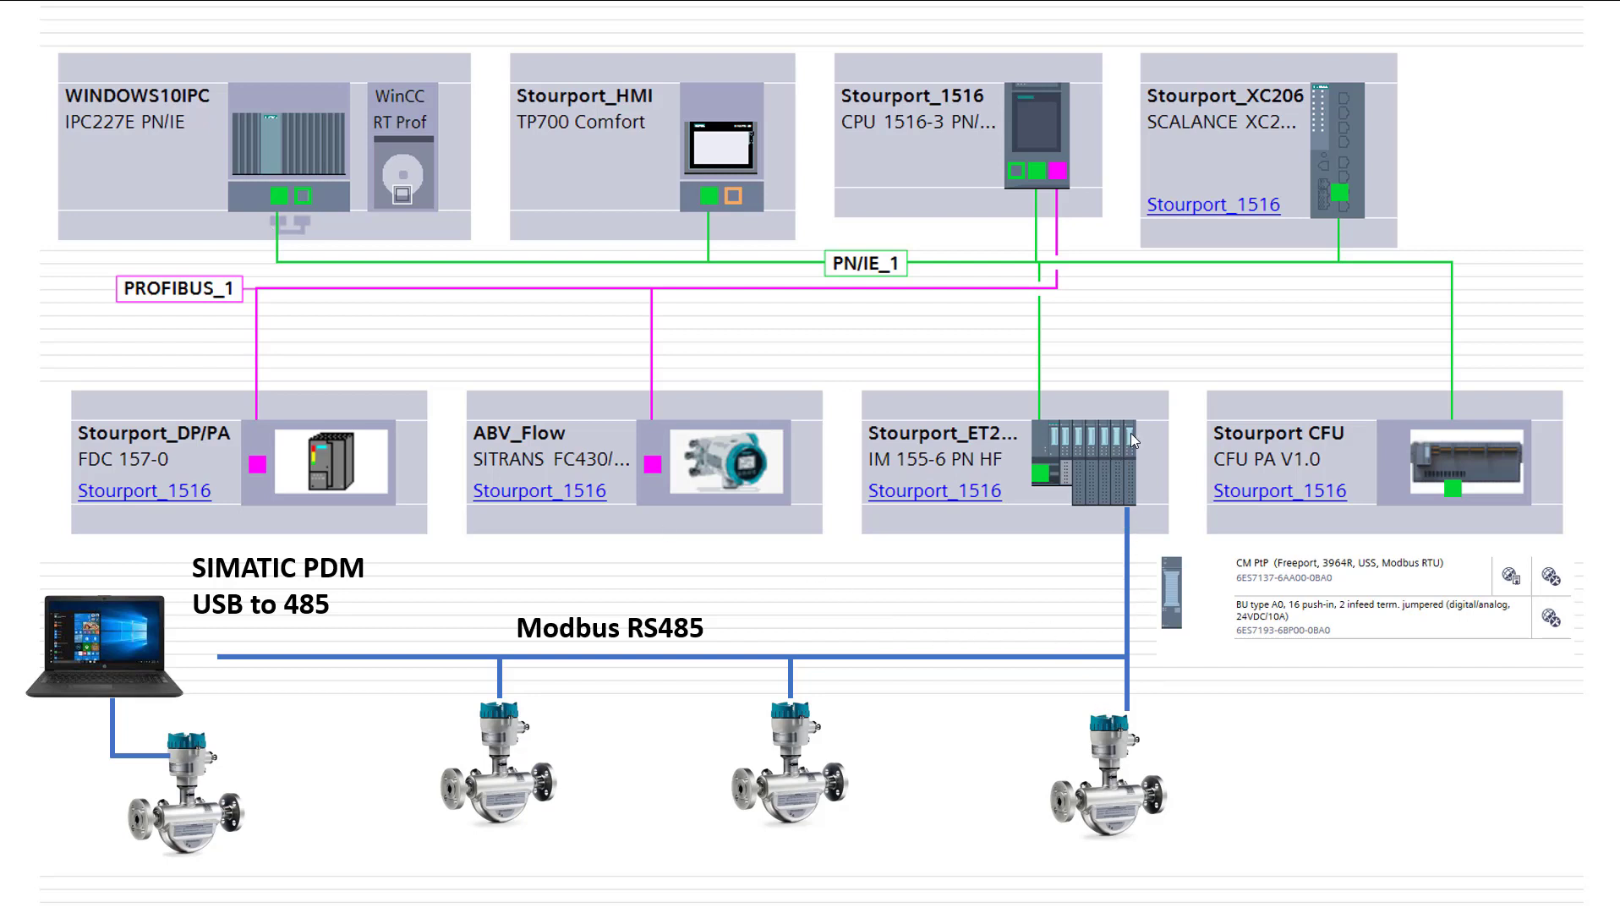
{"action": "mouse_move", "coordinate": [1105, 526]}
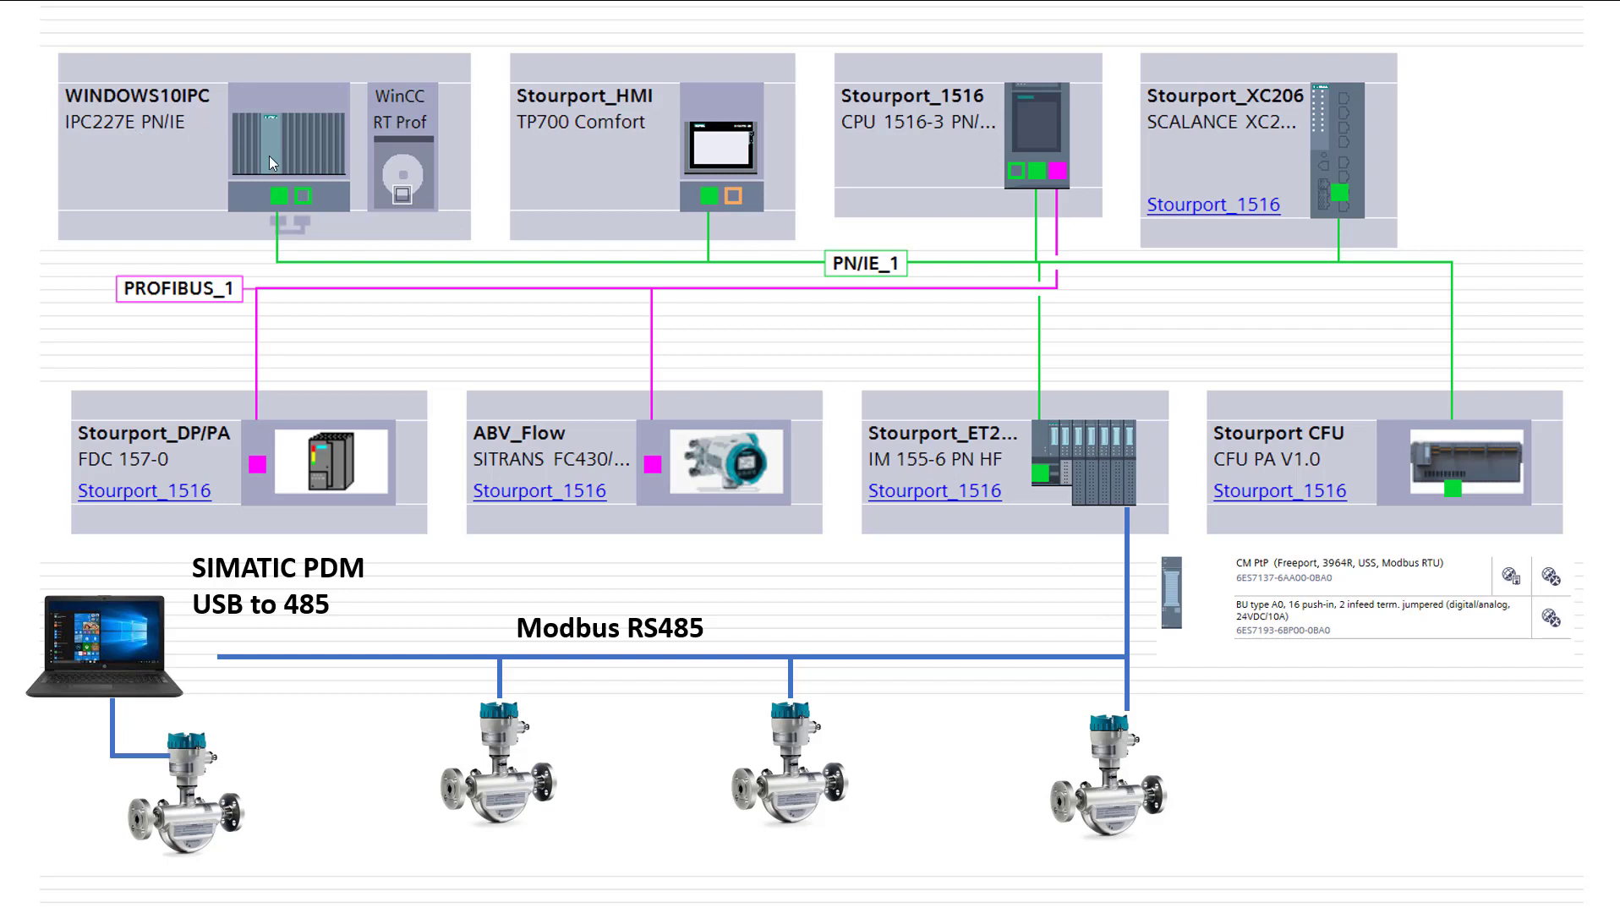
{"action": "mouse_move", "coordinate": [1158, 523]}
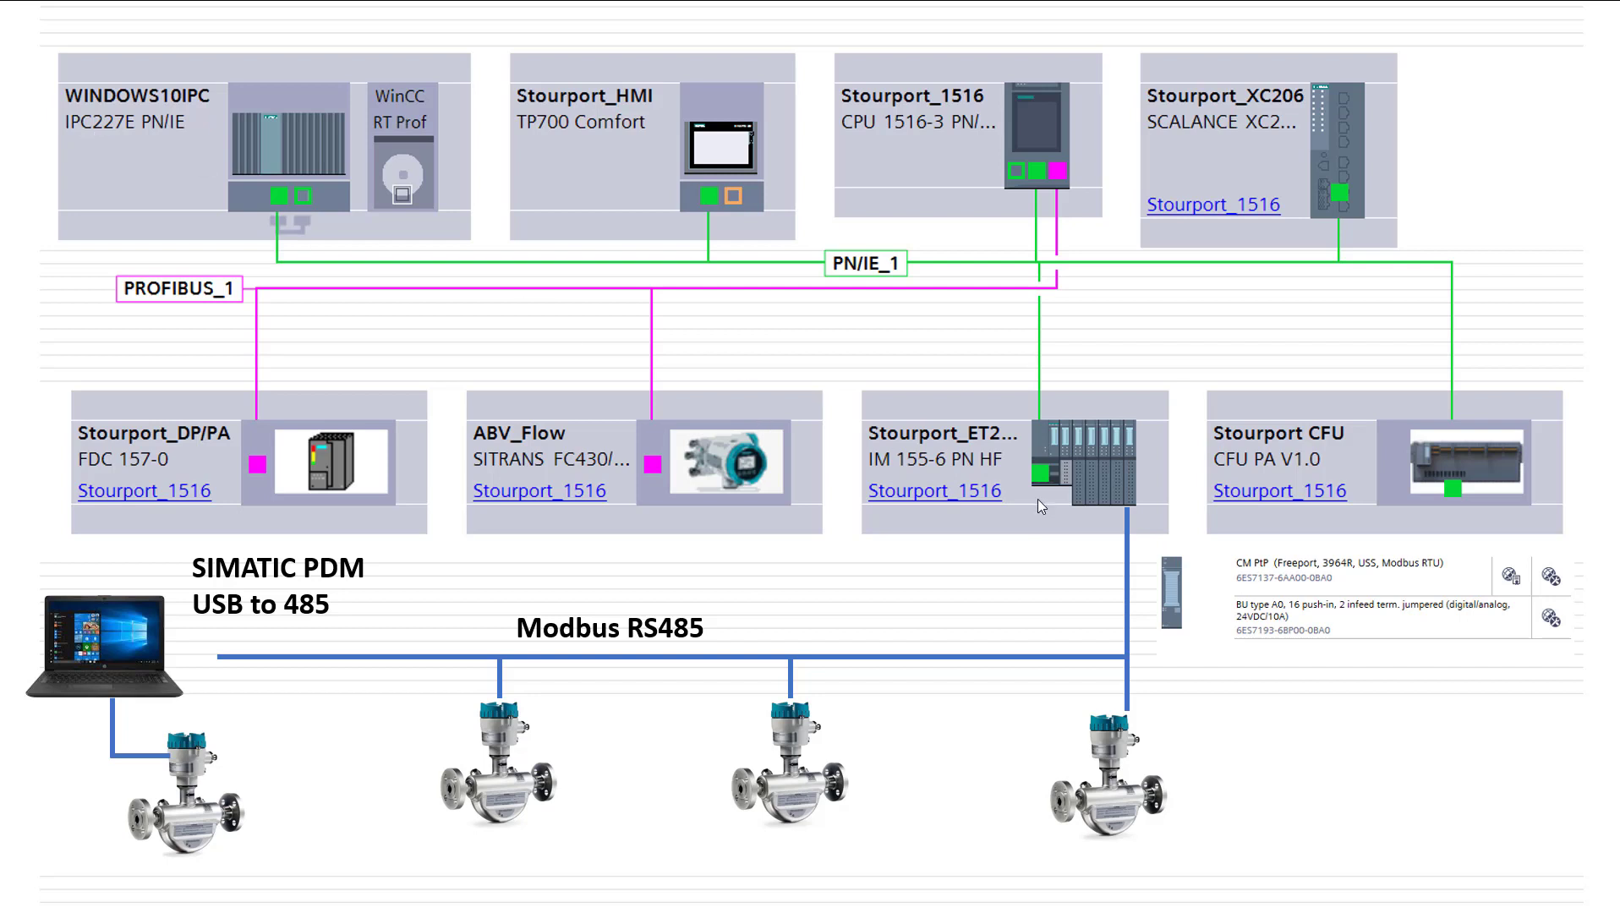
{"action": "mouse_move", "coordinate": [350, 153]}
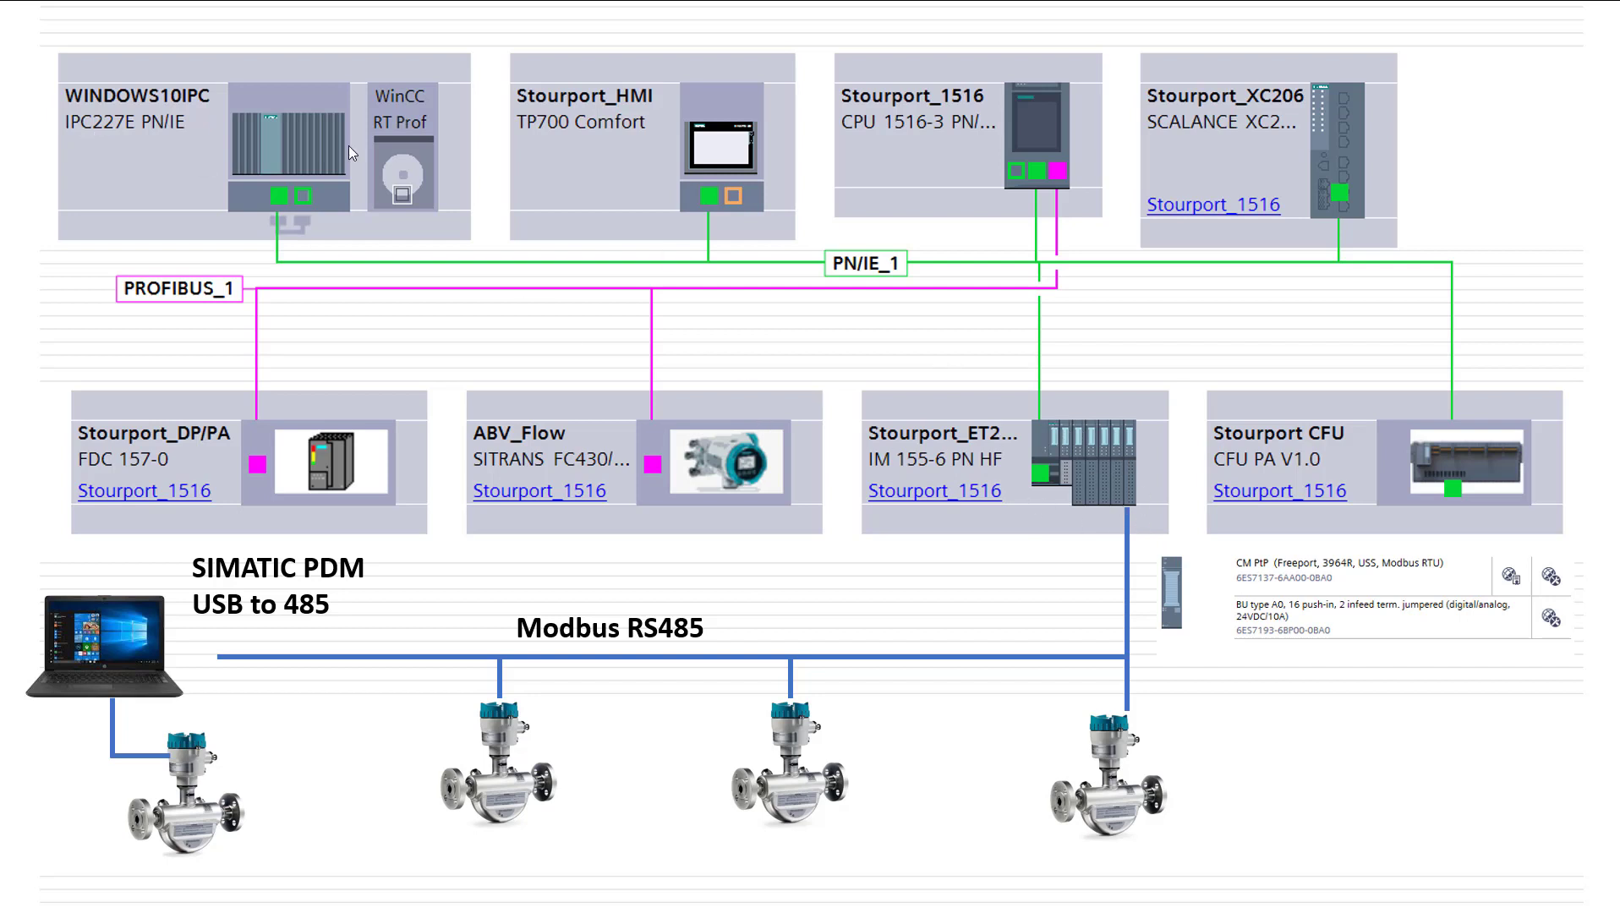
{"action": "mouse_move", "coordinate": [1139, 515]}
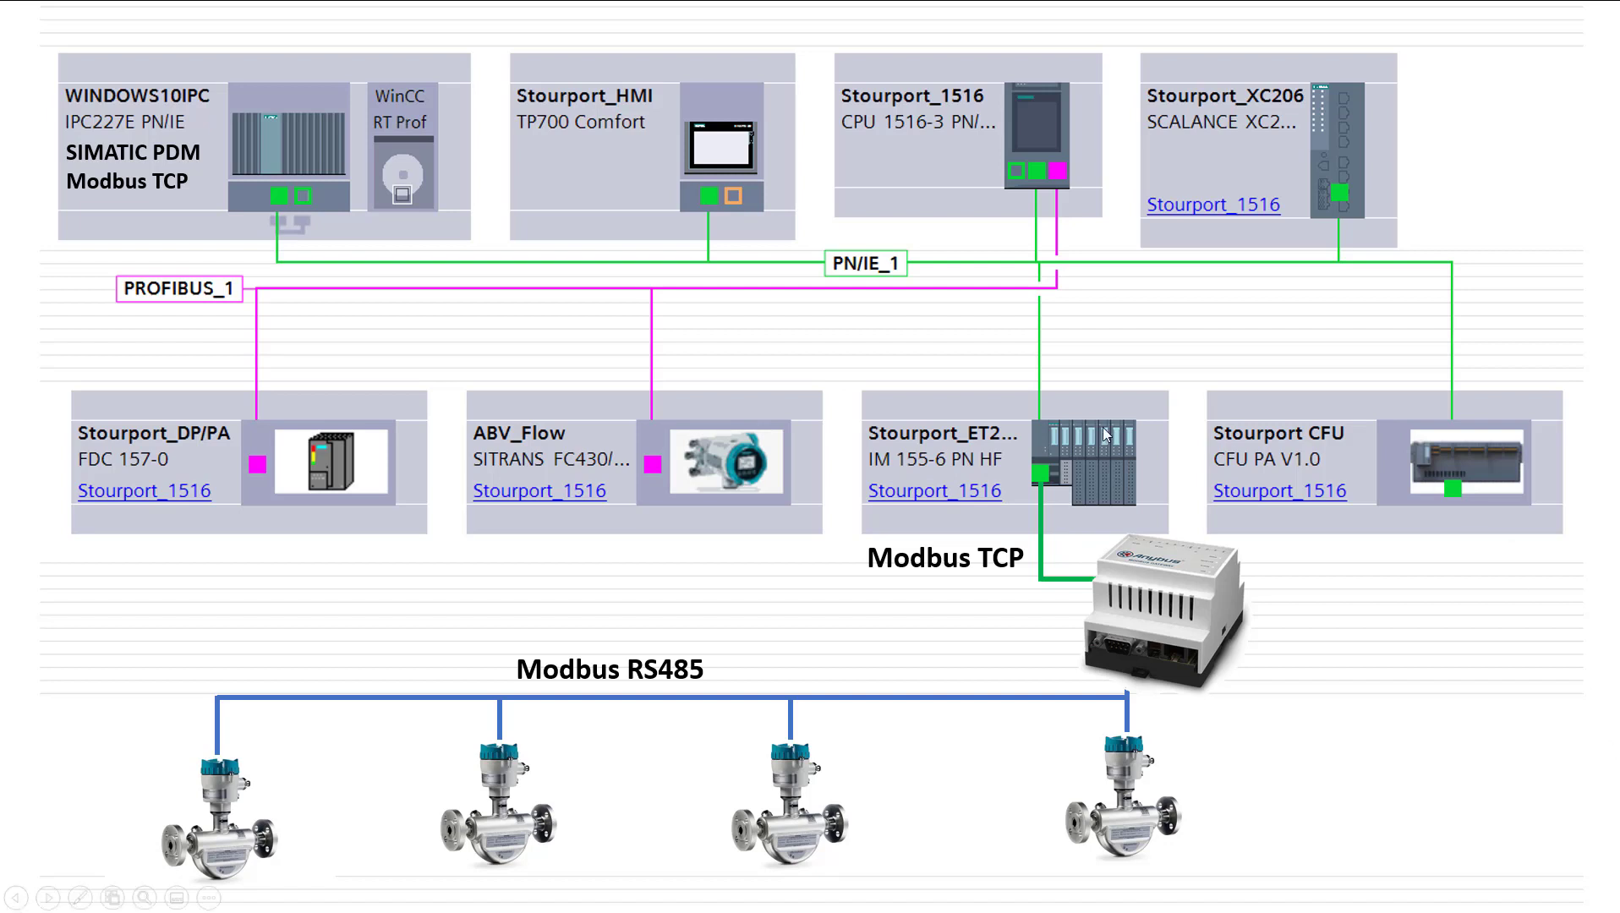
{"action": "mouse_move", "coordinate": [1202, 506]}
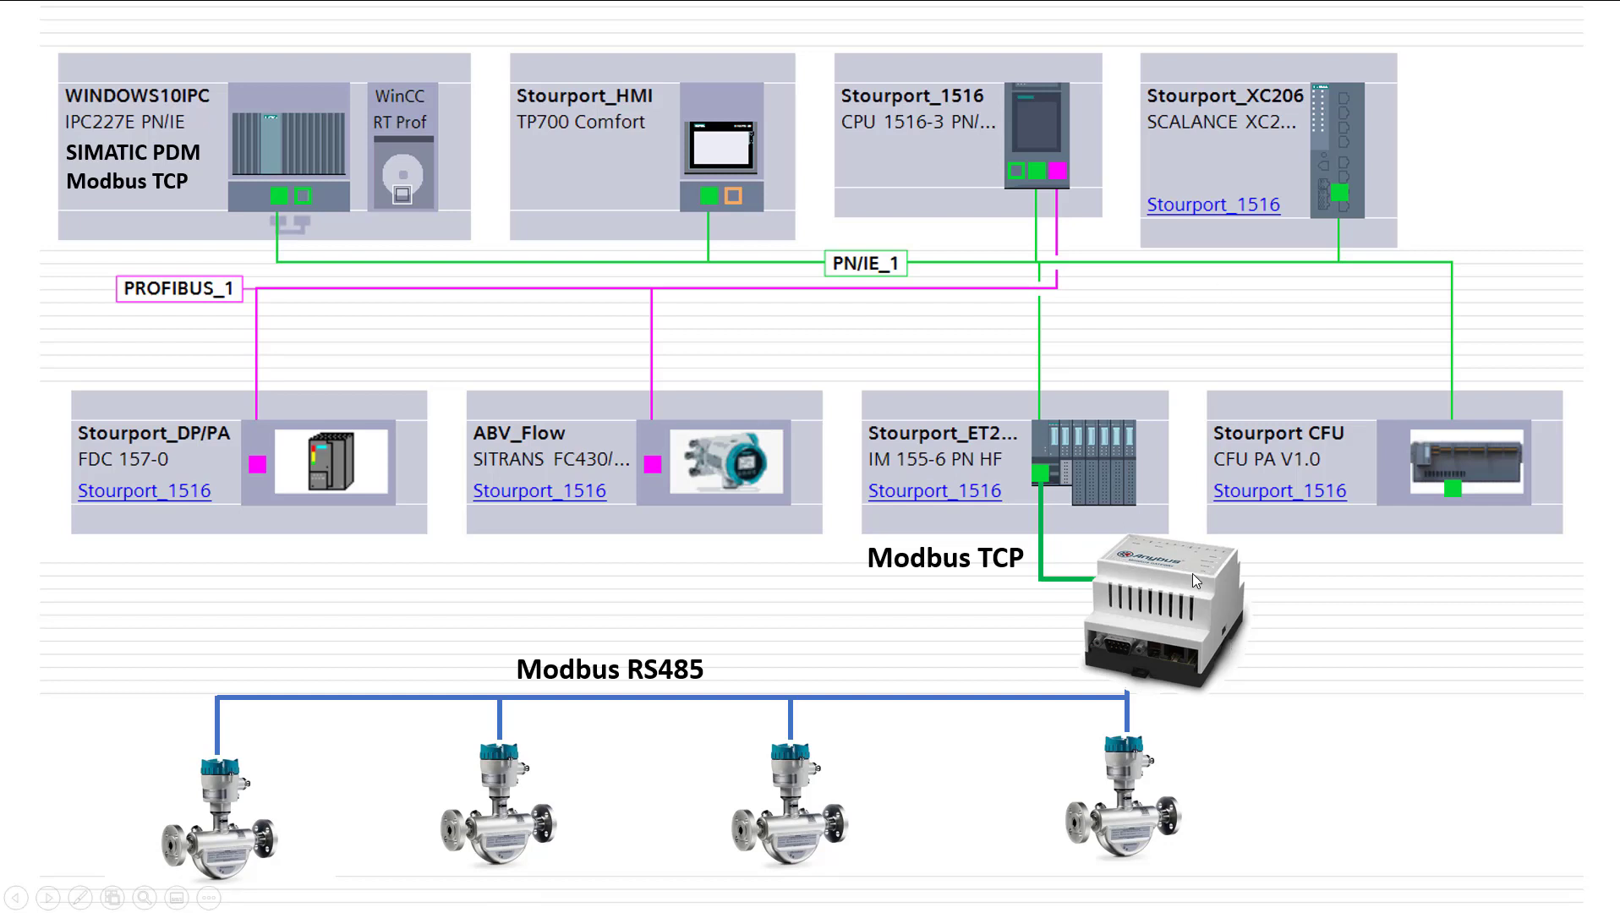
{"action": "mouse_move", "coordinate": [903, 564]}
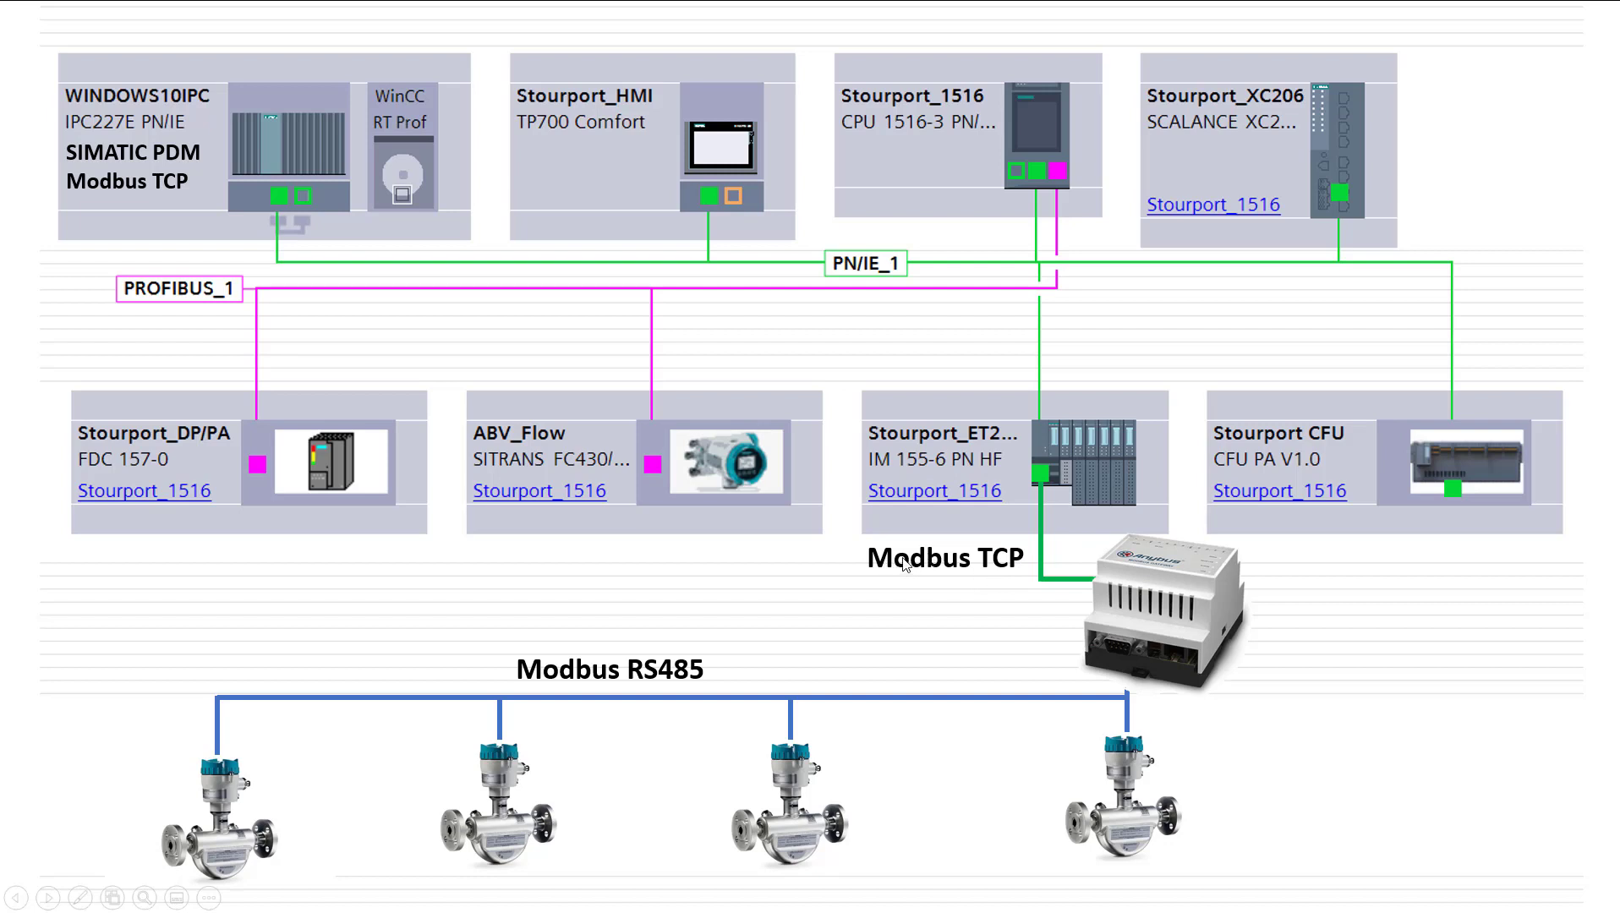
{"action": "mouse_move", "coordinate": [997, 572]}
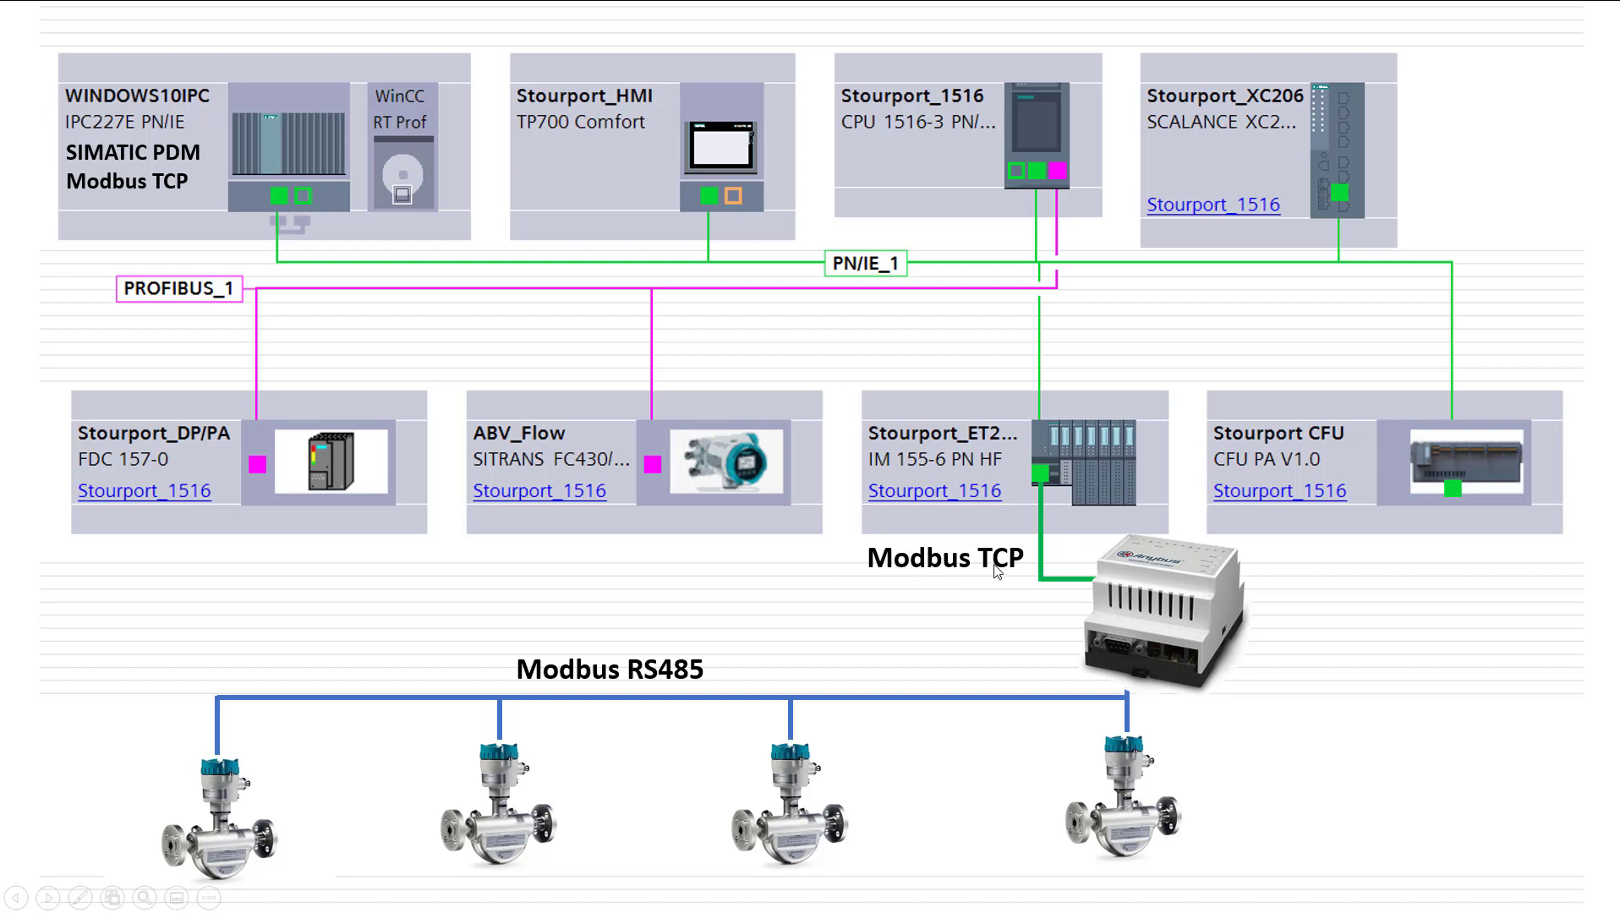
{"action": "mouse_move", "coordinate": [1186, 666]}
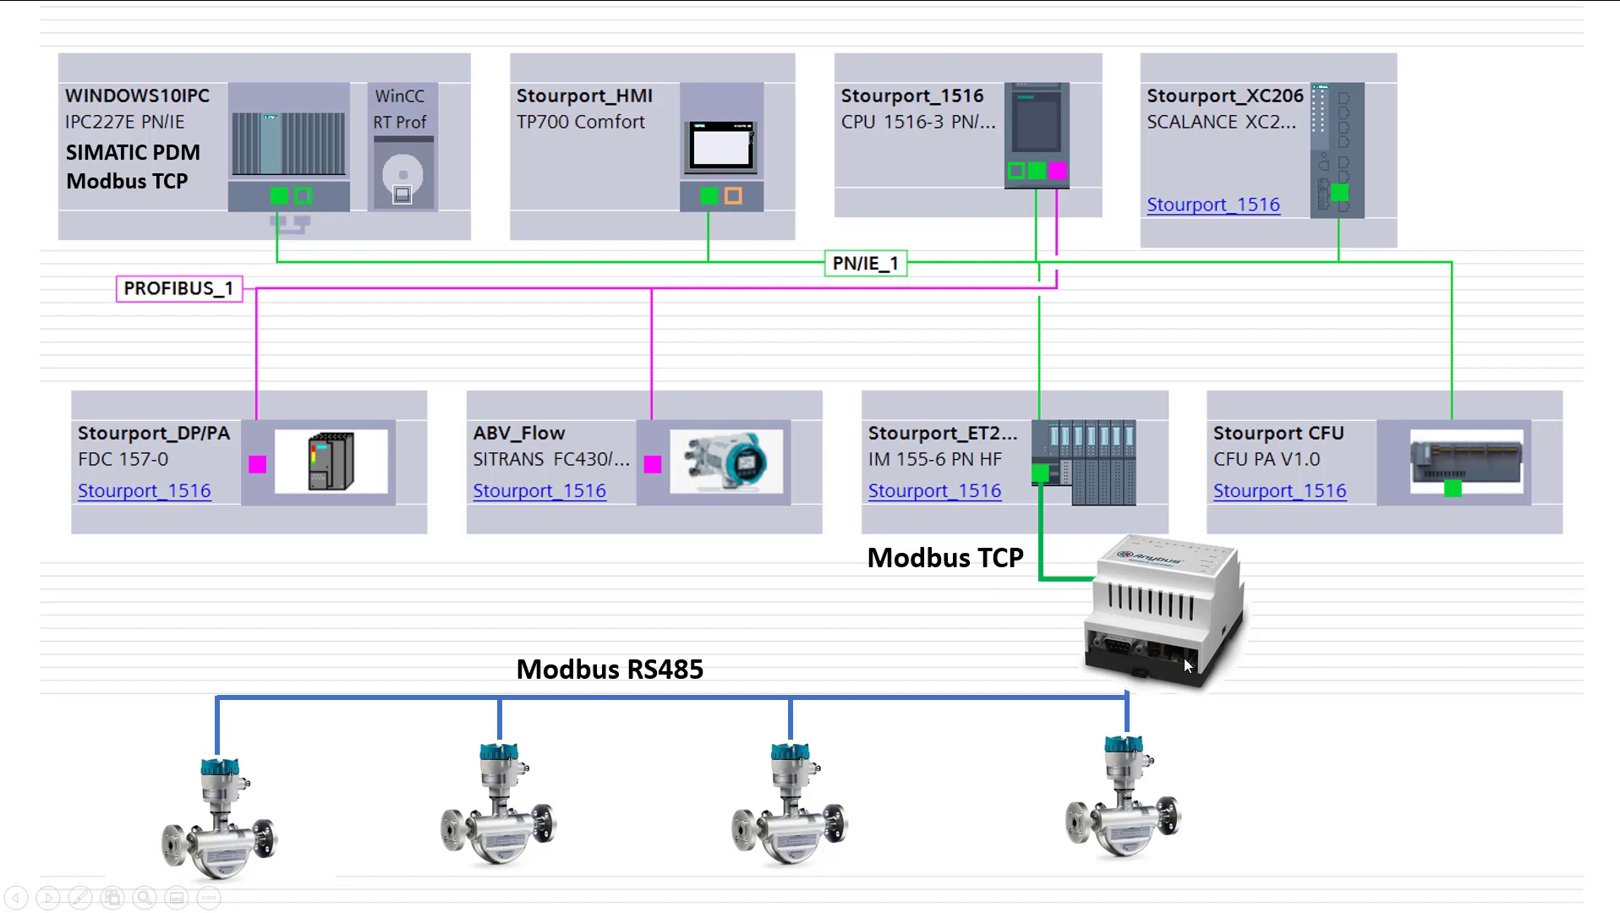
{"action": "mouse_move", "coordinate": [359, 773]}
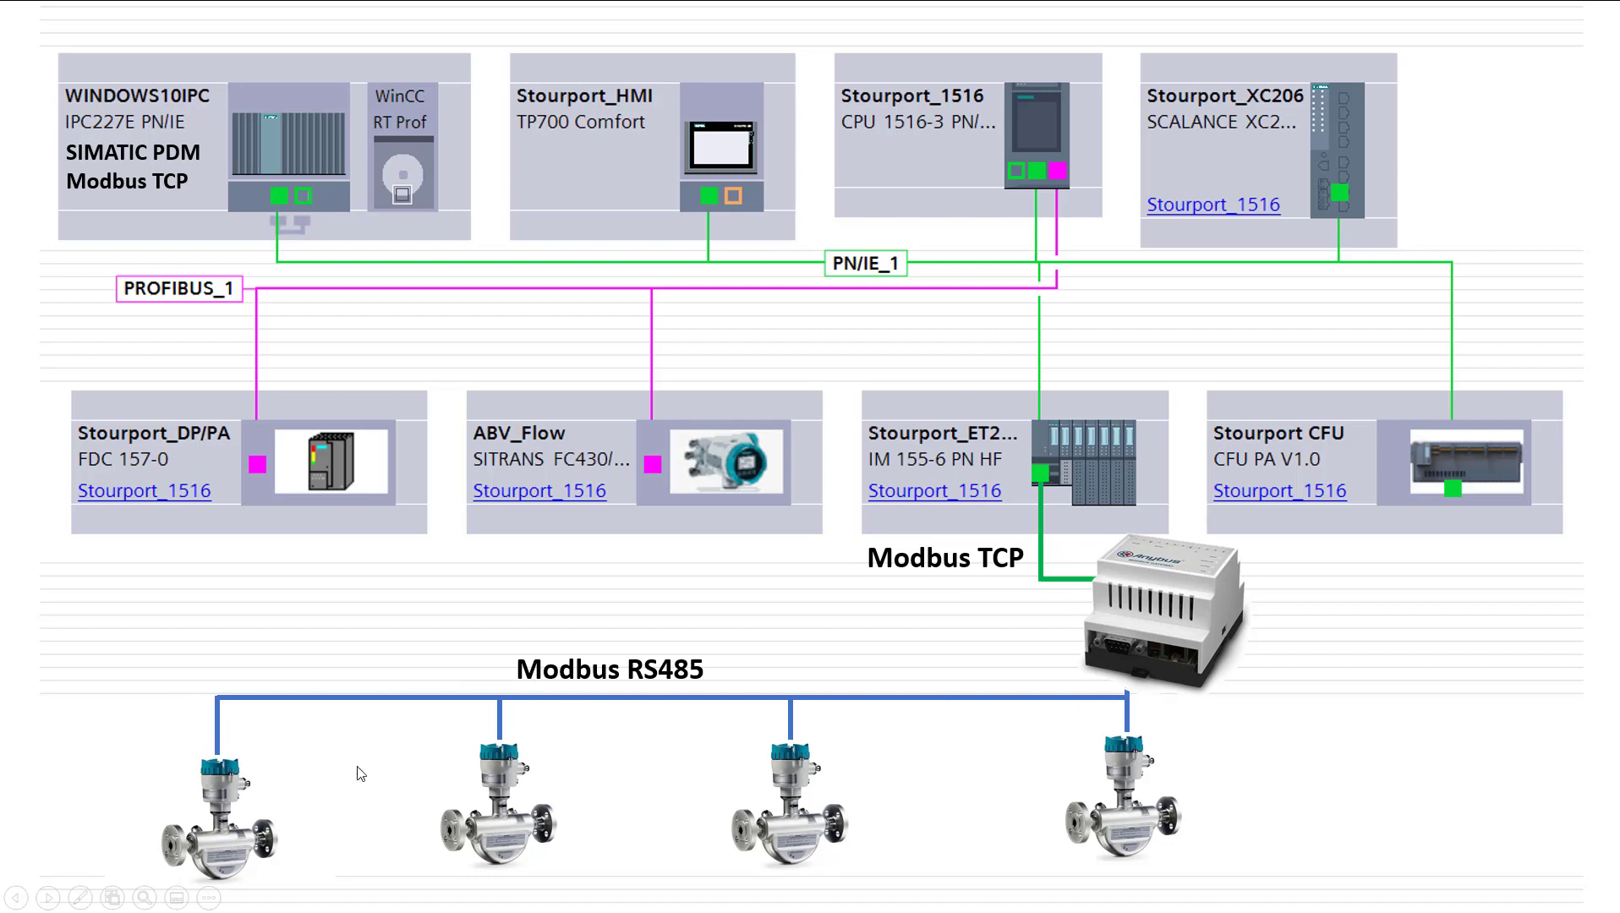
{"action": "mouse_move", "coordinate": [457, 803]}
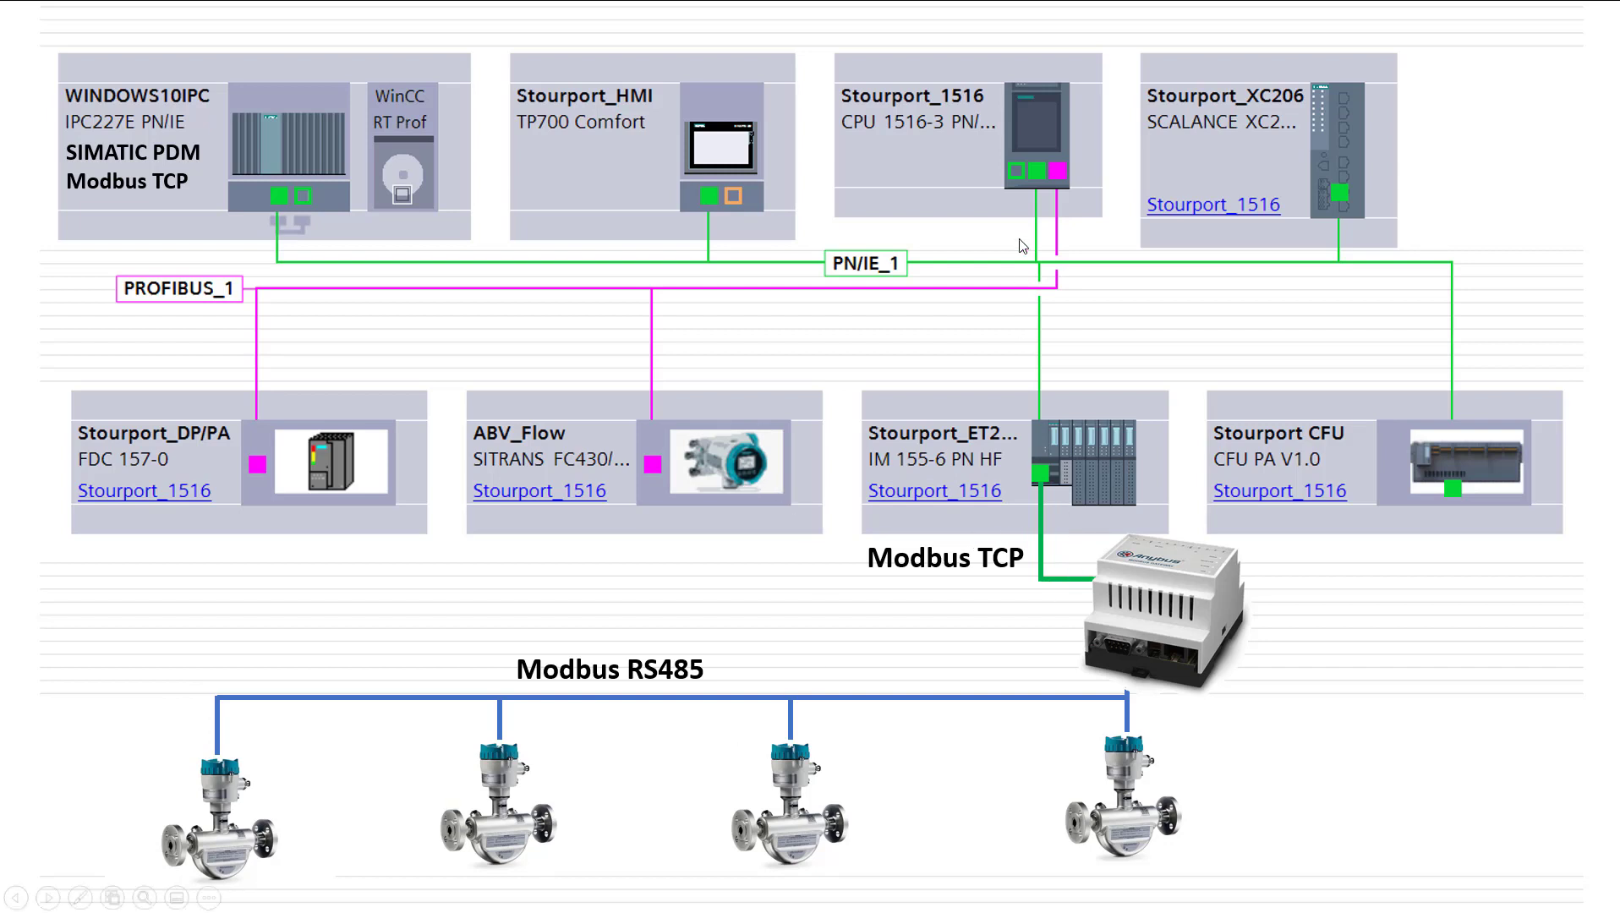
{"action": "mouse_move", "coordinate": [1011, 159]}
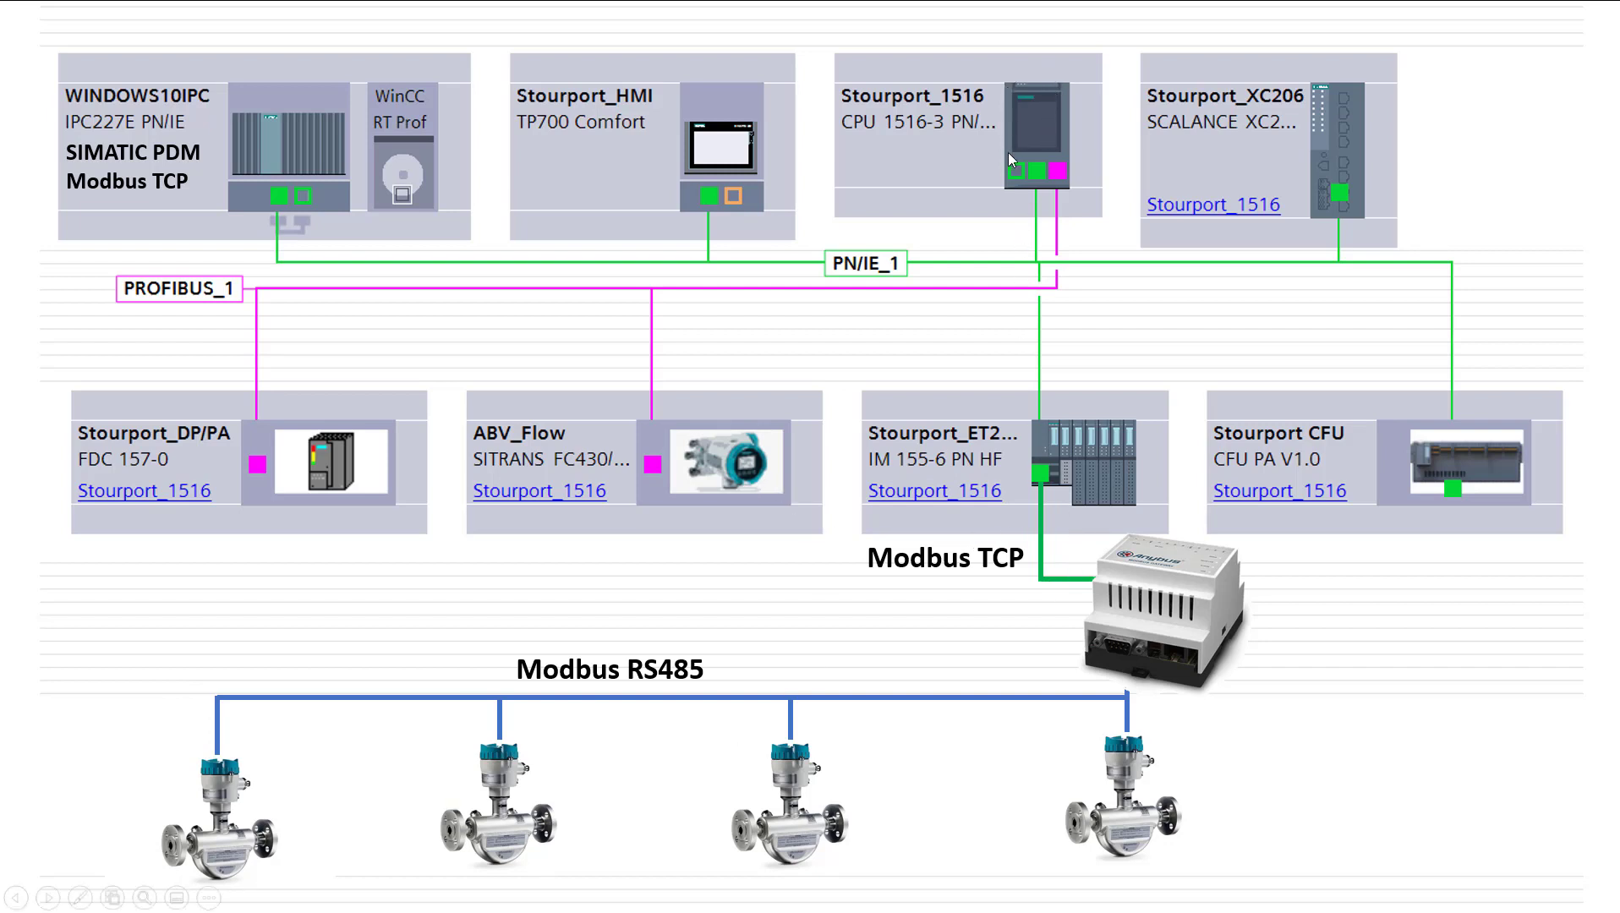
{"action": "mouse_move", "coordinate": [1038, 171]}
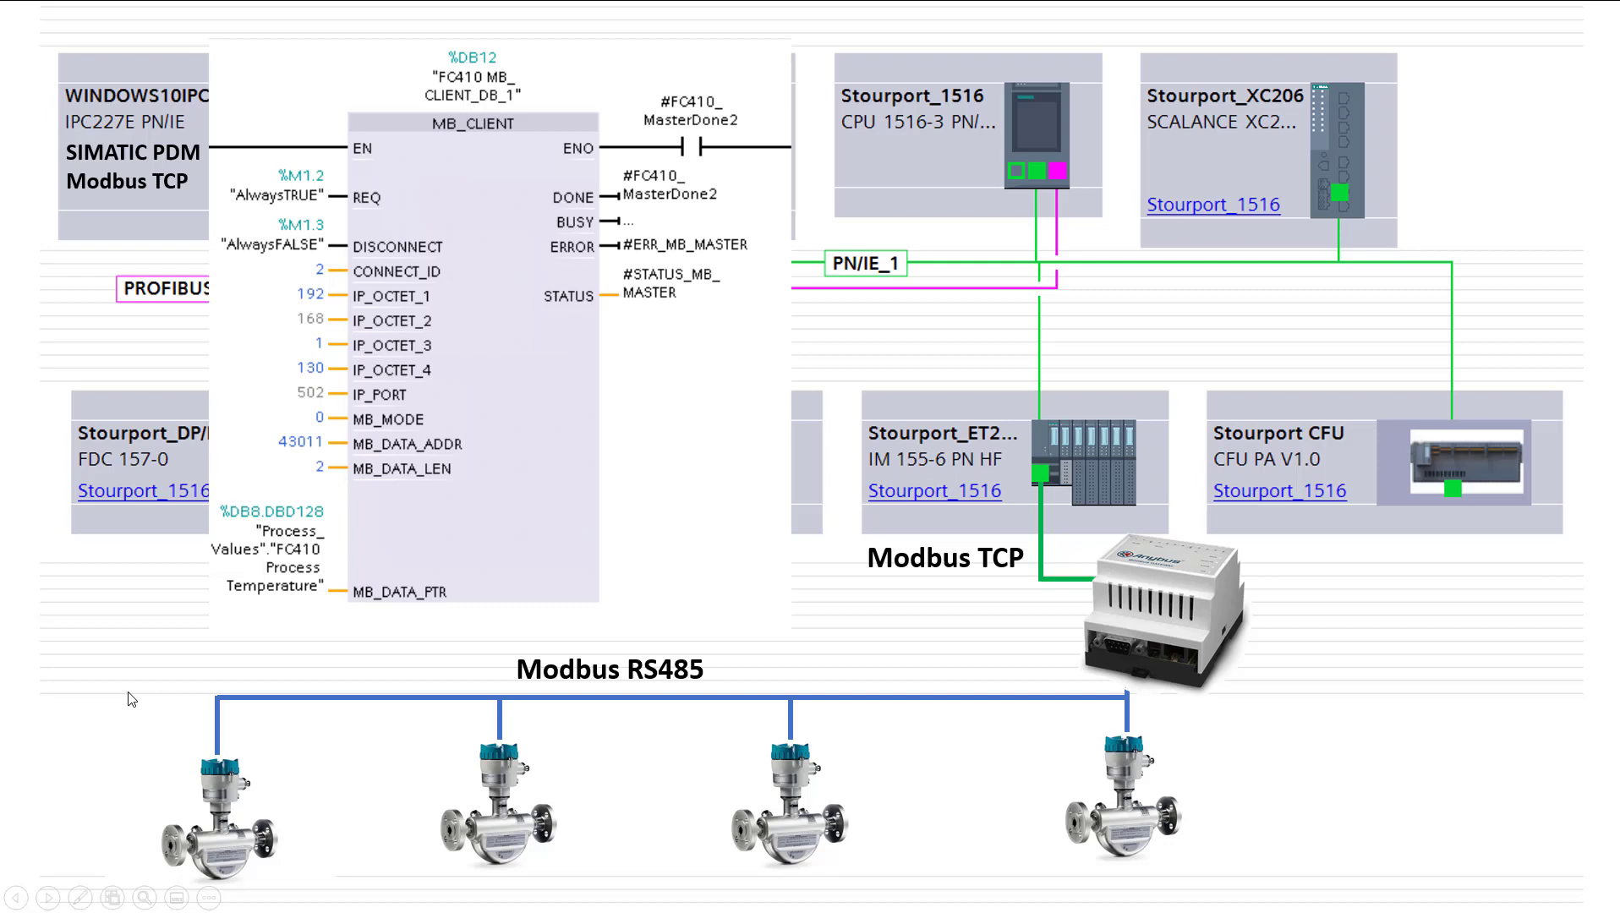
{"action": "mouse_move", "coordinate": [1191, 853]}
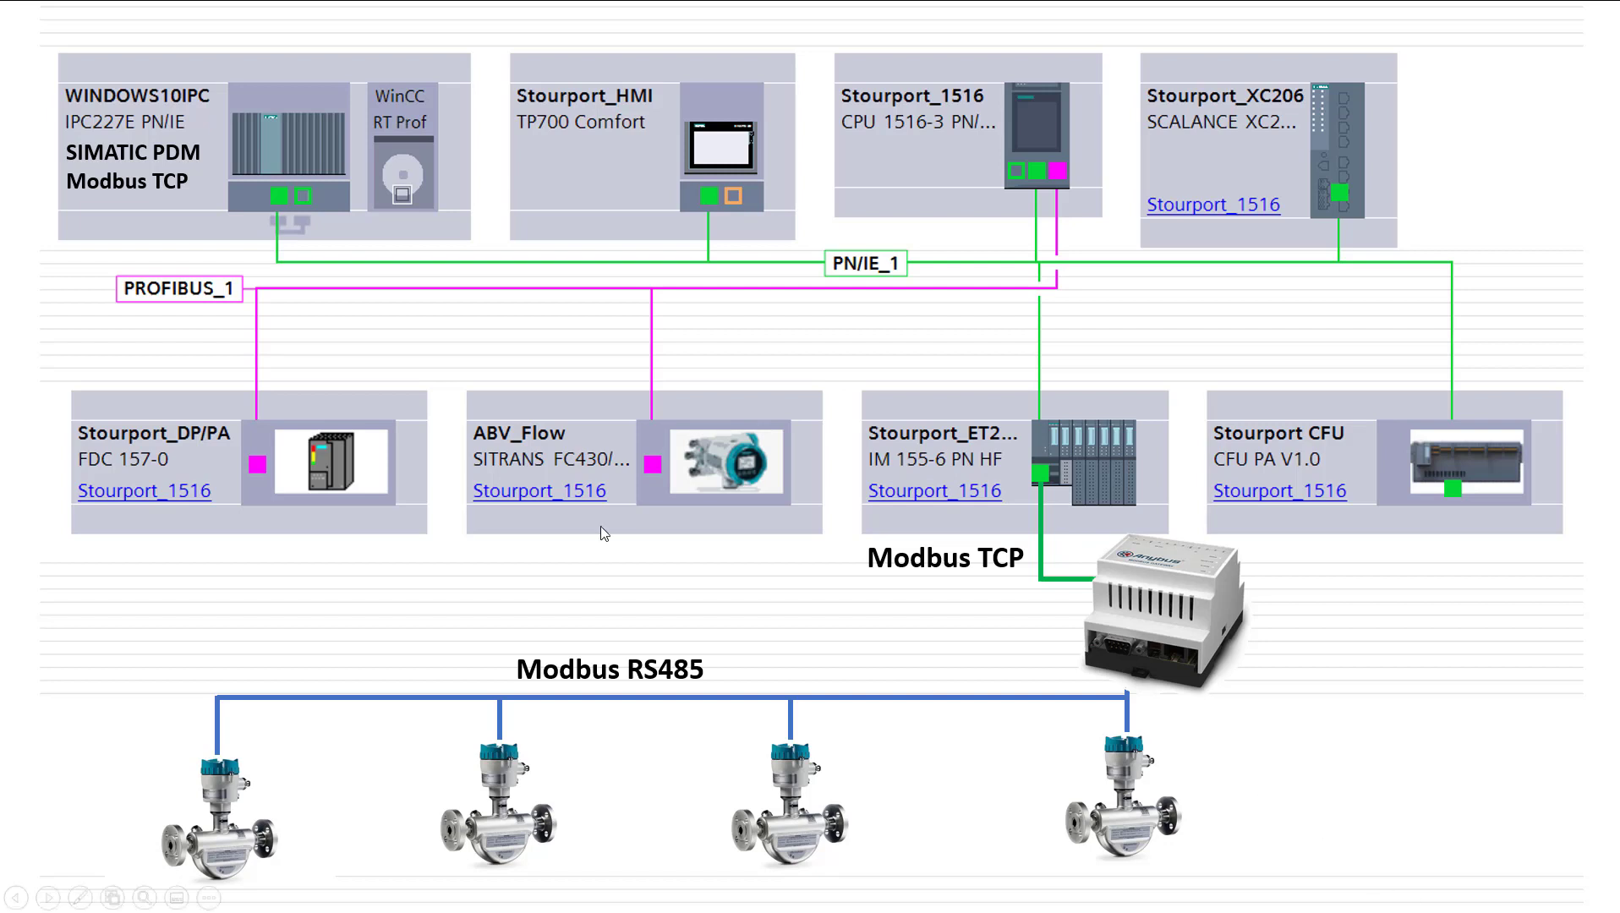
{"action": "mouse_move", "coordinate": [106, 173]}
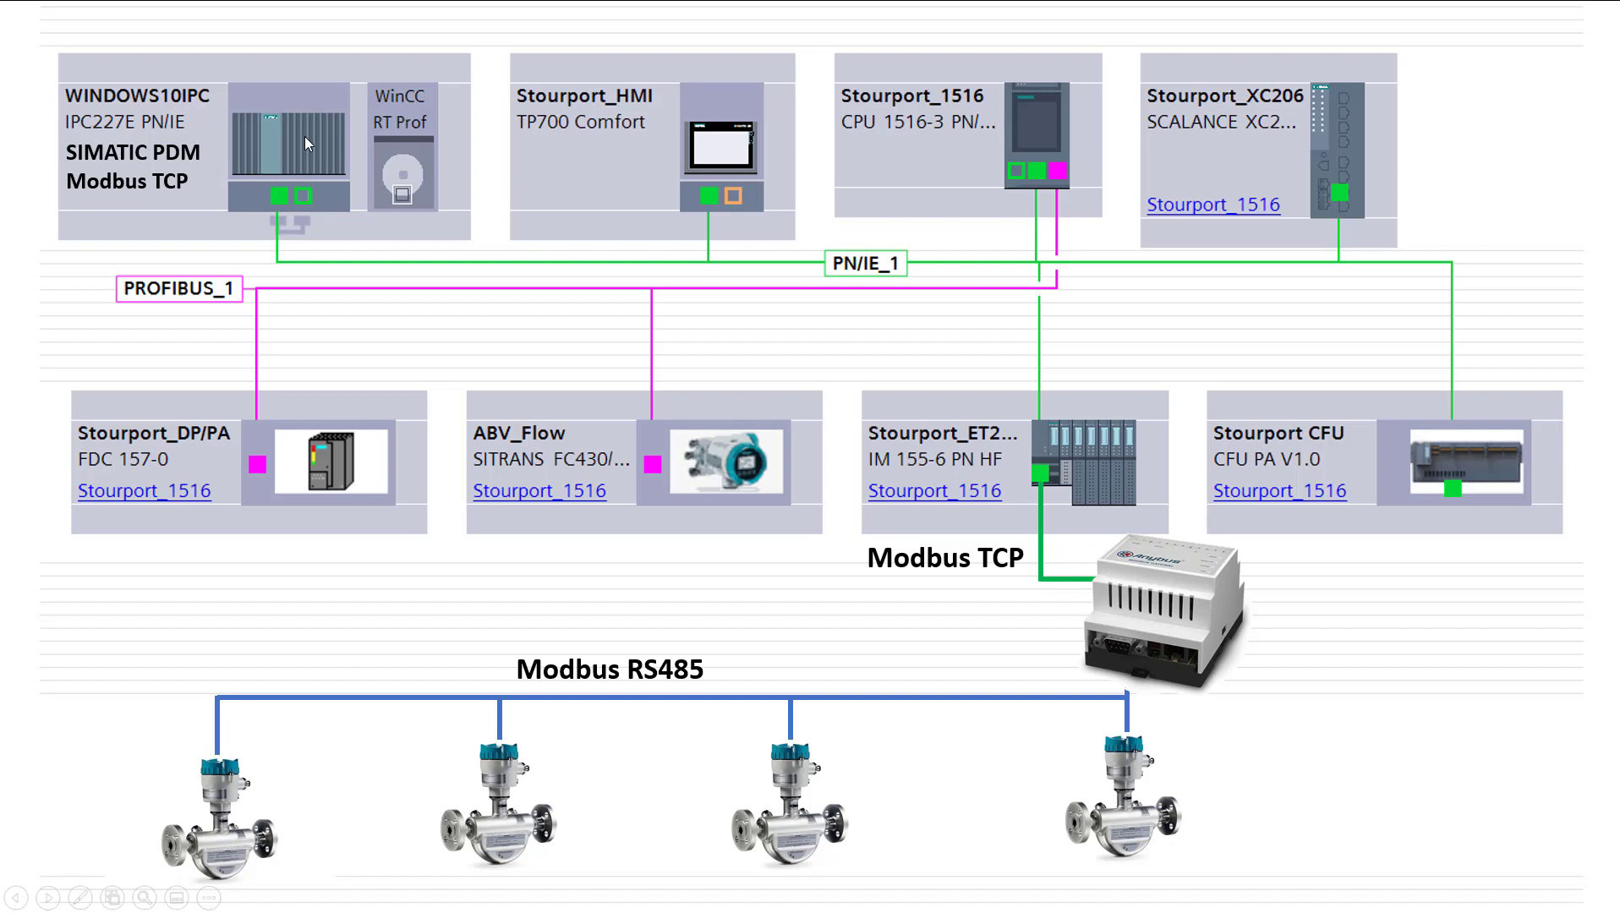
{"action": "mouse_move", "coordinate": [1116, 643]}
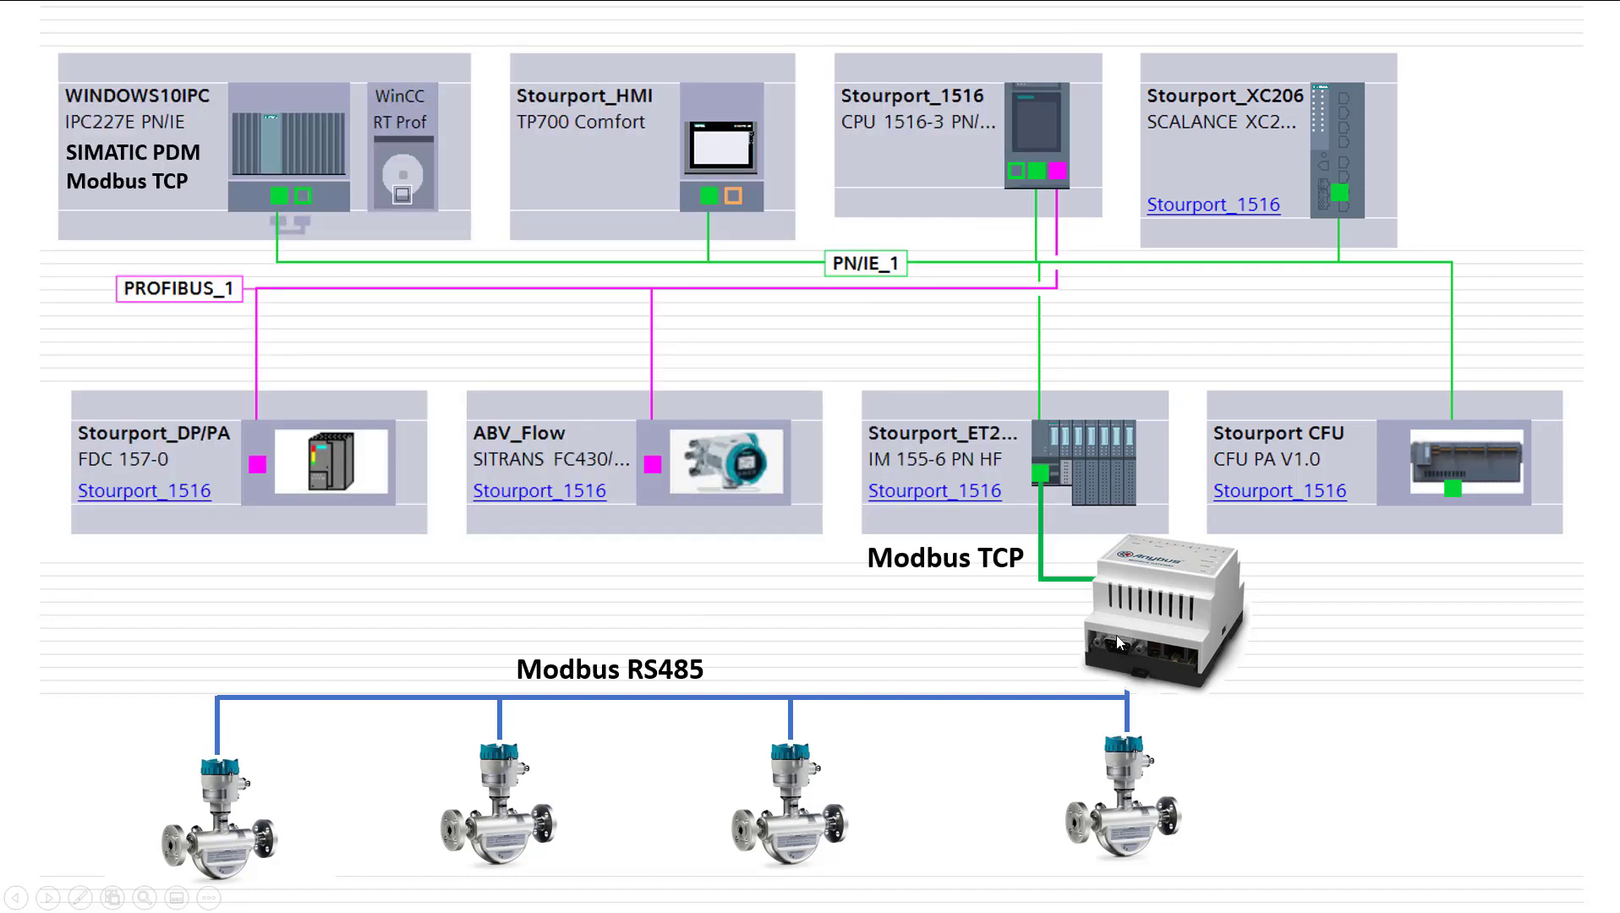
{"action": "mouse_move", "coordinate": [897, 601]}
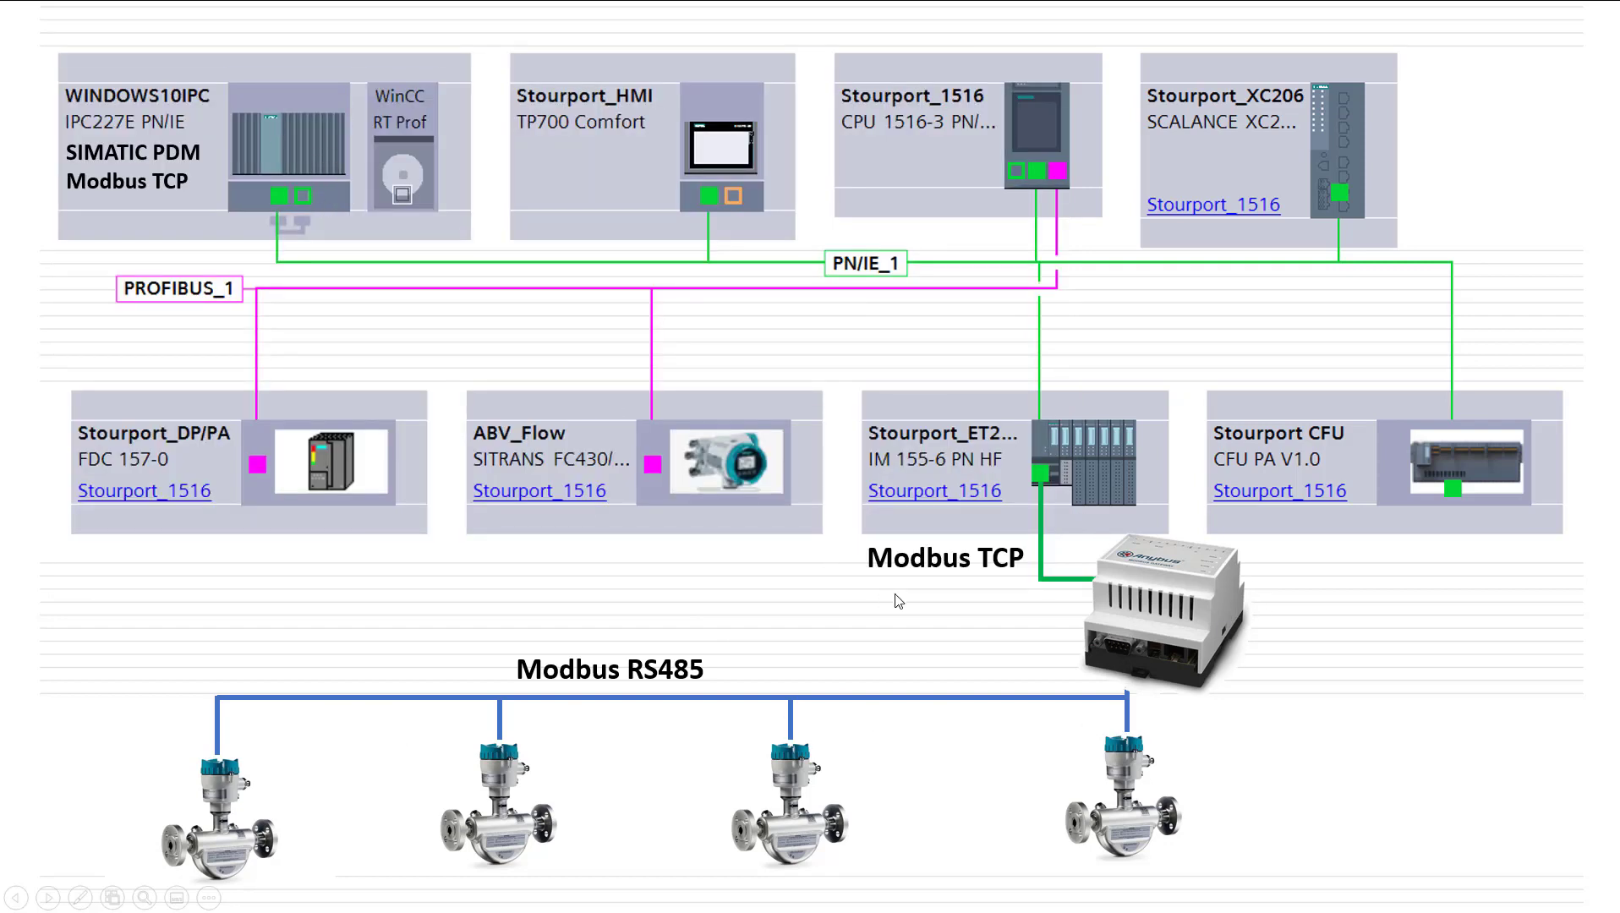
{"action": "mouse_move", "coordinate": [320, 772]}
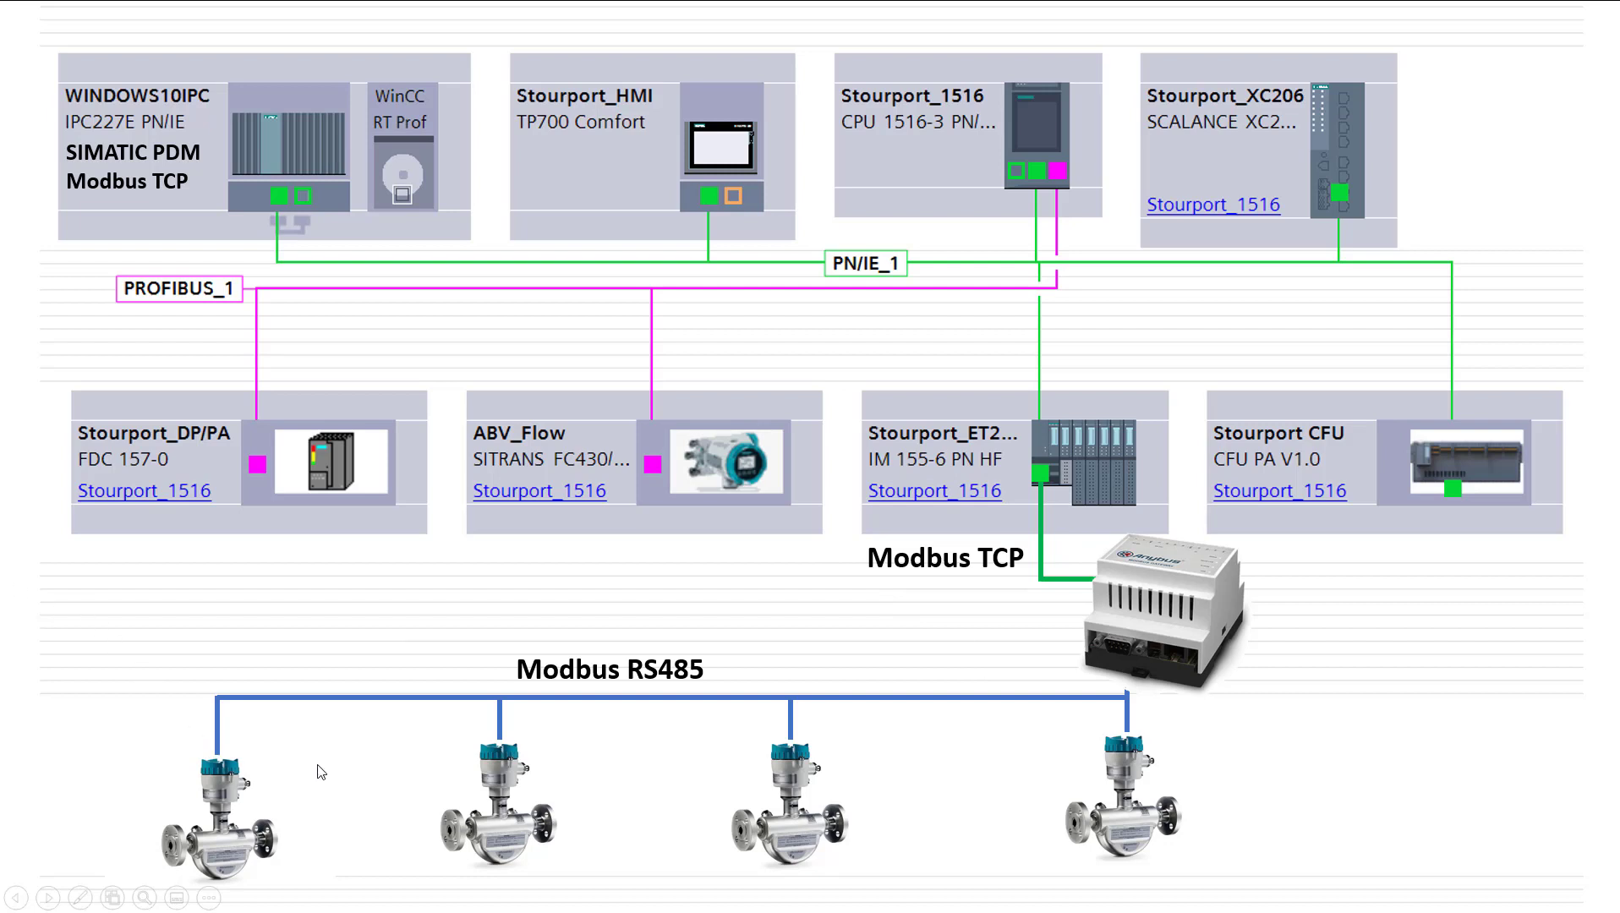
{"action": "mouse_move", "coordinate": [537, 798]}
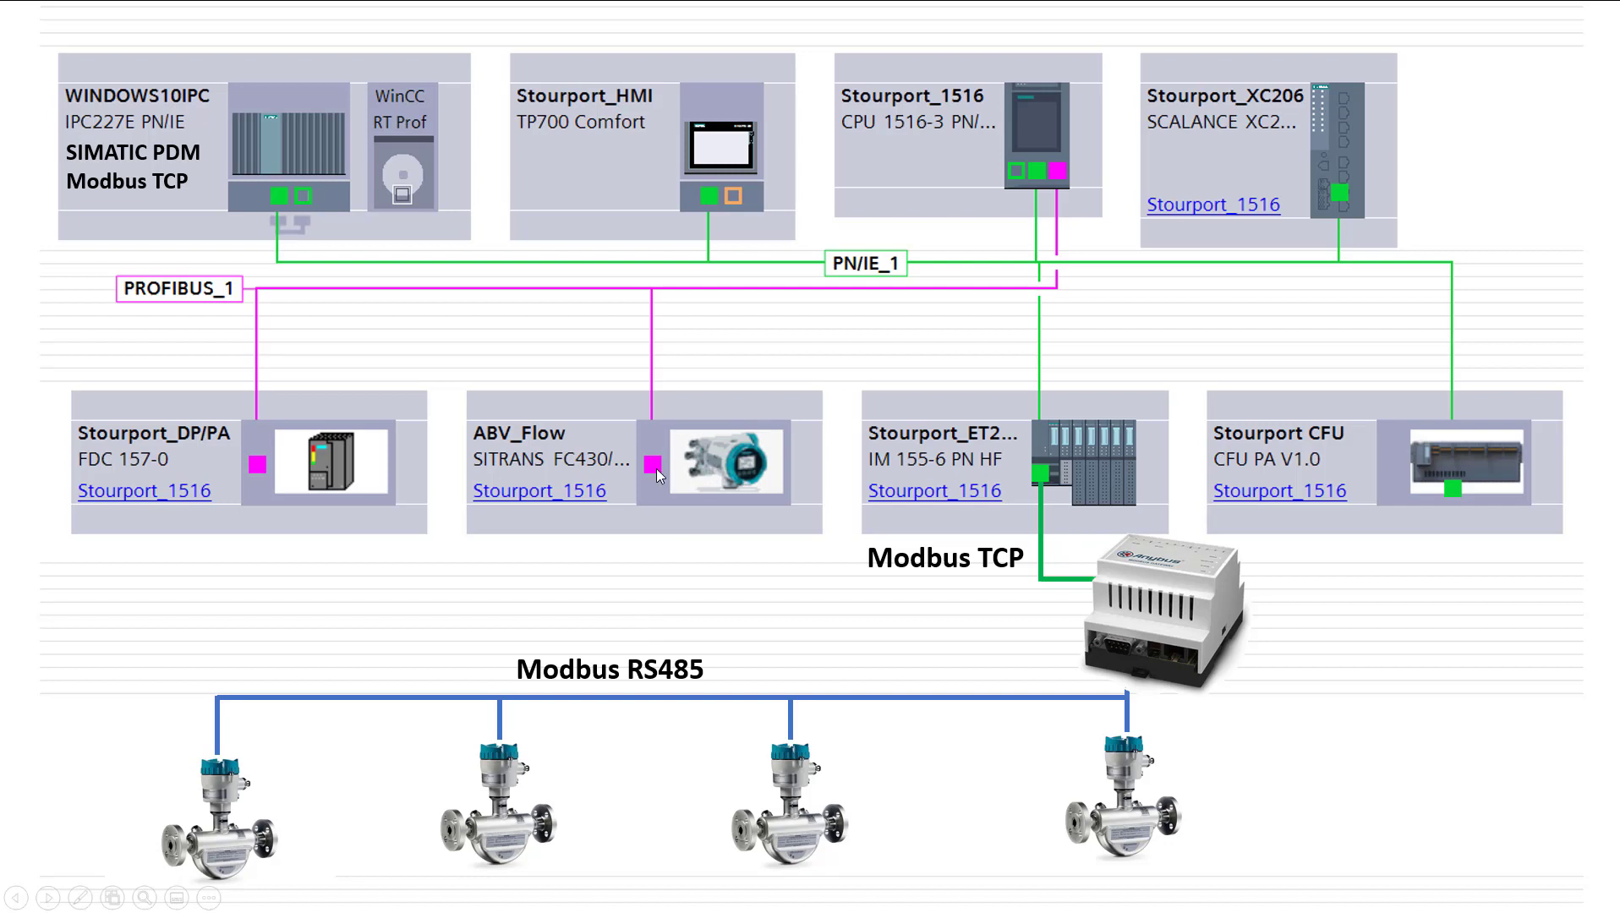
{"action": "mouse_move", "coordinate": [214, 456]}
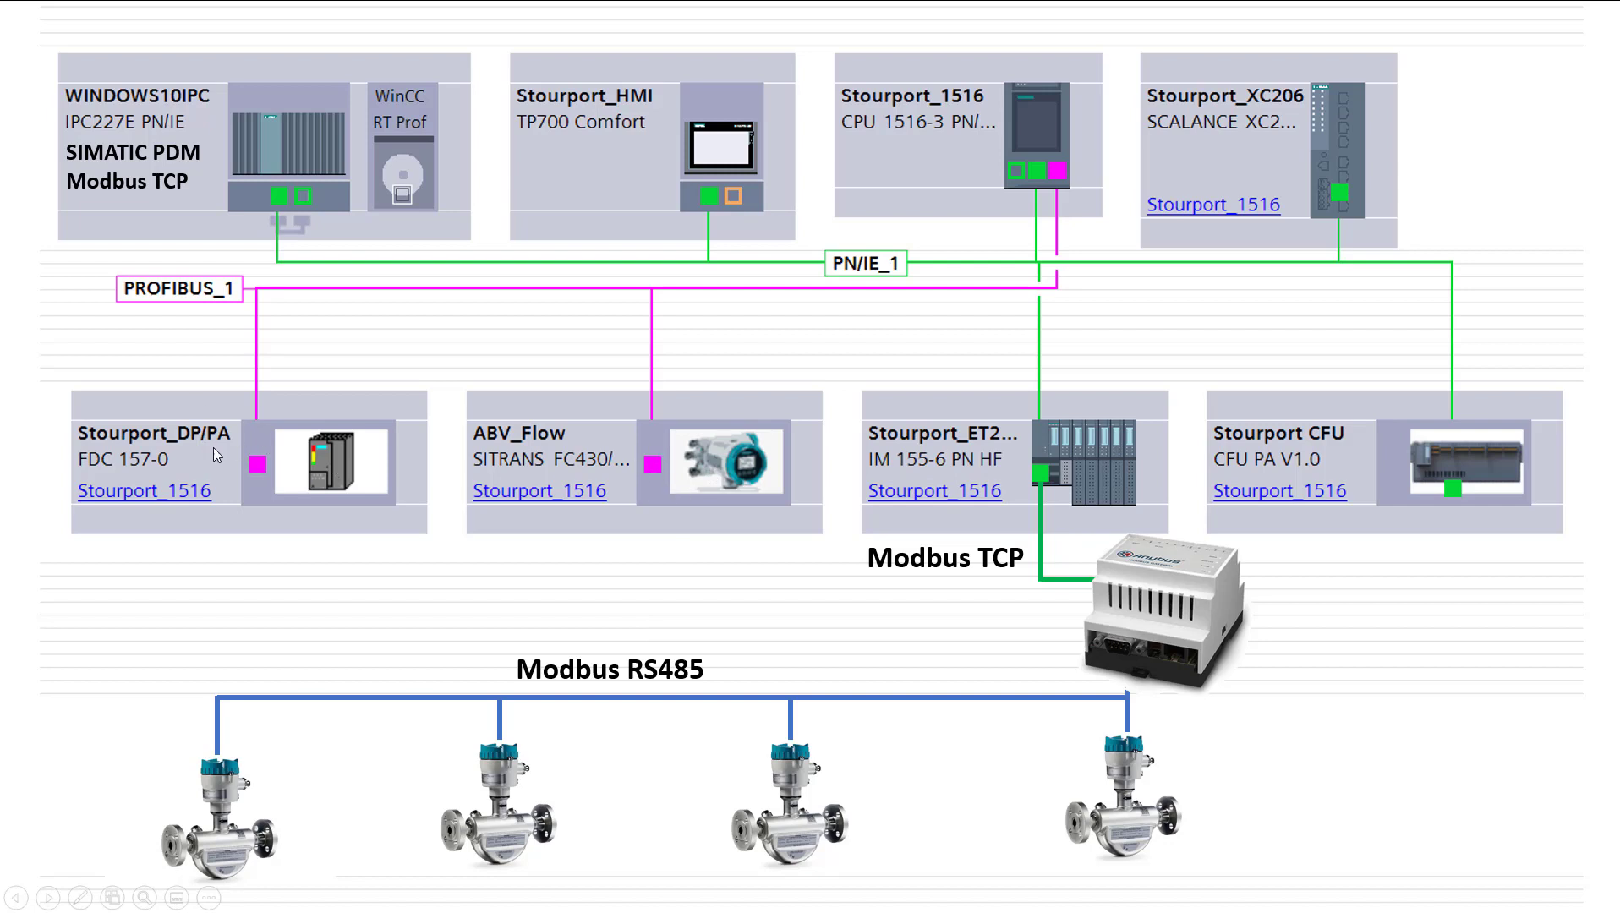
{"action": "mouse_move", "coordinate": [298, 168]}
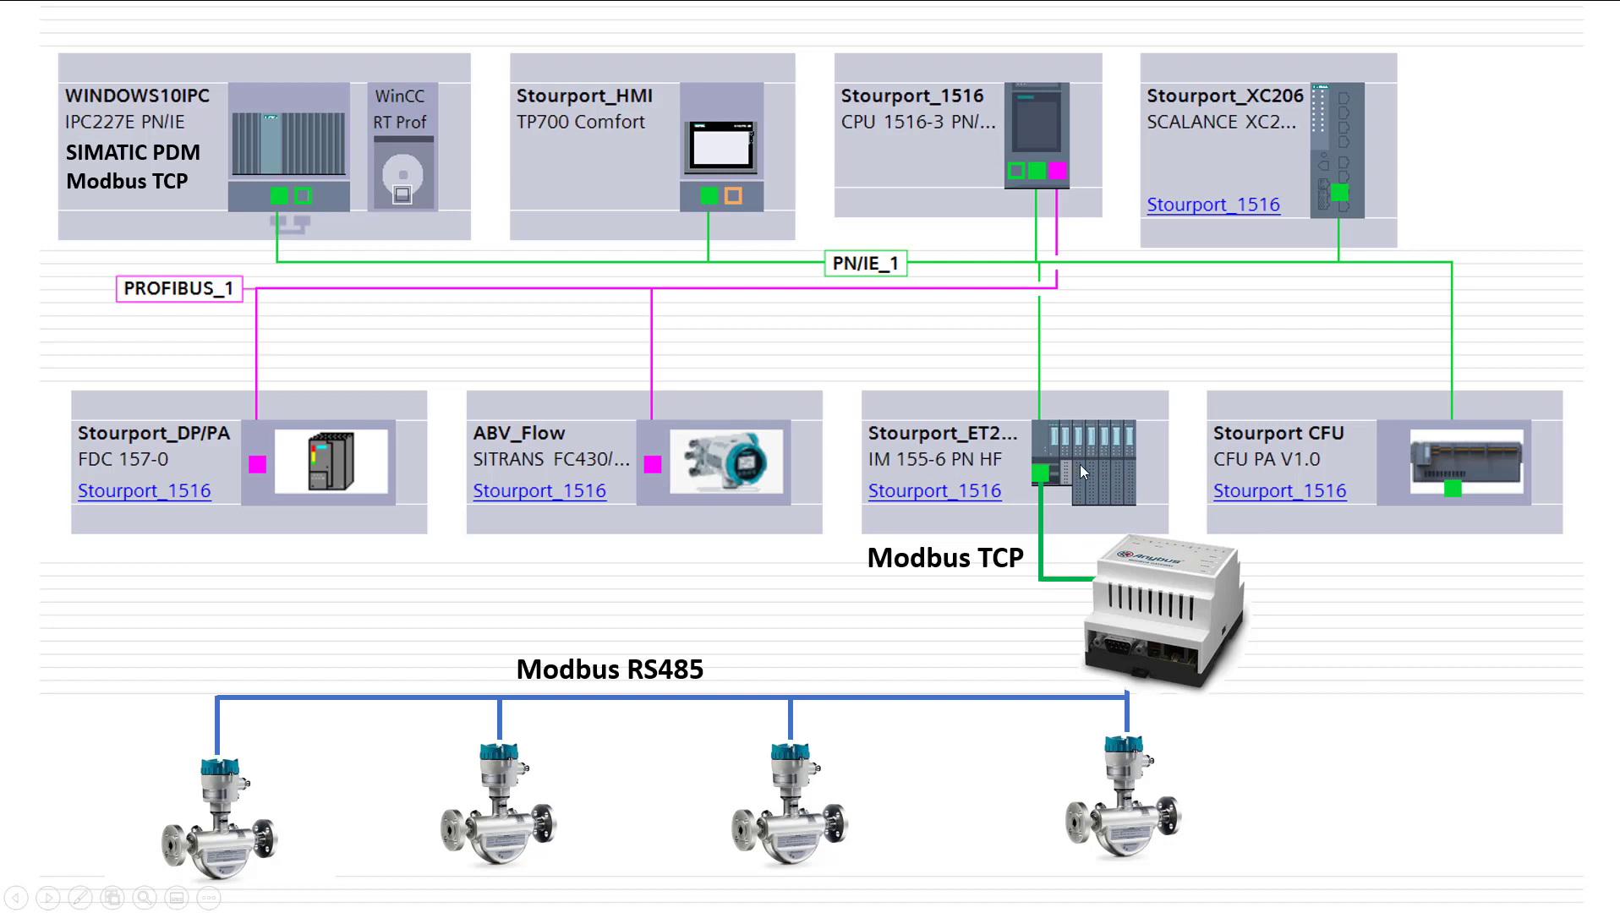
{"action": "mouse_move", "coordinate": [157, 209]}
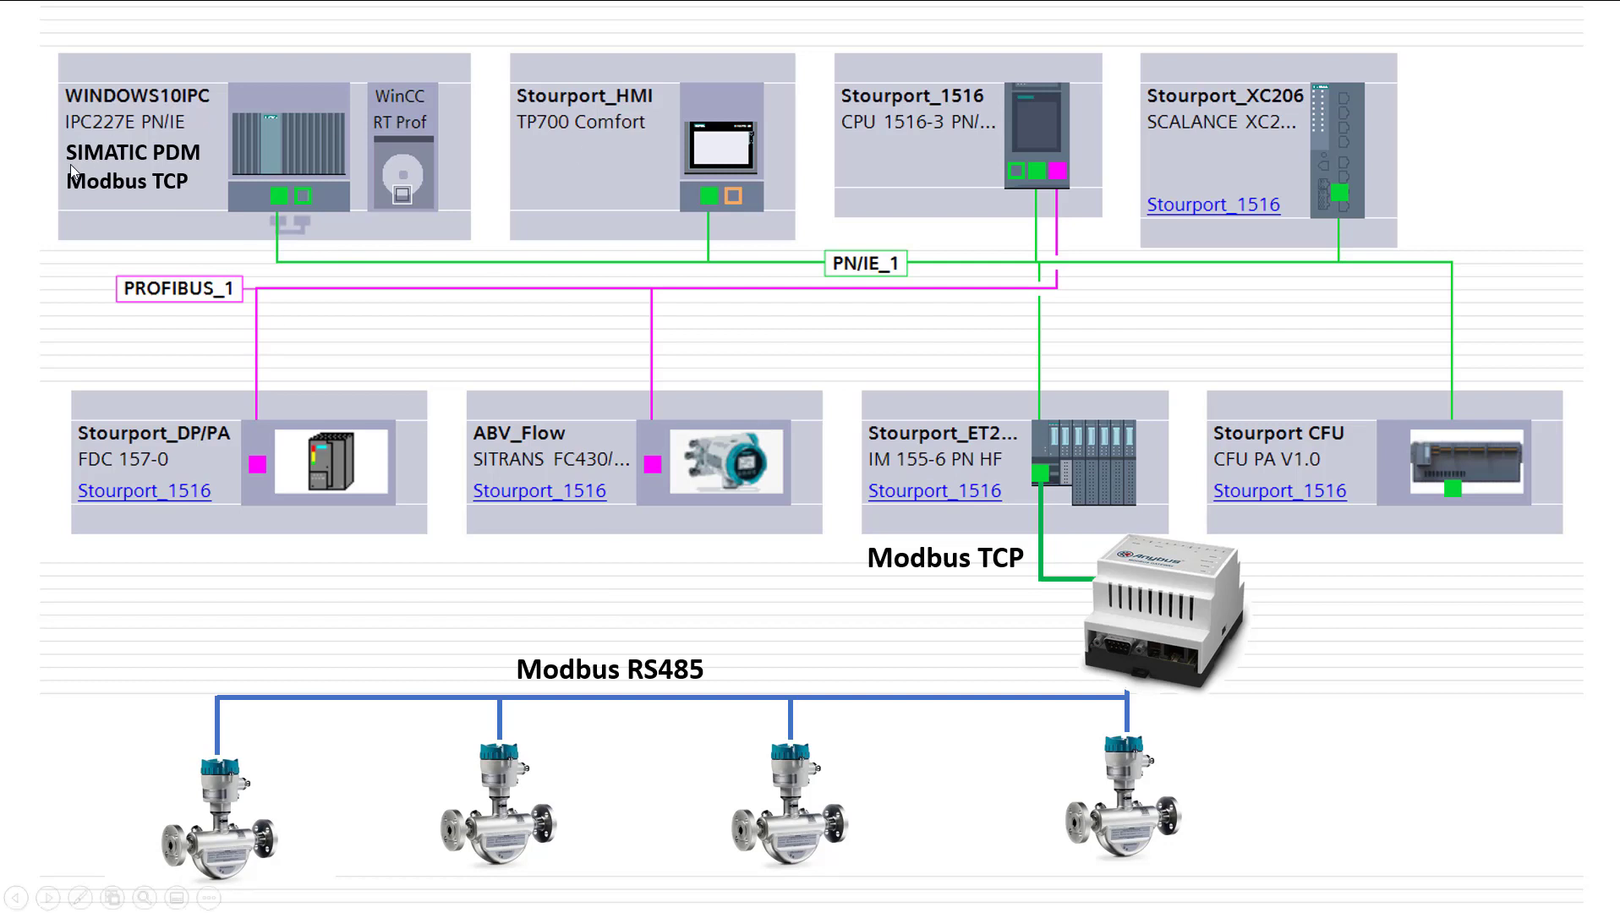
{"action": "mouse_move", "coordinate": [1258, 446]}
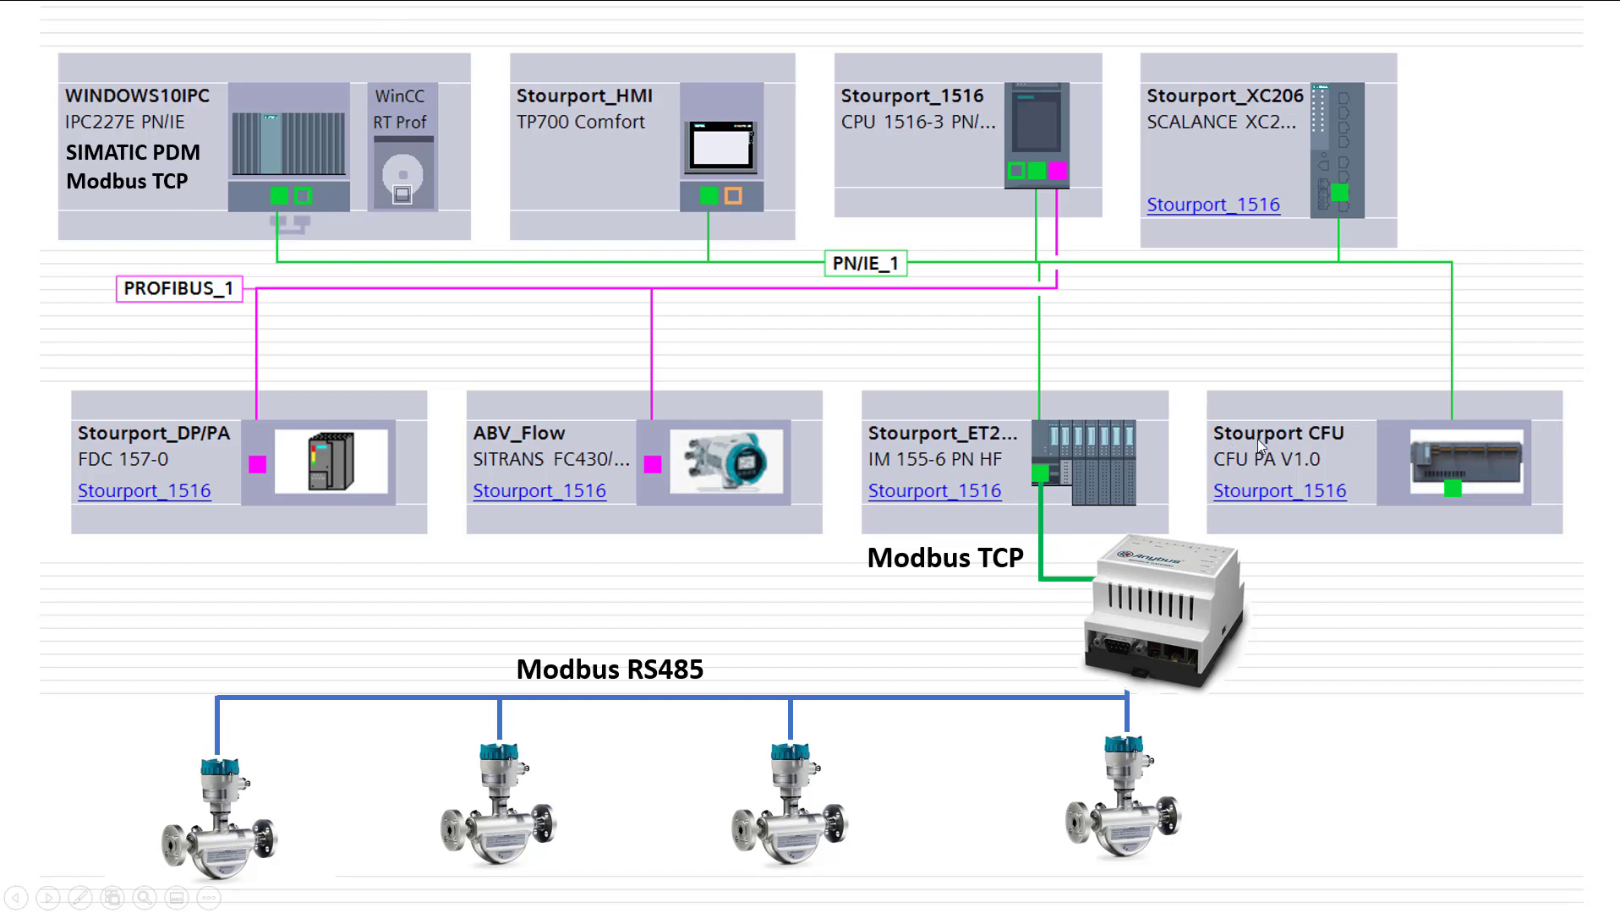
{"action": "mouse_move", "coordinate": [1457, 519]}
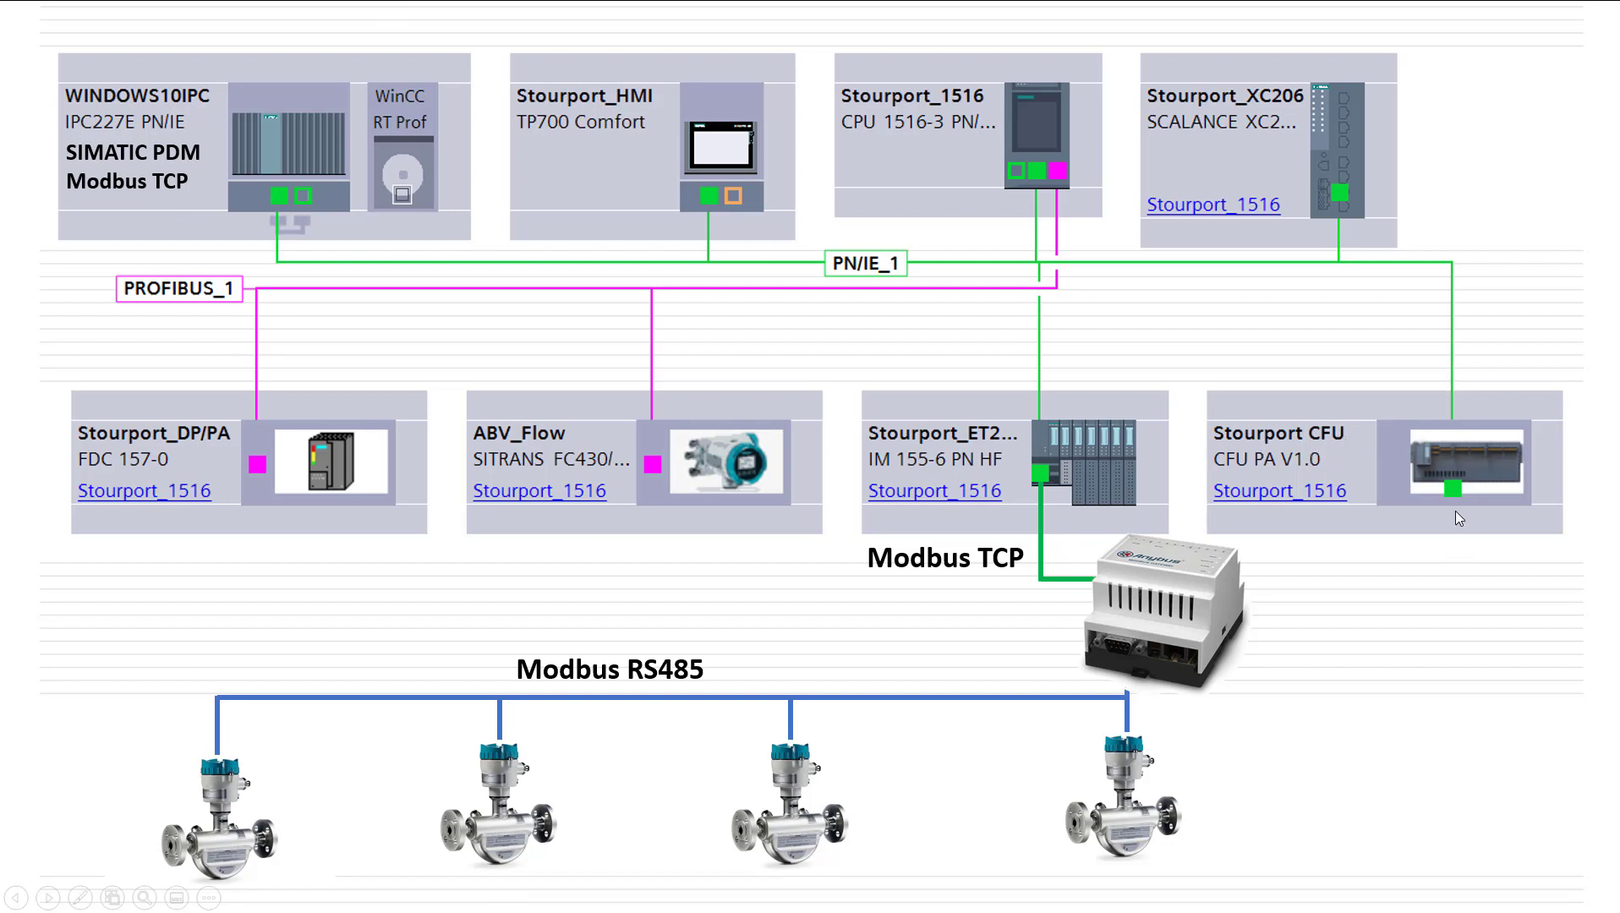
{"action": "mouse_move", "coordinate": [249, 101]}
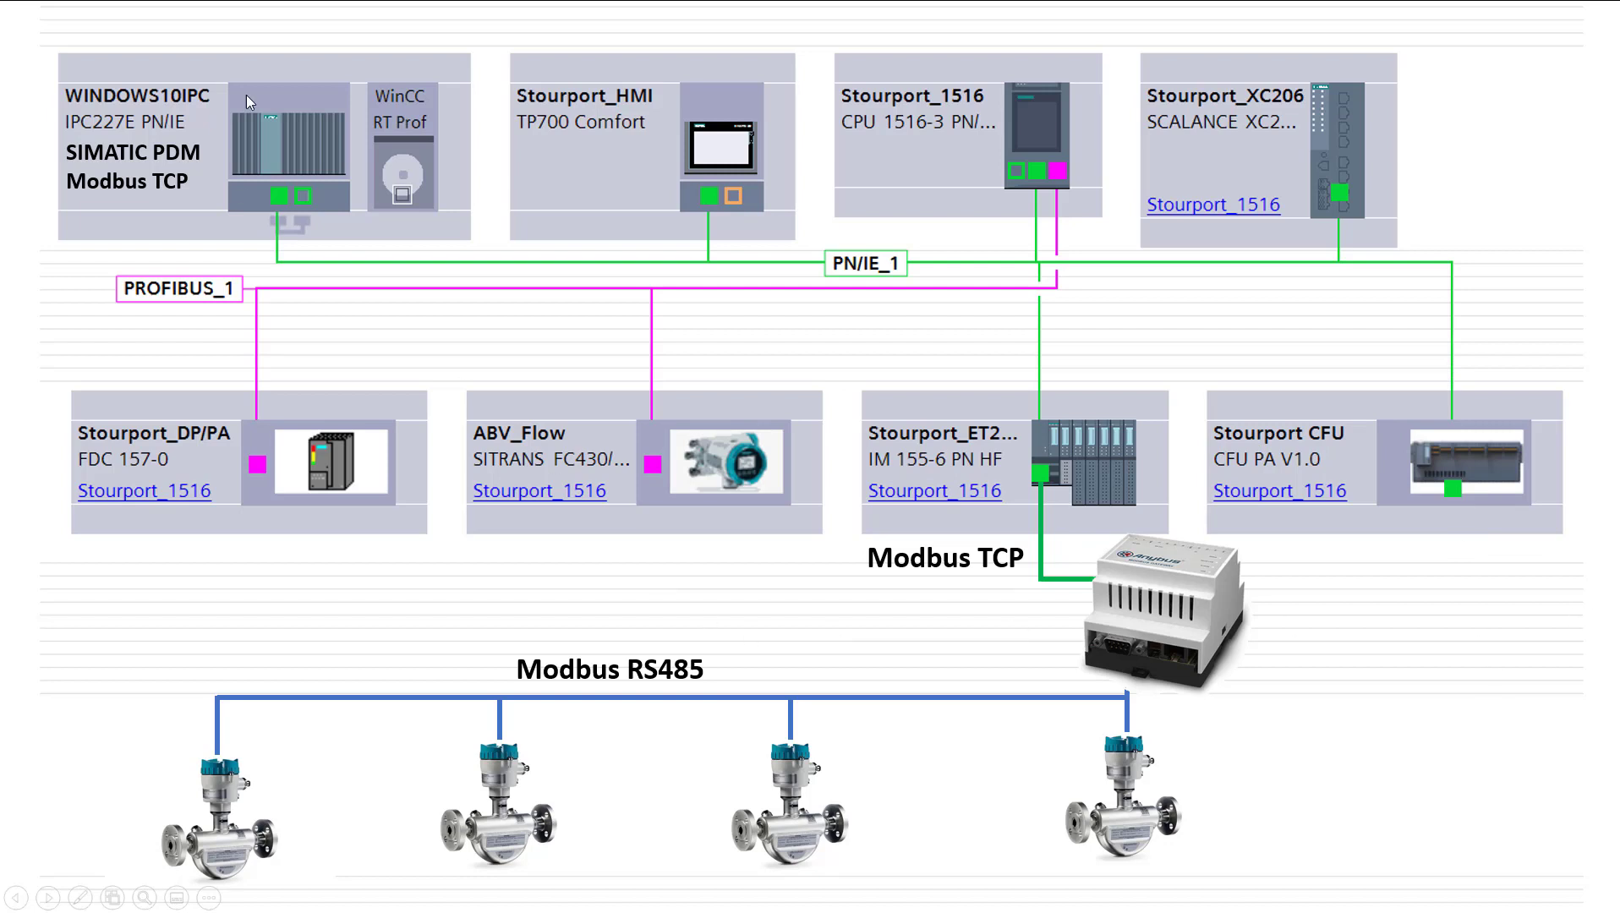
{"action": "mouse_move", "coordinate": [257, 130]}
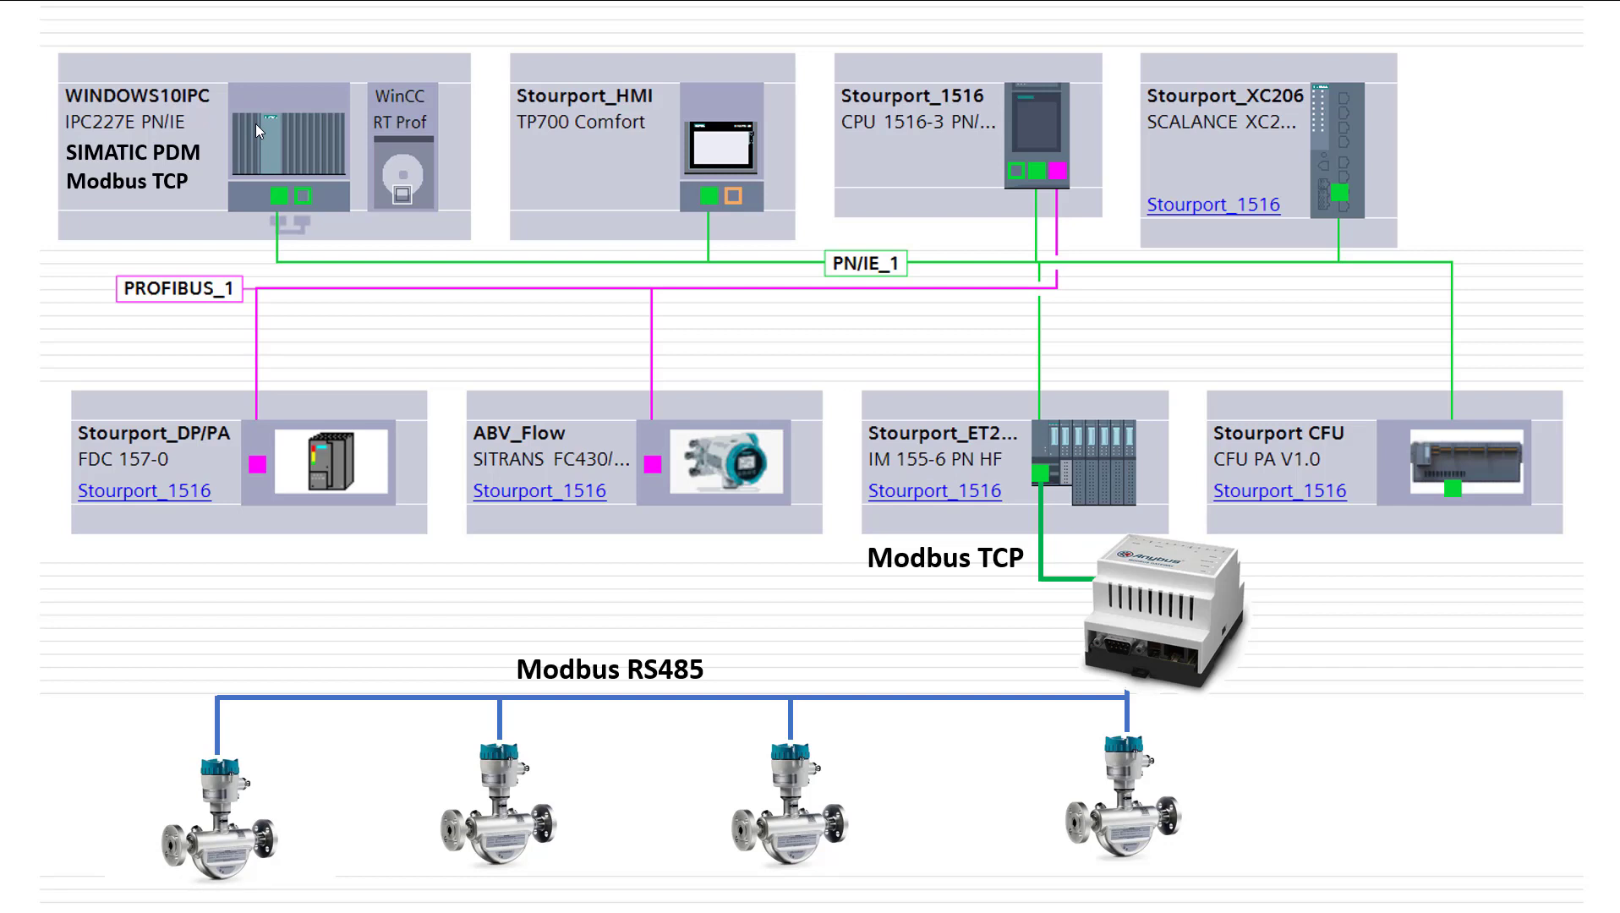
{"action": "mouse_move", "coordinate": [227, 196]}
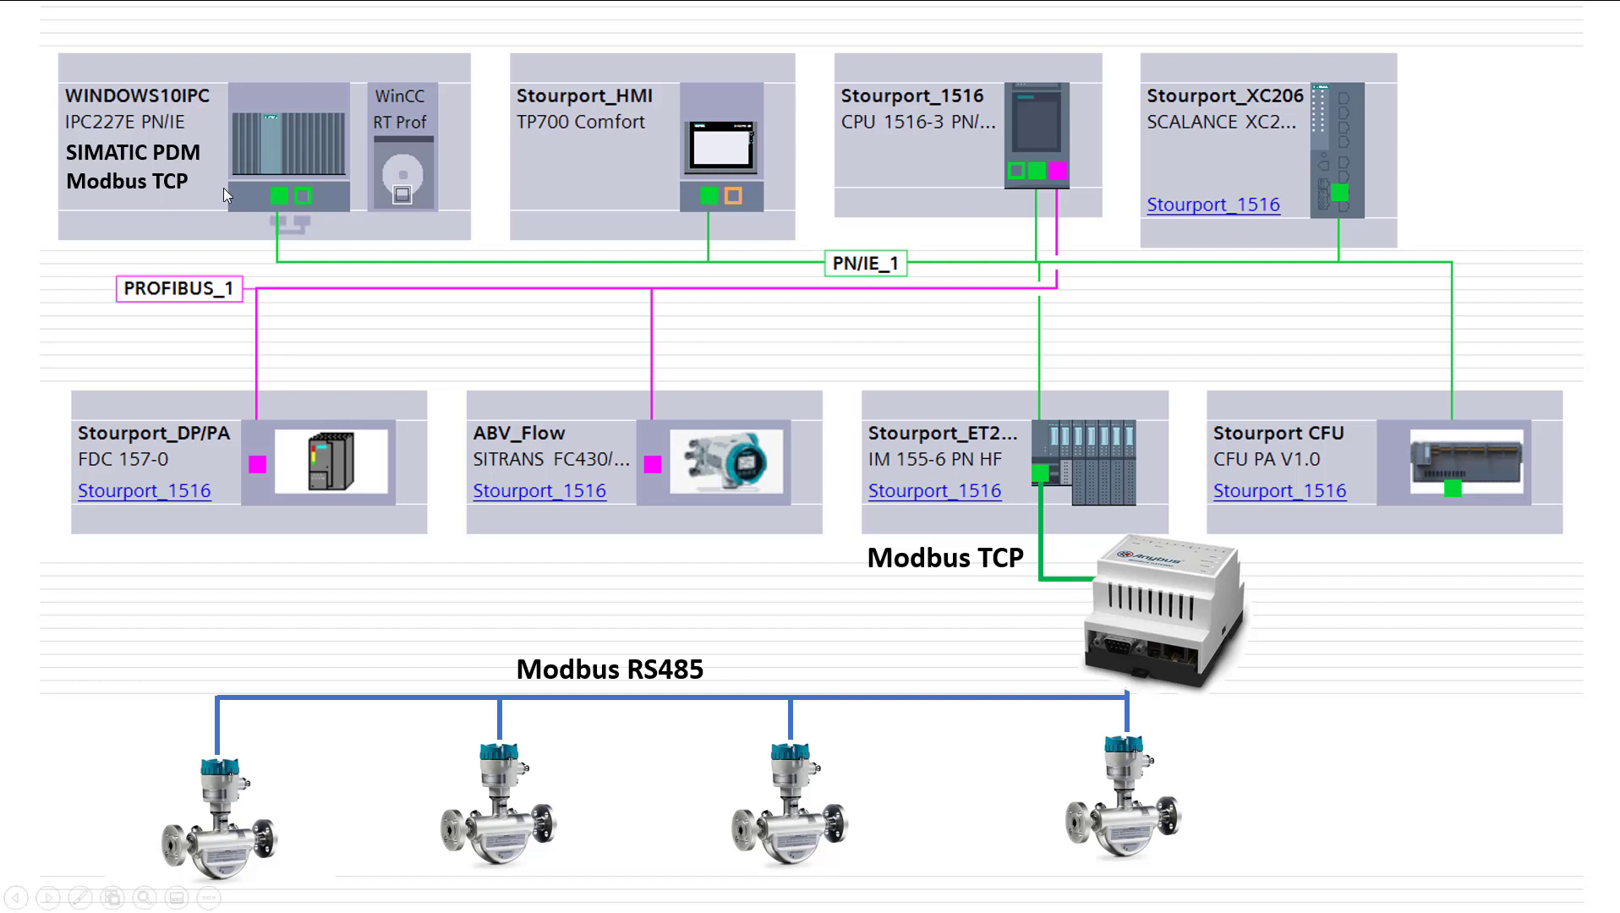
{"action": "mouse_move", "coordinate": [785, 690]}
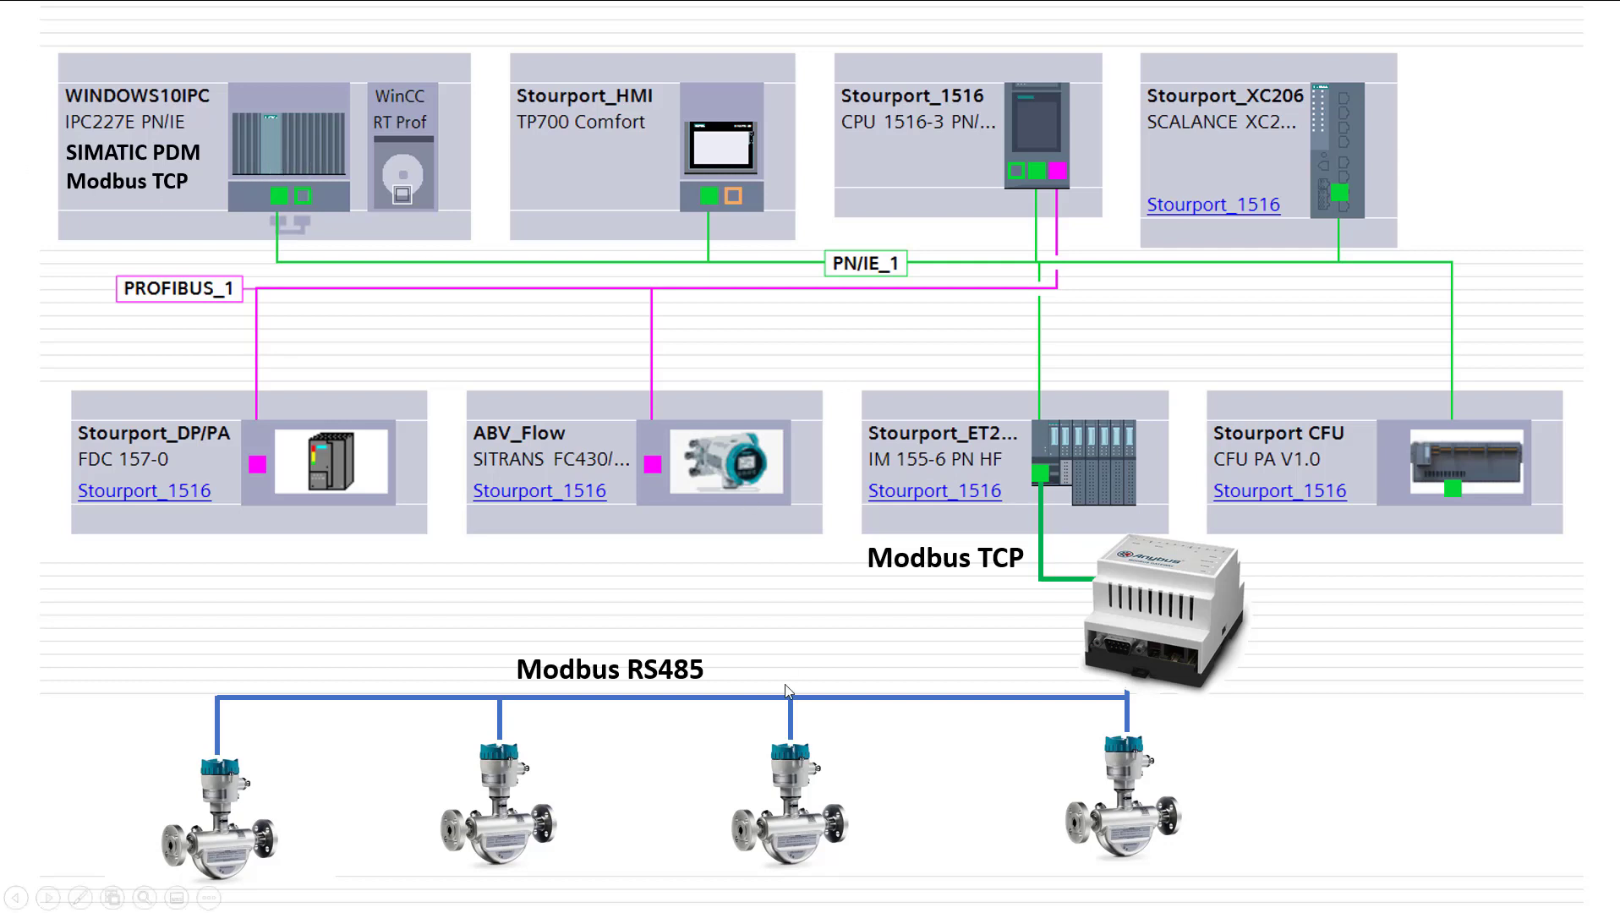
{"action": "mouse_move", "coordinate": [196, 746]}
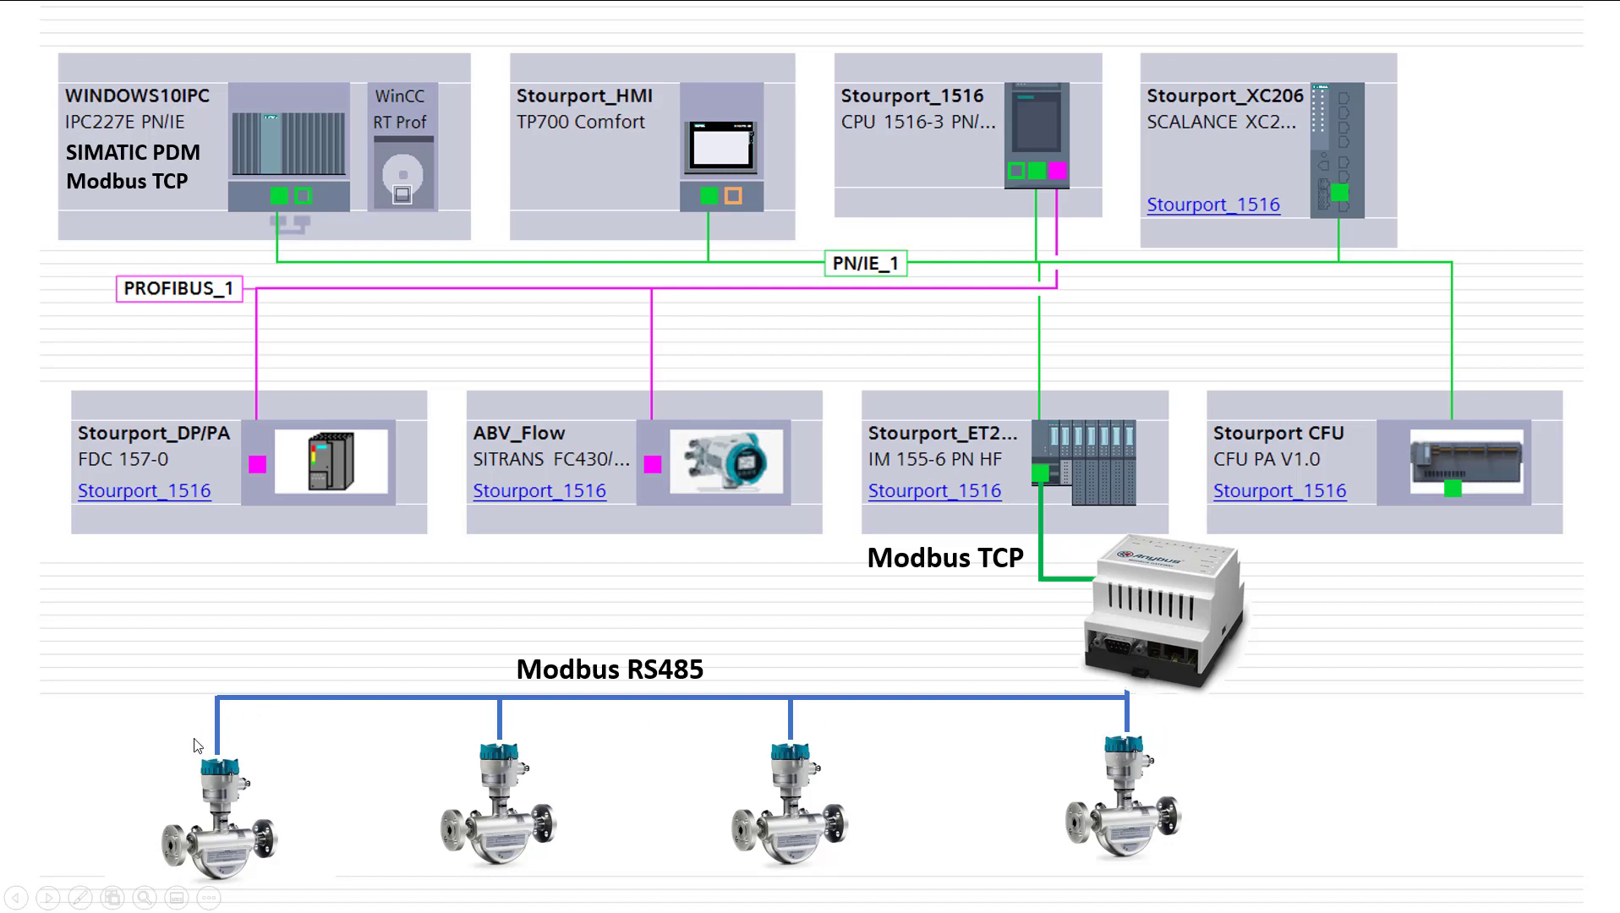
{"action": "mouse_move", "coordinate": [1048, 853]}
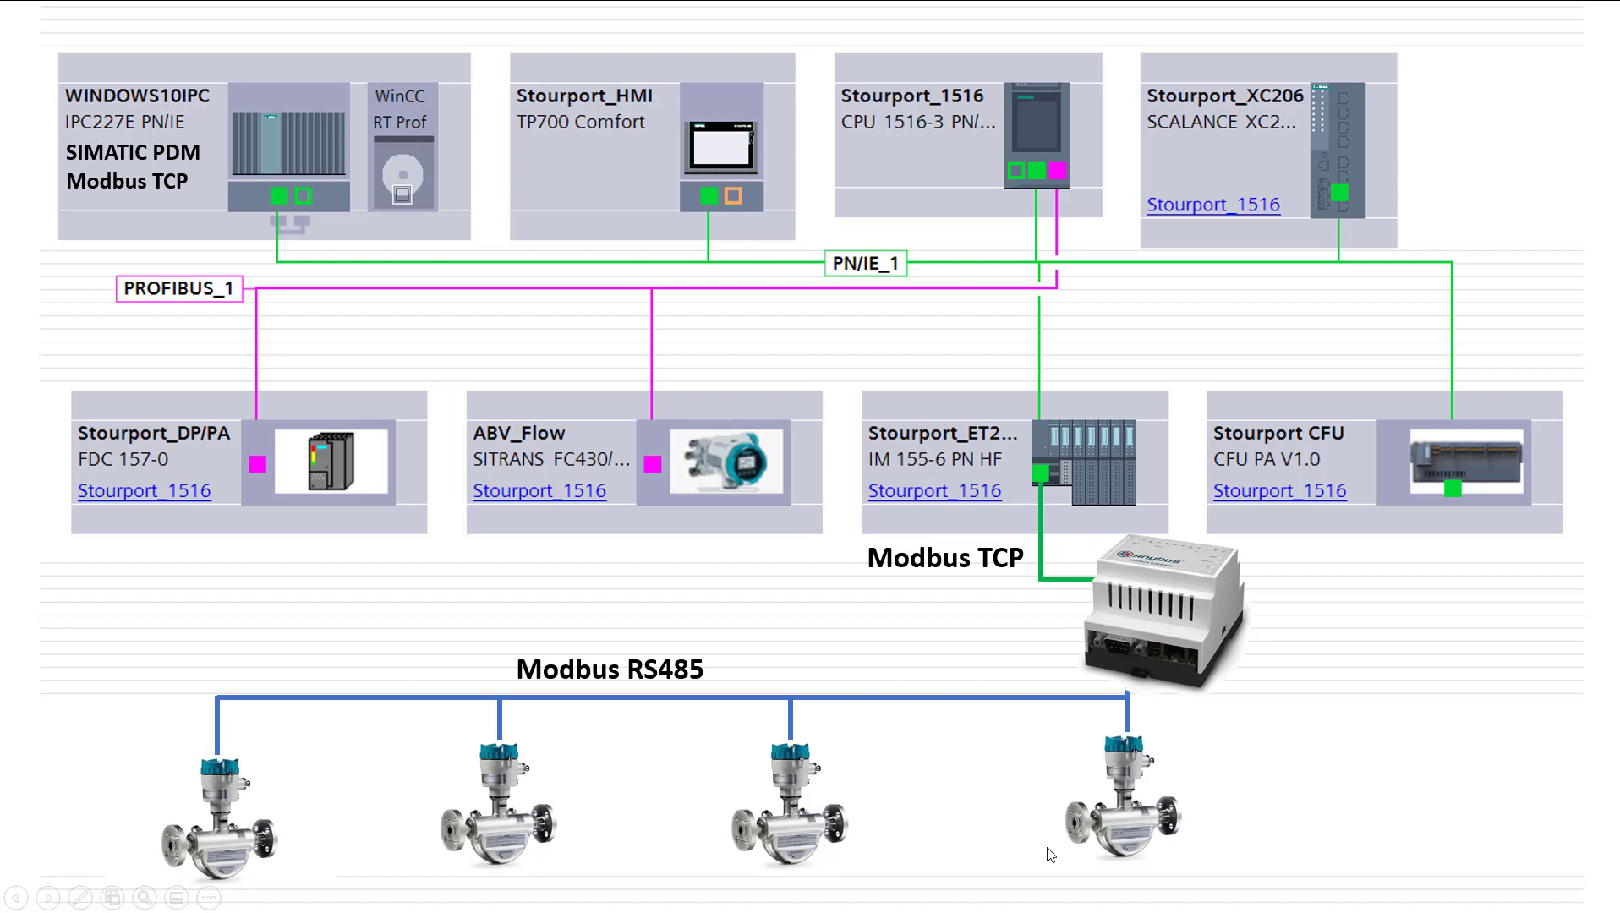
{"action": "mouse_move", "coordinate": [392, 786]}
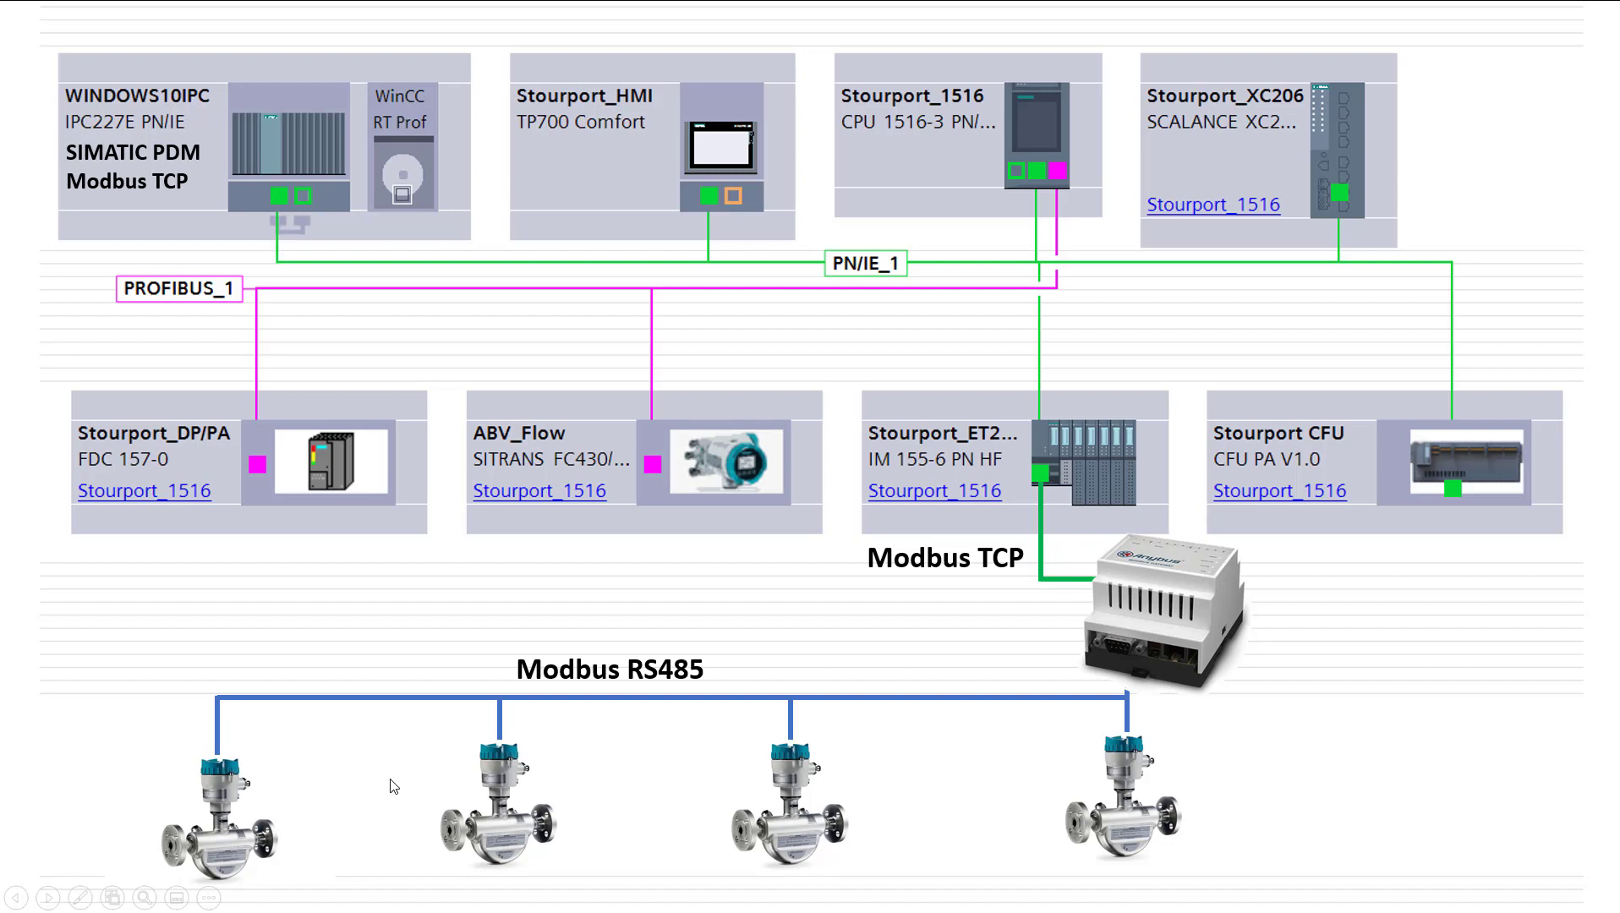
{"action": "mouse_move", "coordinate": [965, 781]}
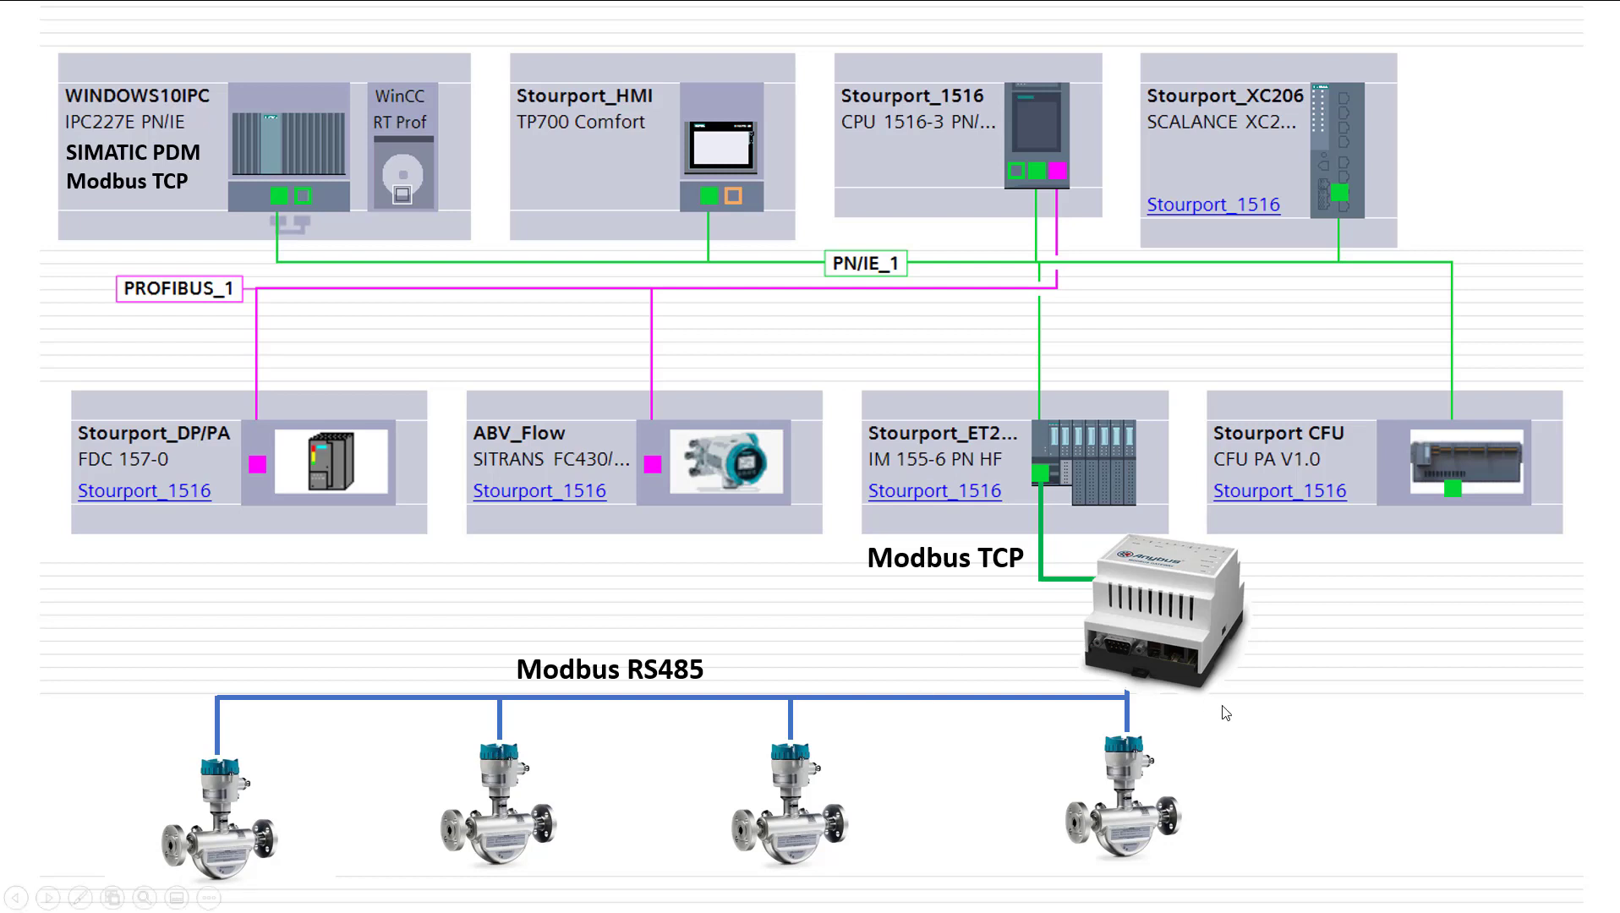
{"action": "mouse_move", "coordinate": [1133, 620]}
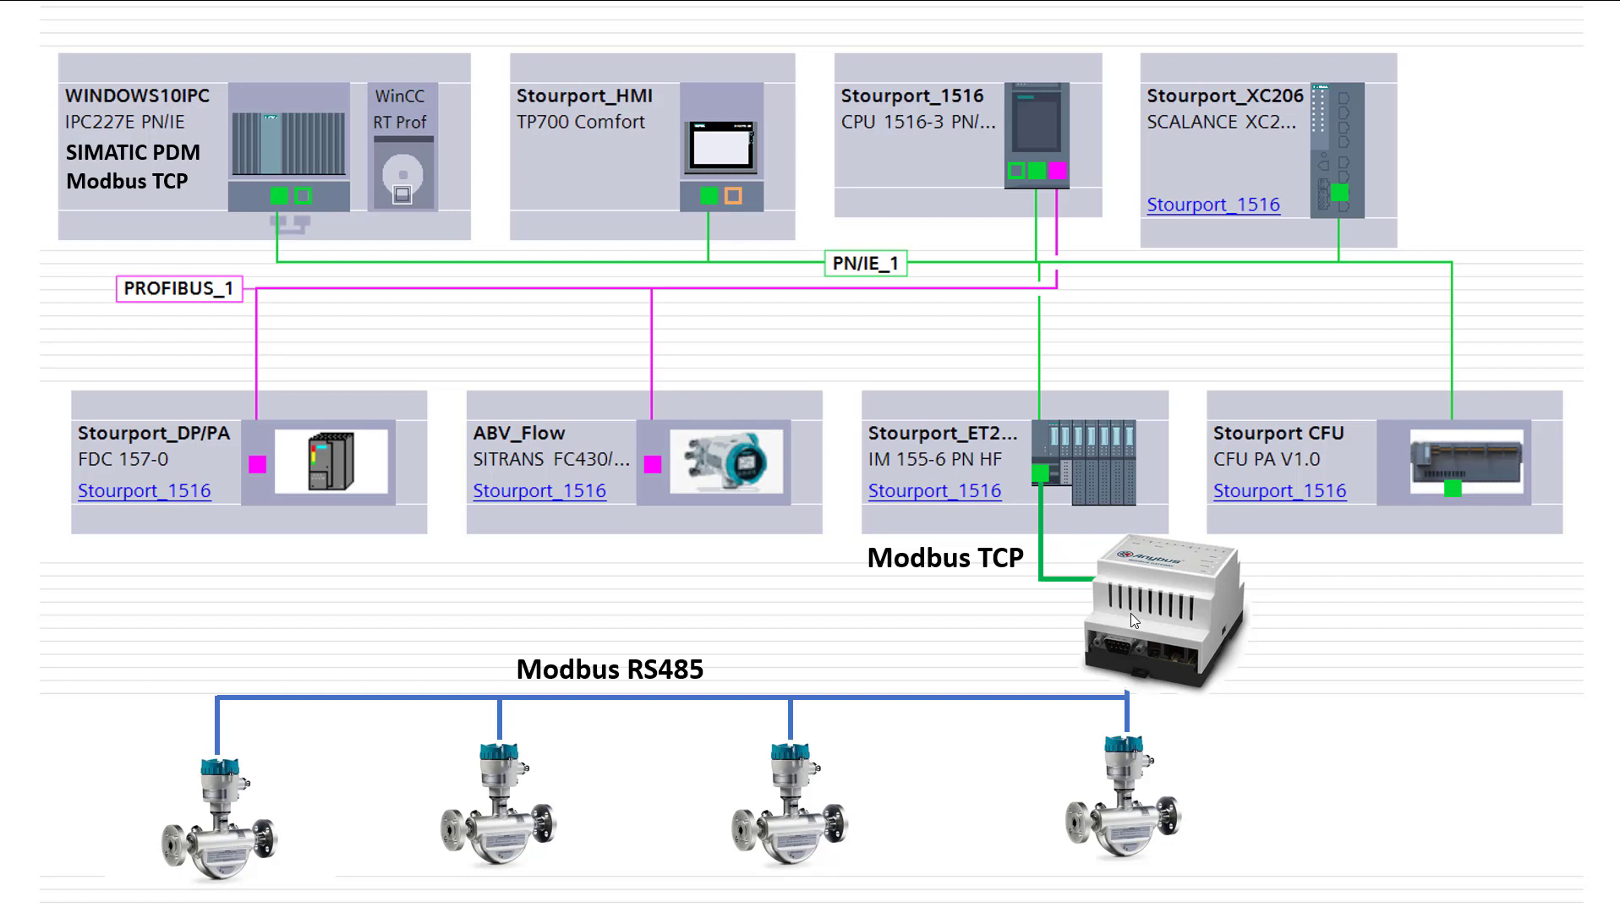
{"action": "mouse_move", "coordinate": [1159, 584]}
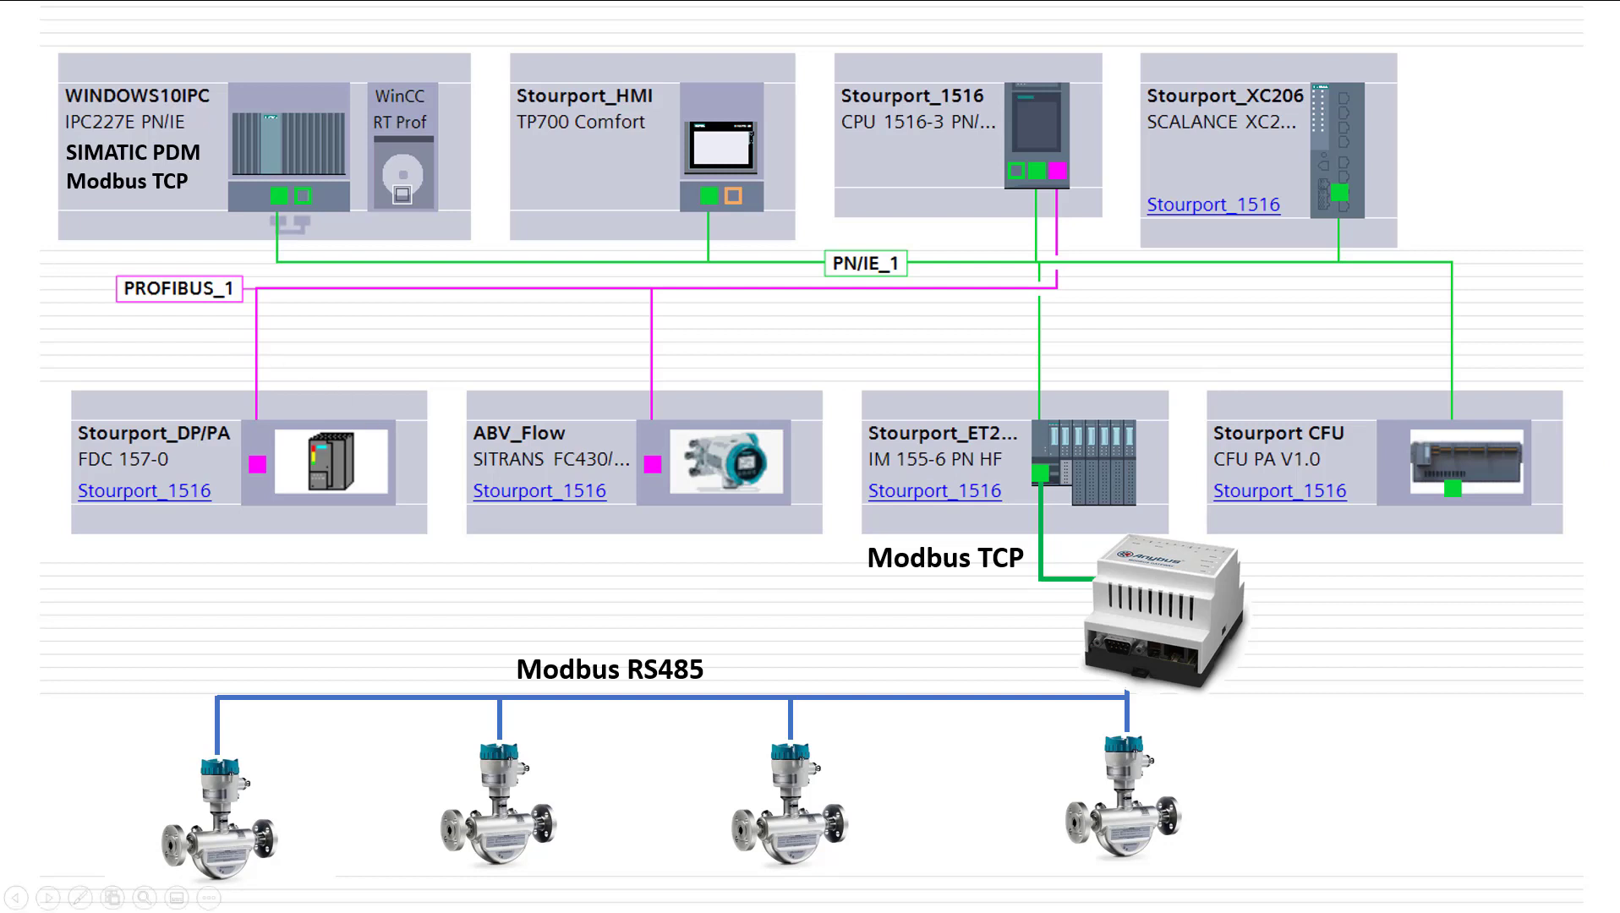
{"action": "mouse_move", "coordinate": [236, 206]}
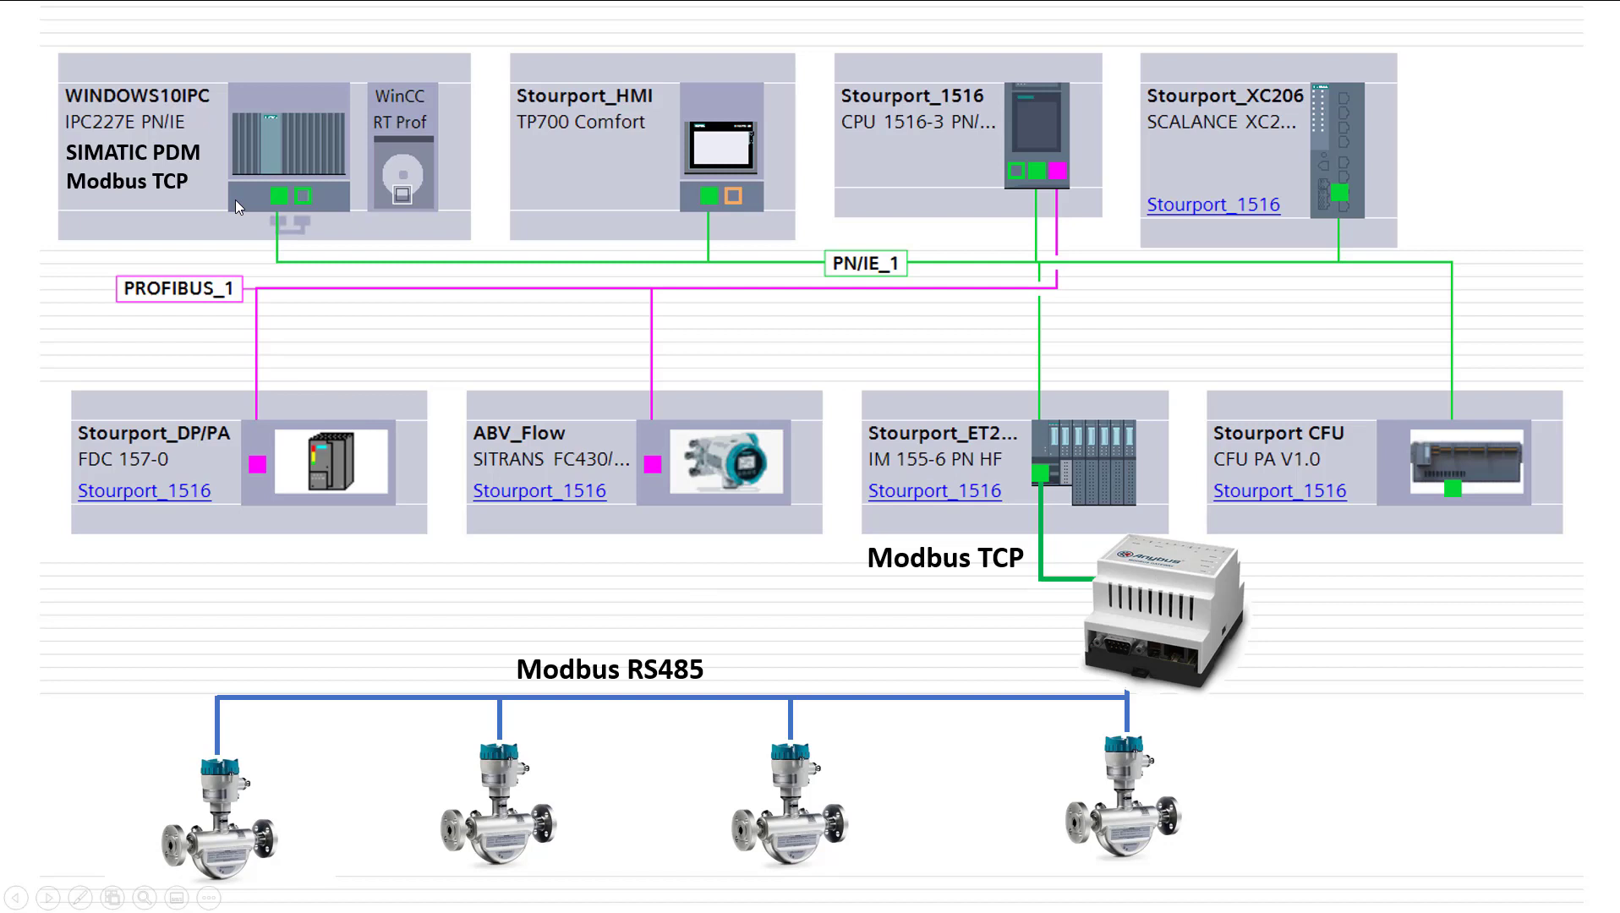
{"action": "mouse_move", "coordinate": [569, 415]}
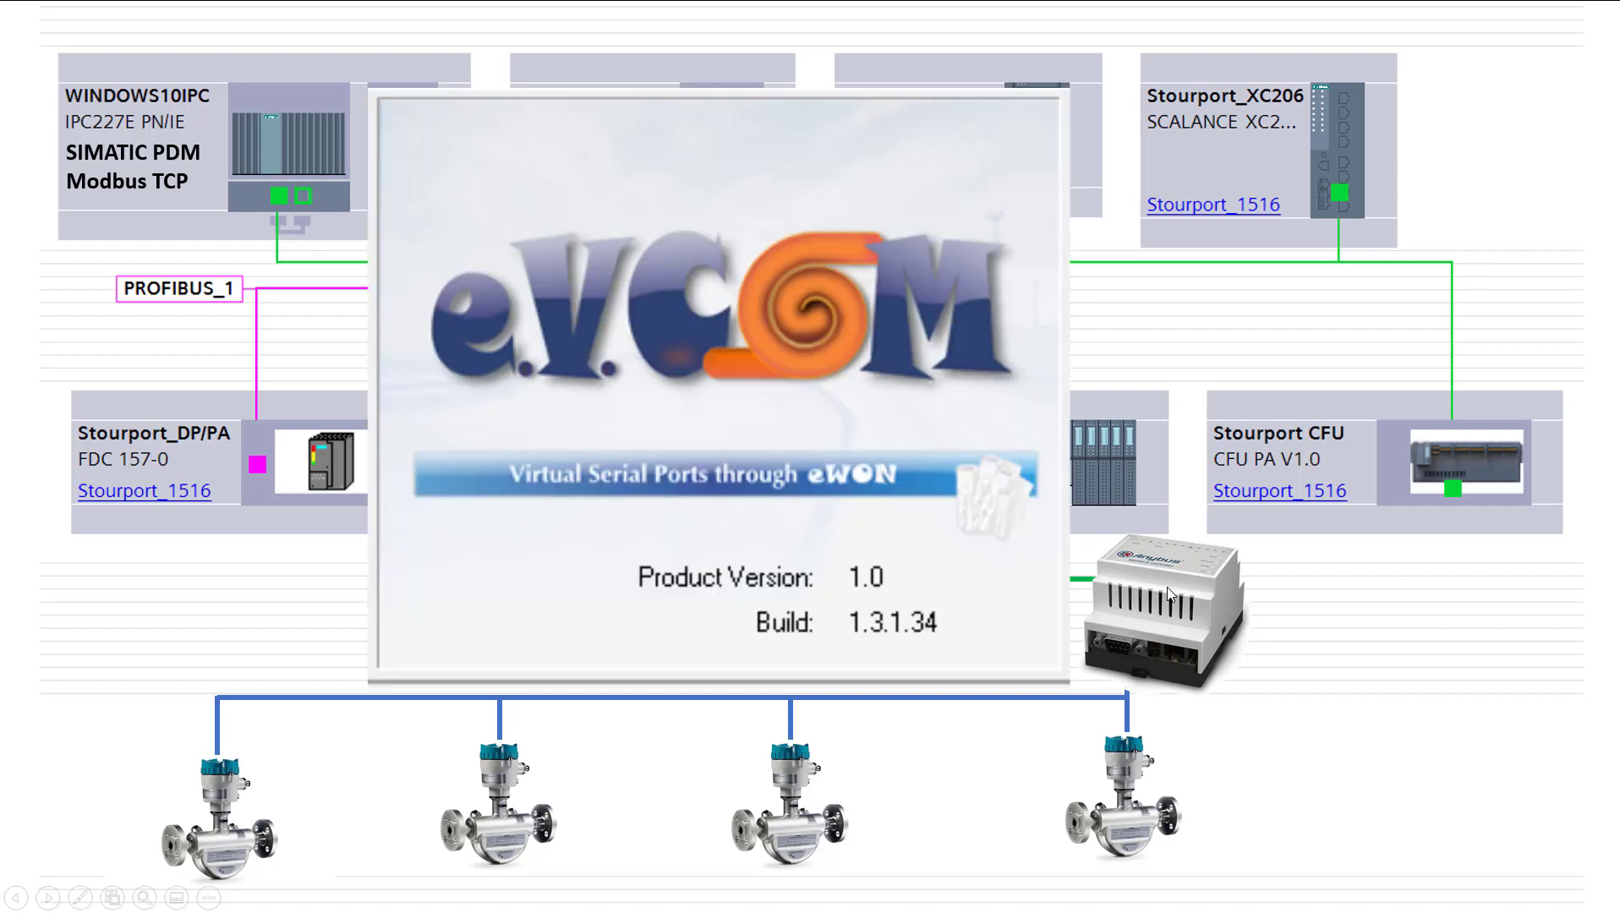
{"action": "mouse_move", "coordinate": [1145, 563]}
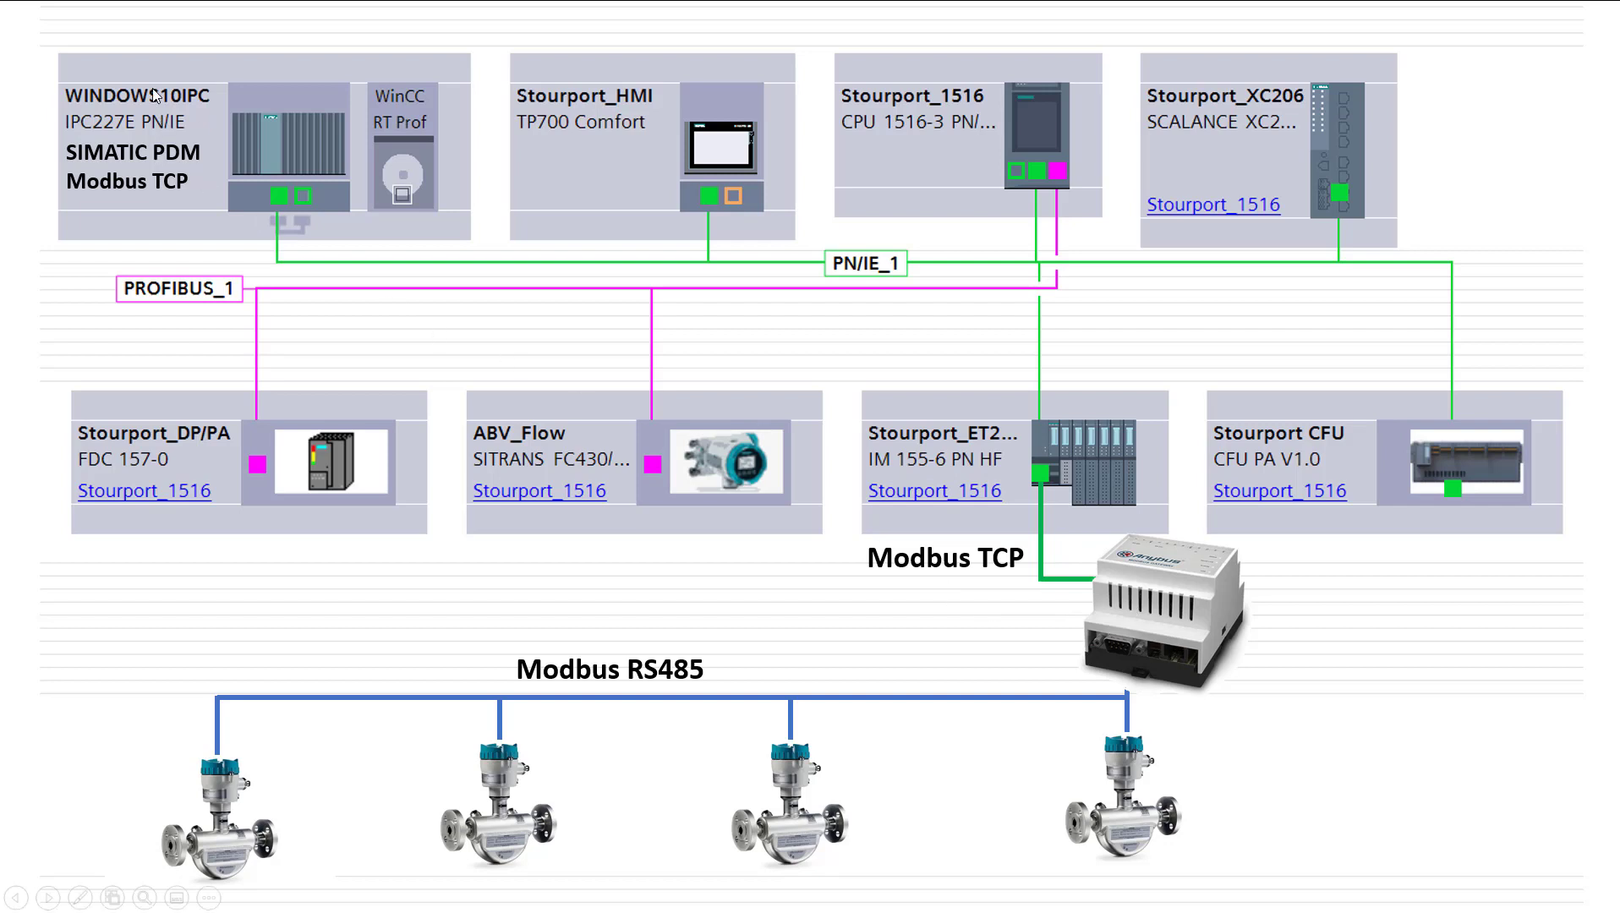
{"action": "mouse_move", "coordinate": [195, 195]}
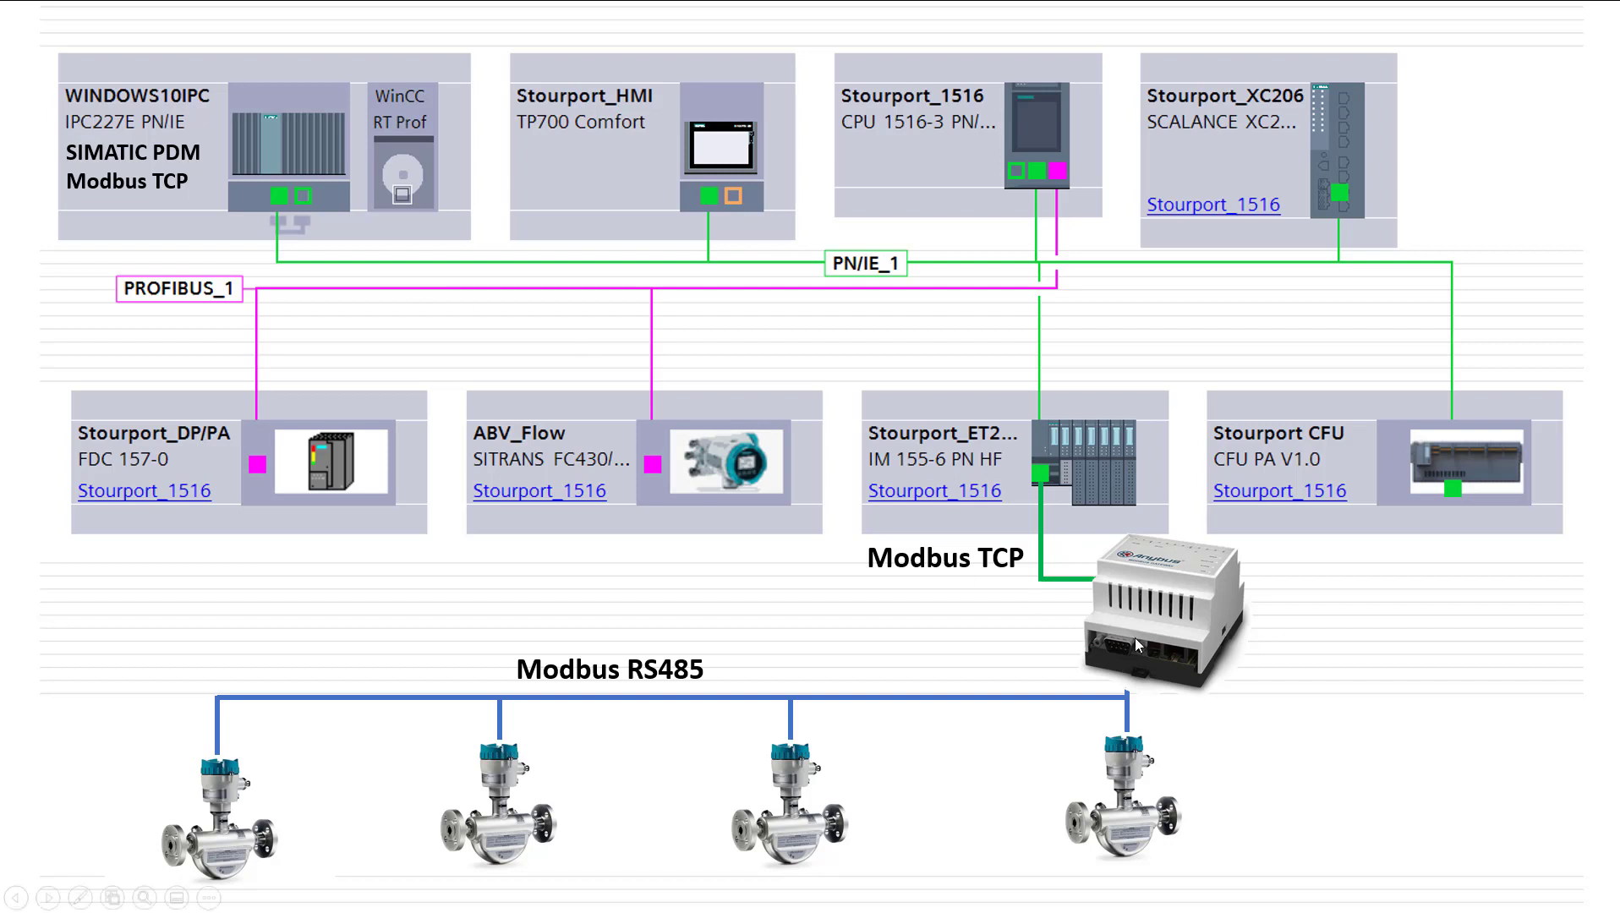
{"action": "mouse_move", "coordinate": [1042, 383]}
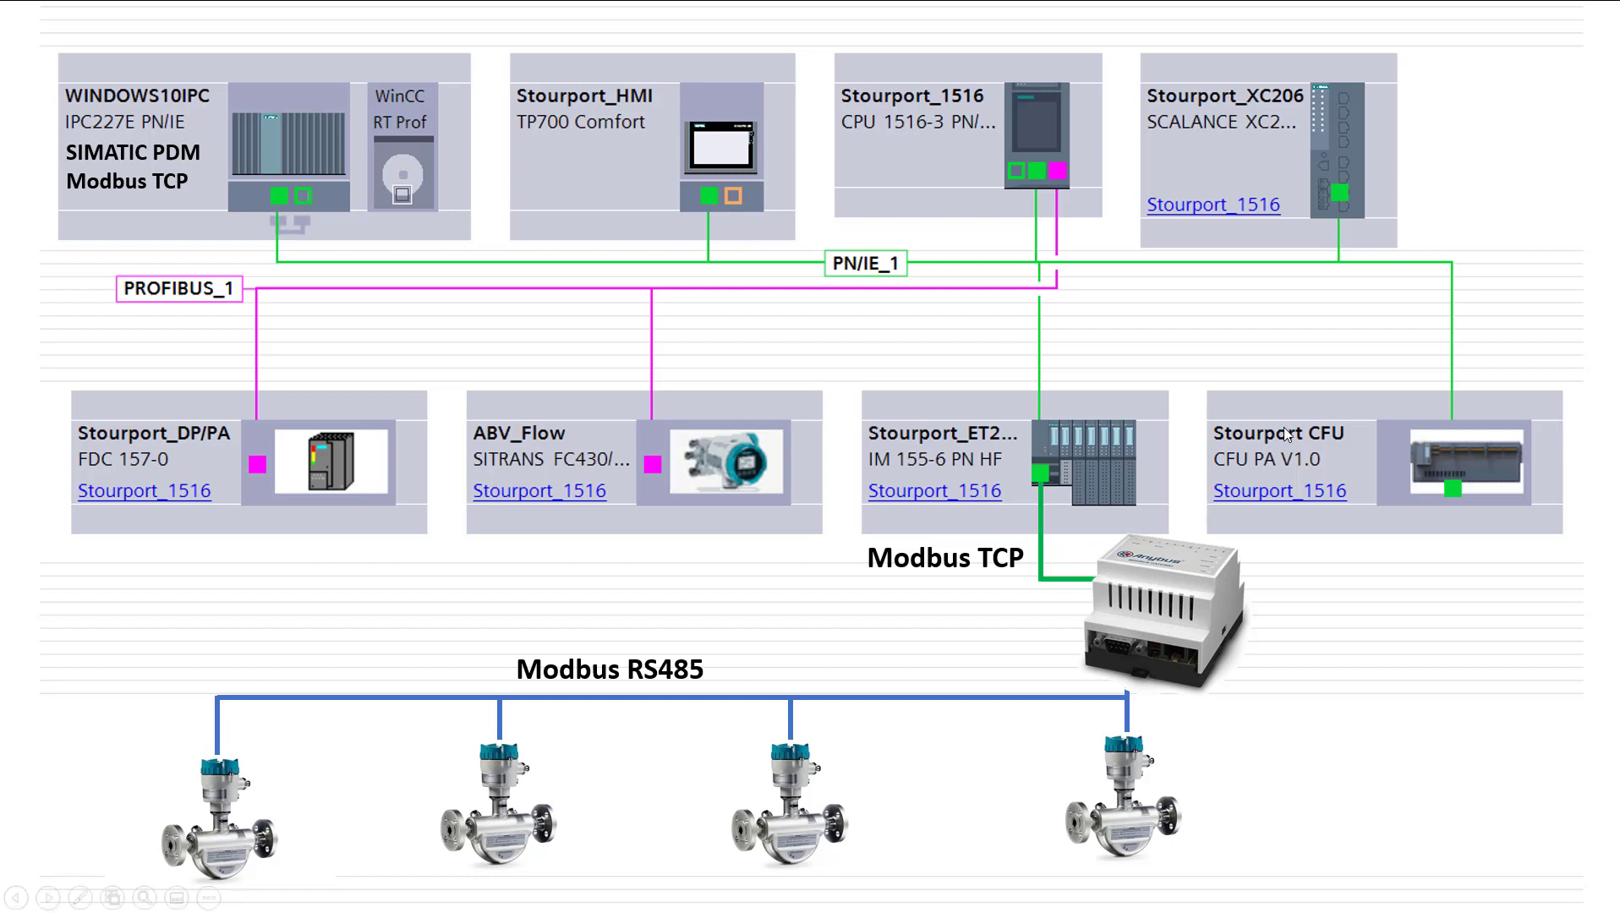
{"action": "mouse_move", "coordinate": [917, 703]}
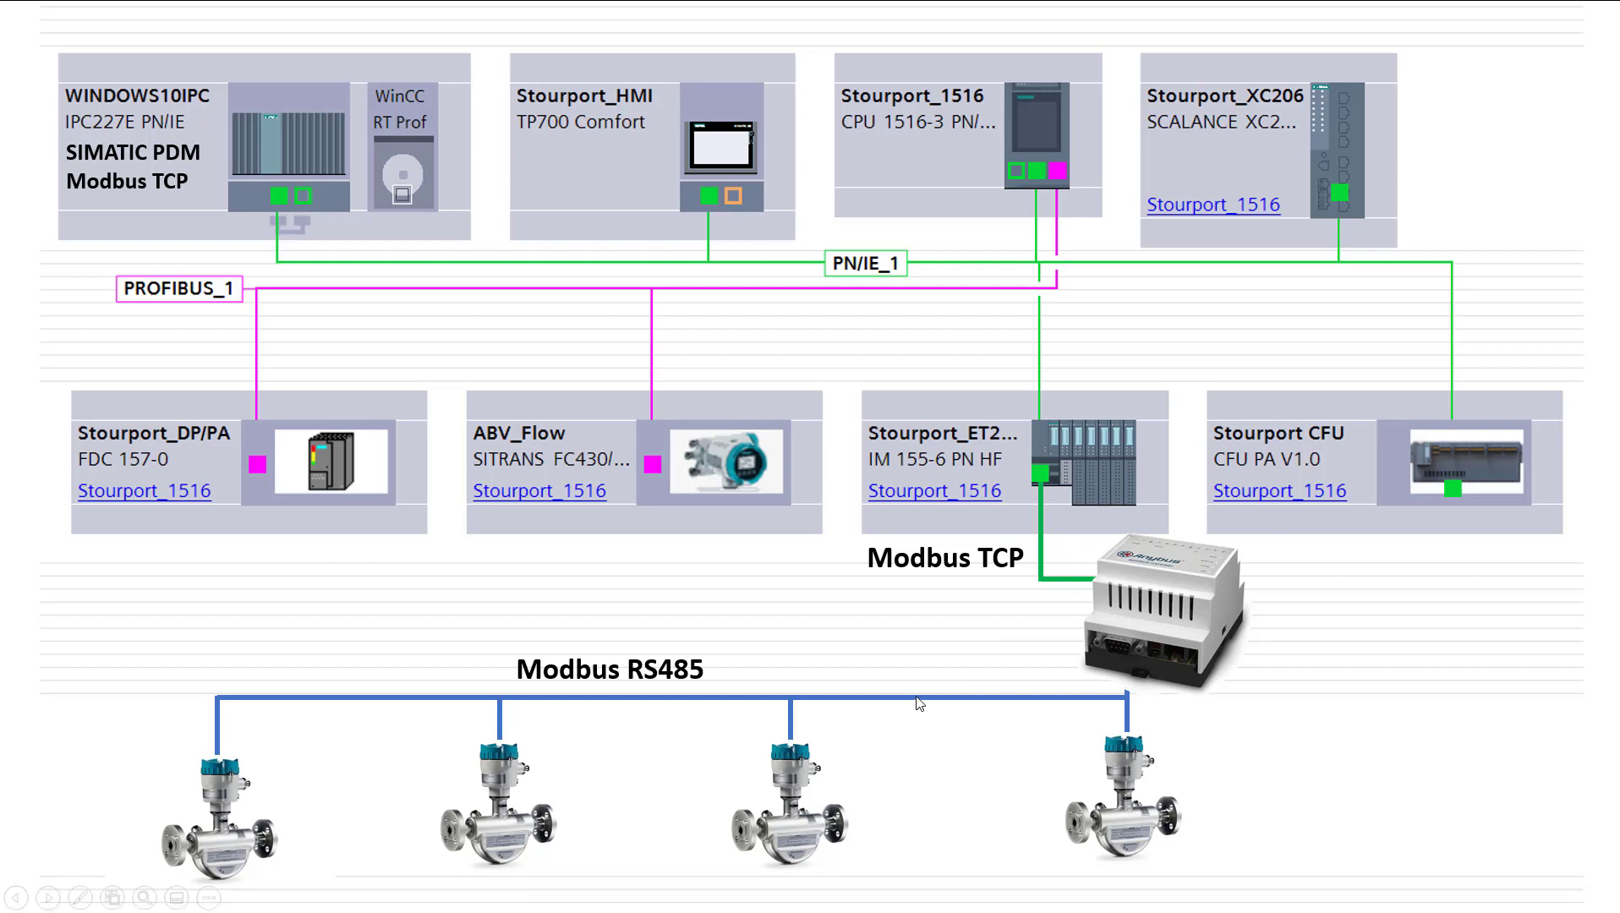